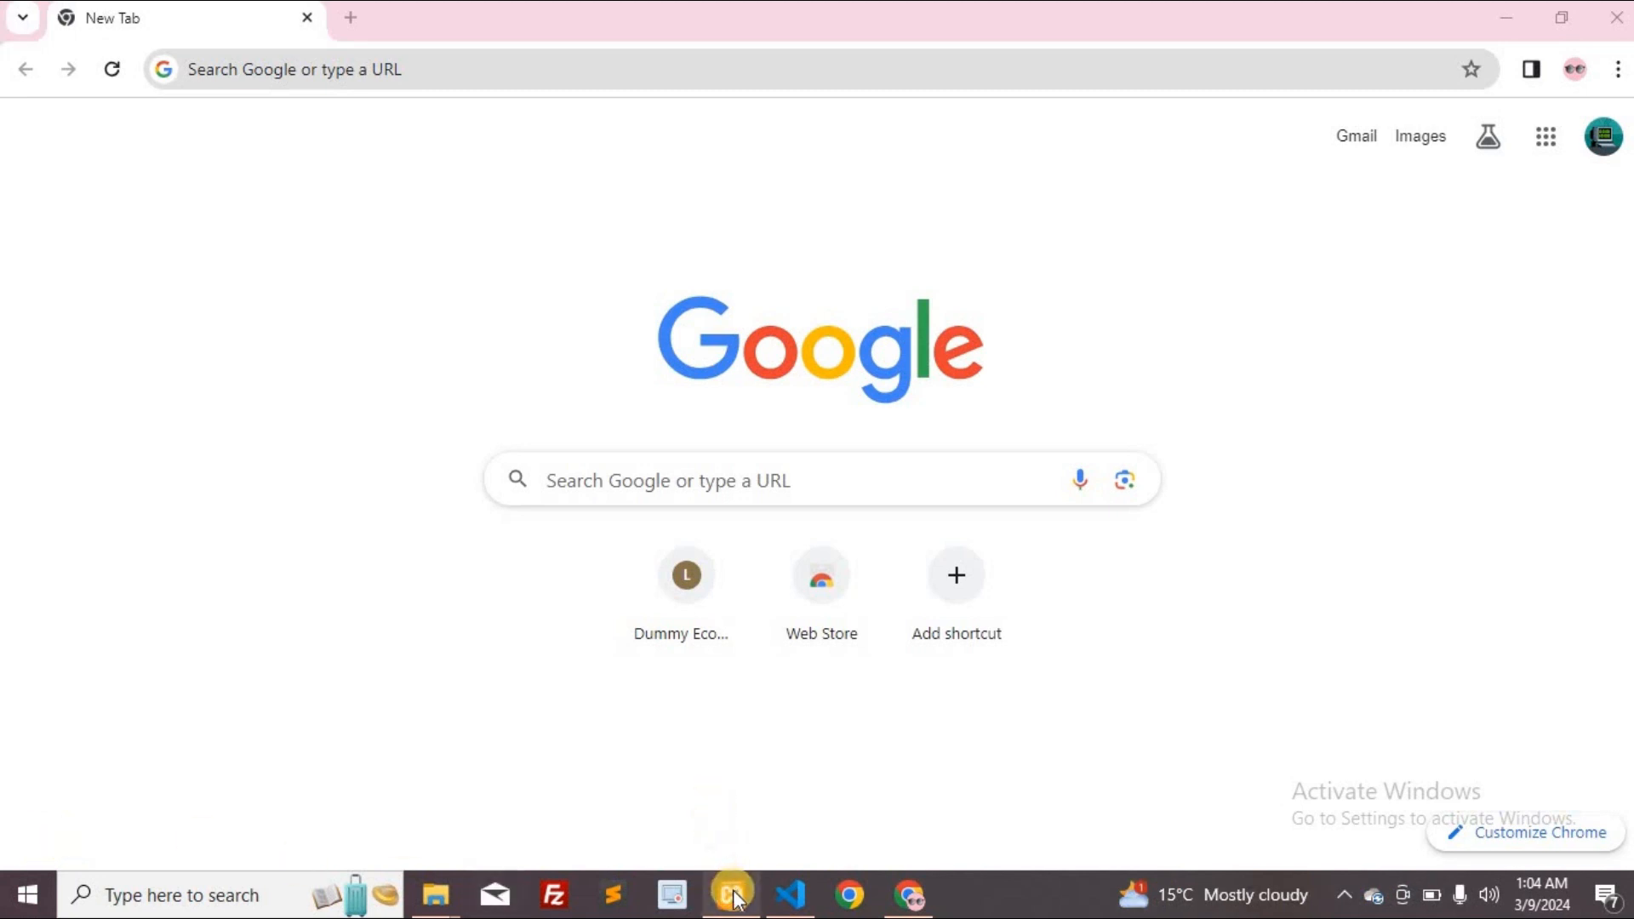
Start the Apache web server and MySQL database from the XAMPP Control Panel
click(729, 892)
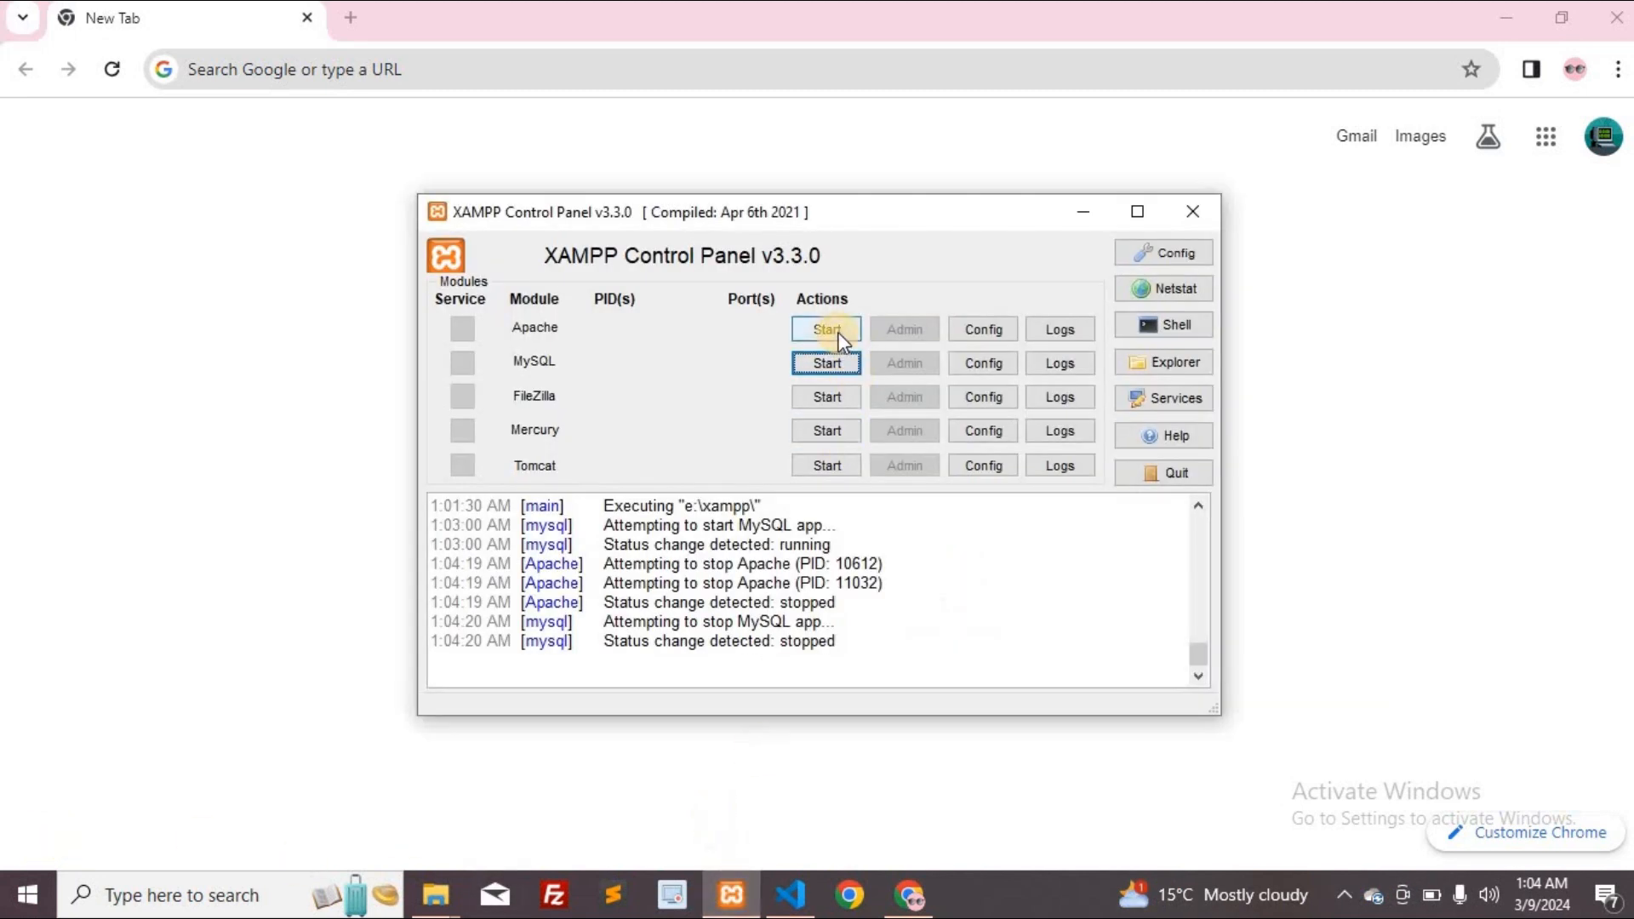
click(826, 328)
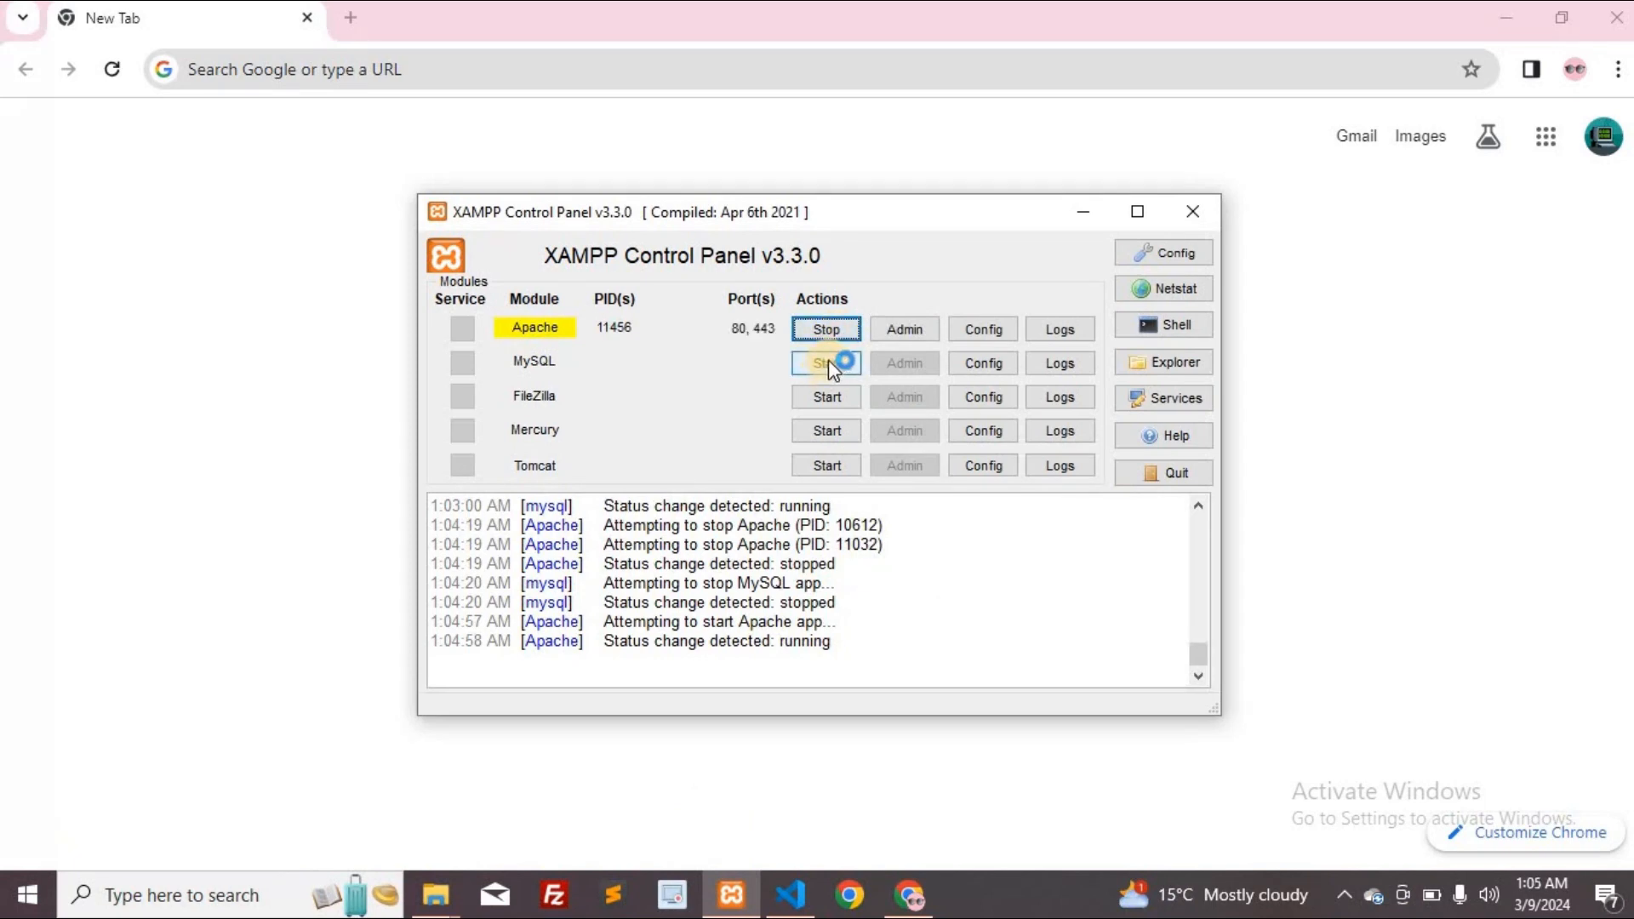
click(827, 363)
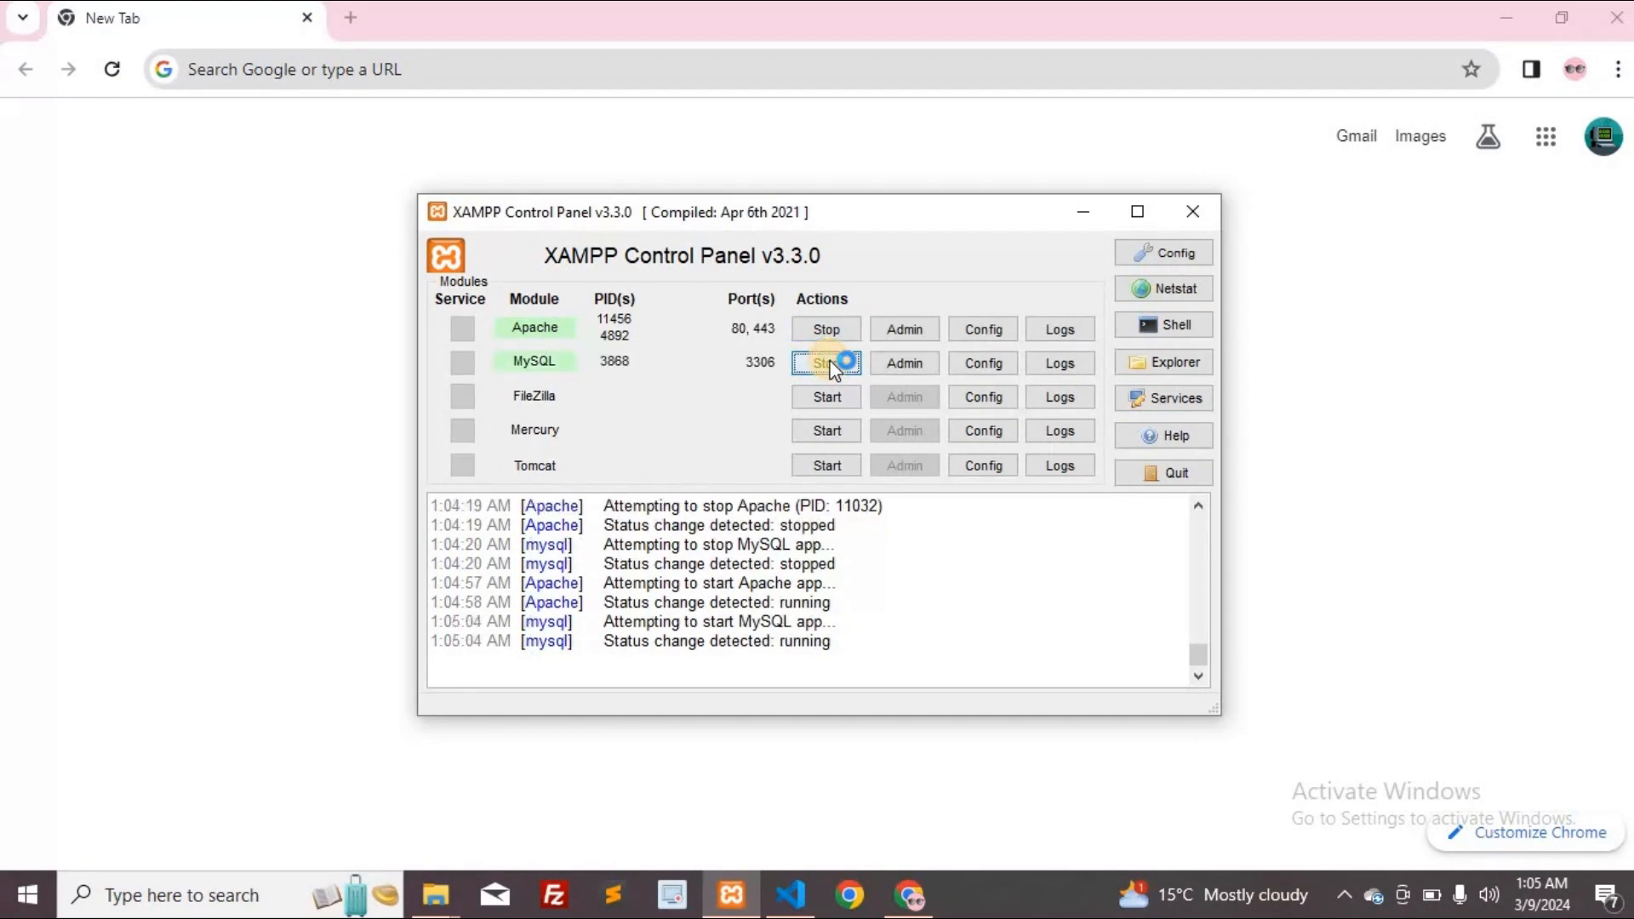
mouse_move(1397, 446)
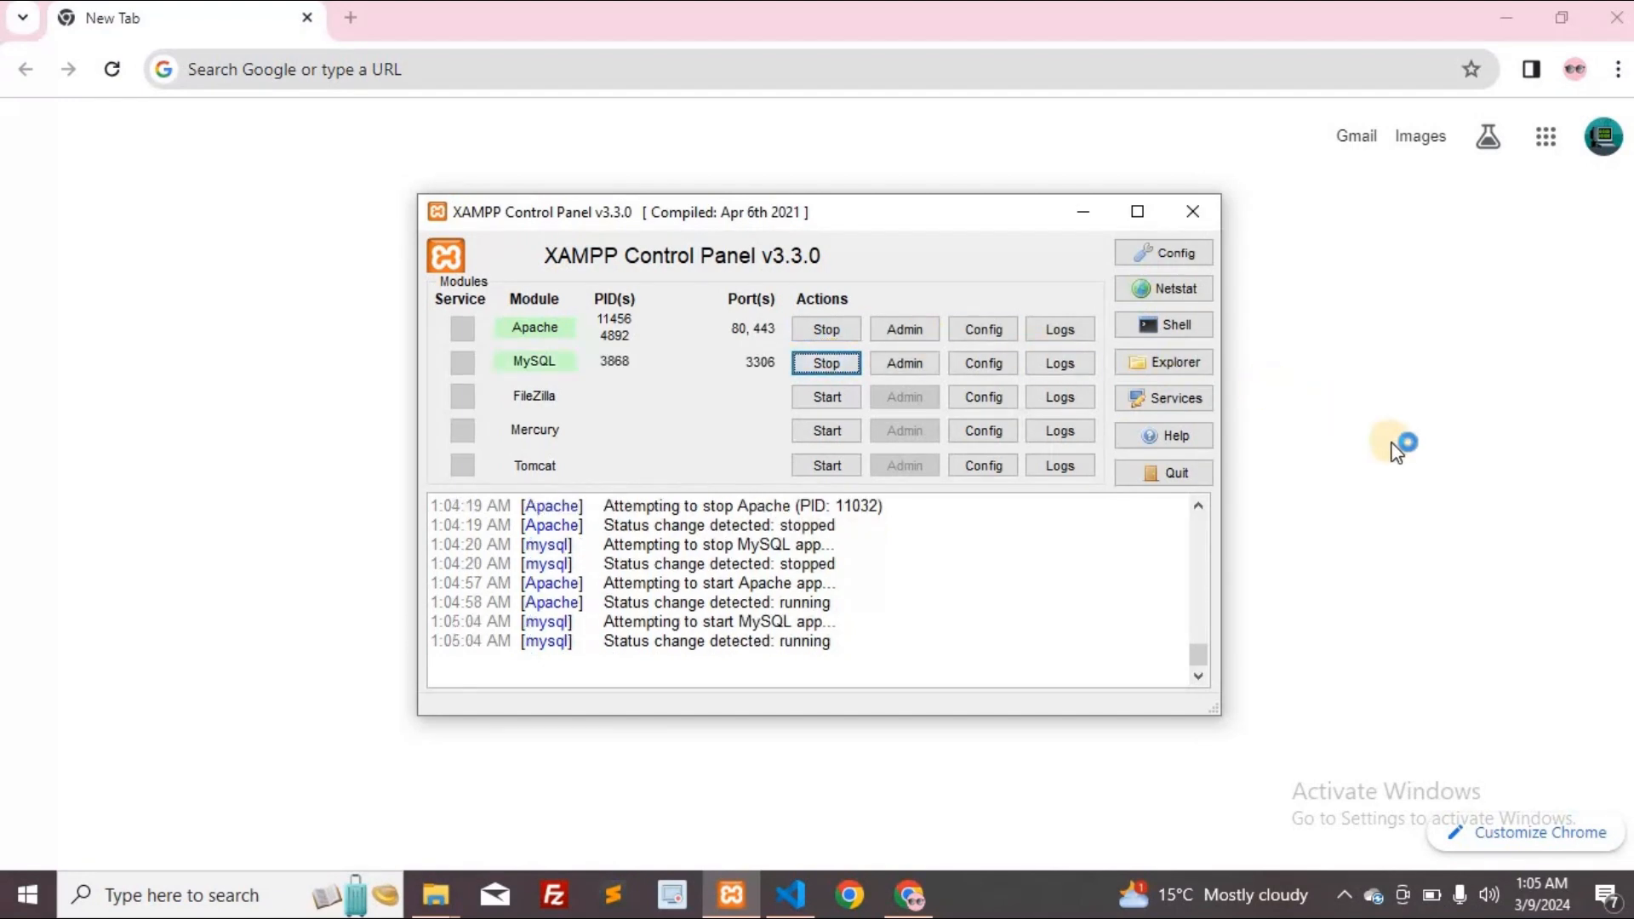
mouse_move(759, 866)
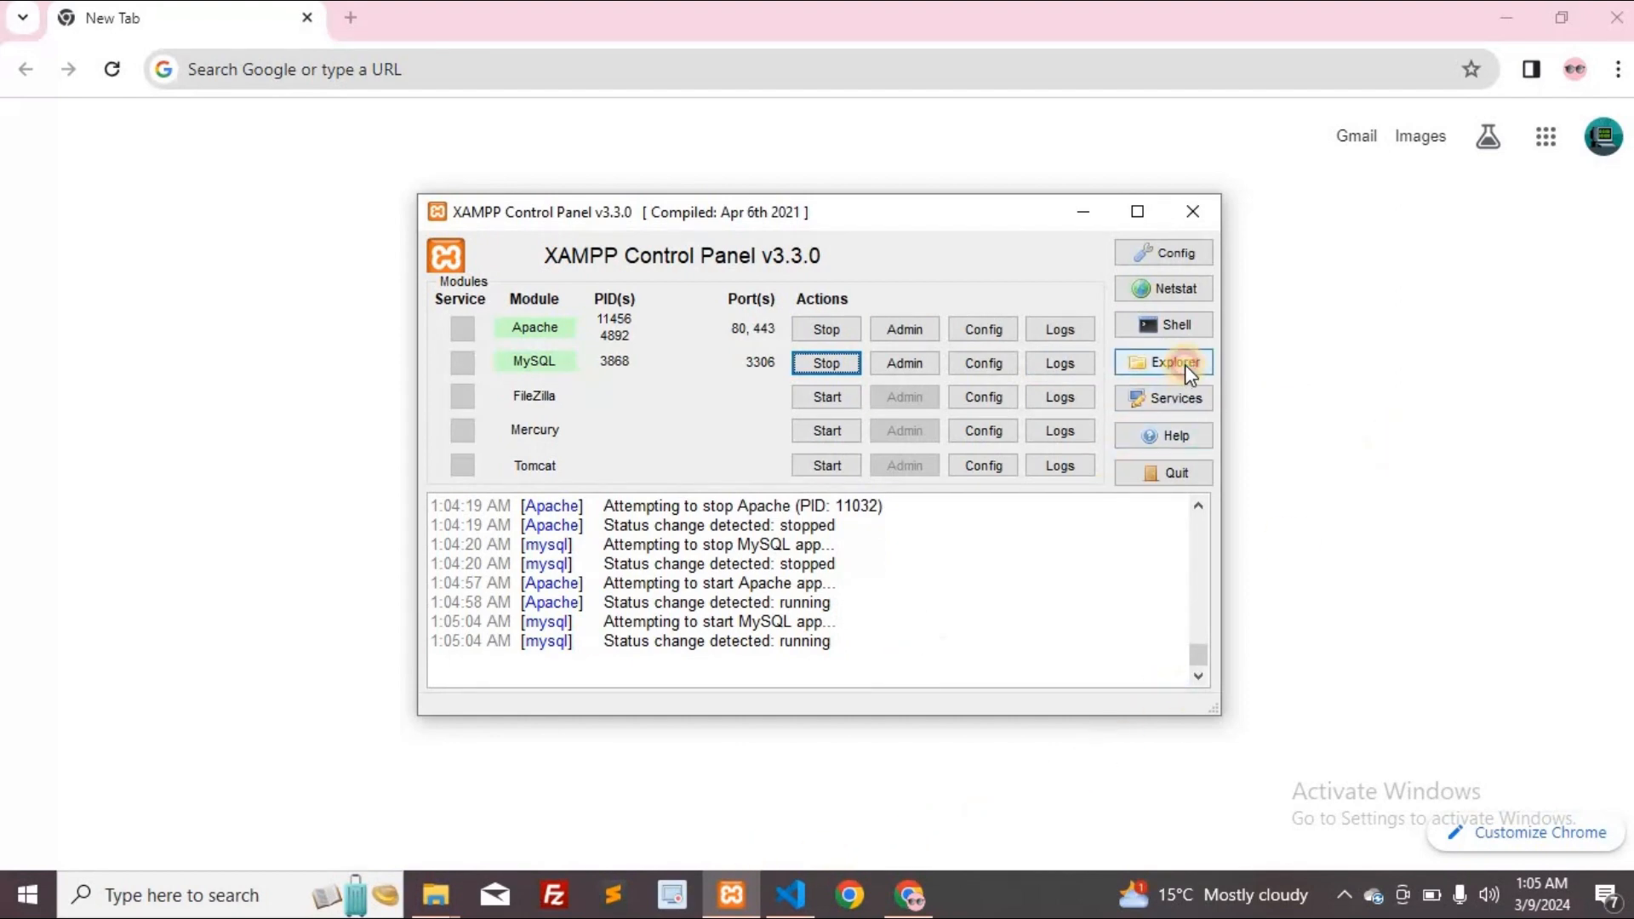
Open the xampp installation folder on drive E from XAMPP's Explorer button and enter htdocs
click(1164, 361)
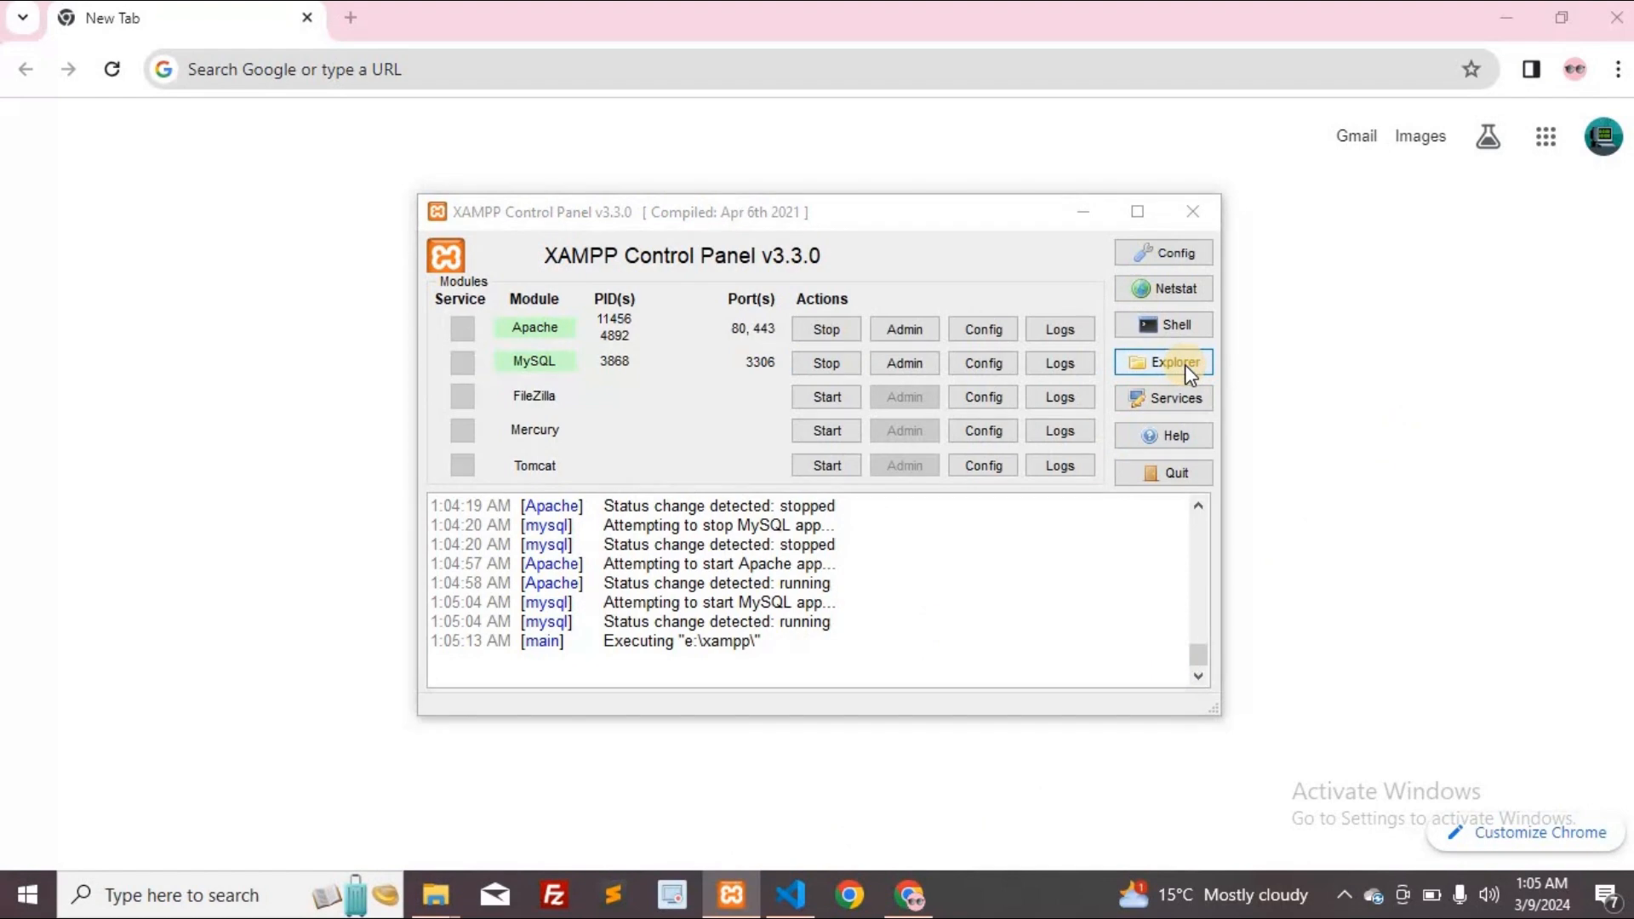
click(1163, 361)
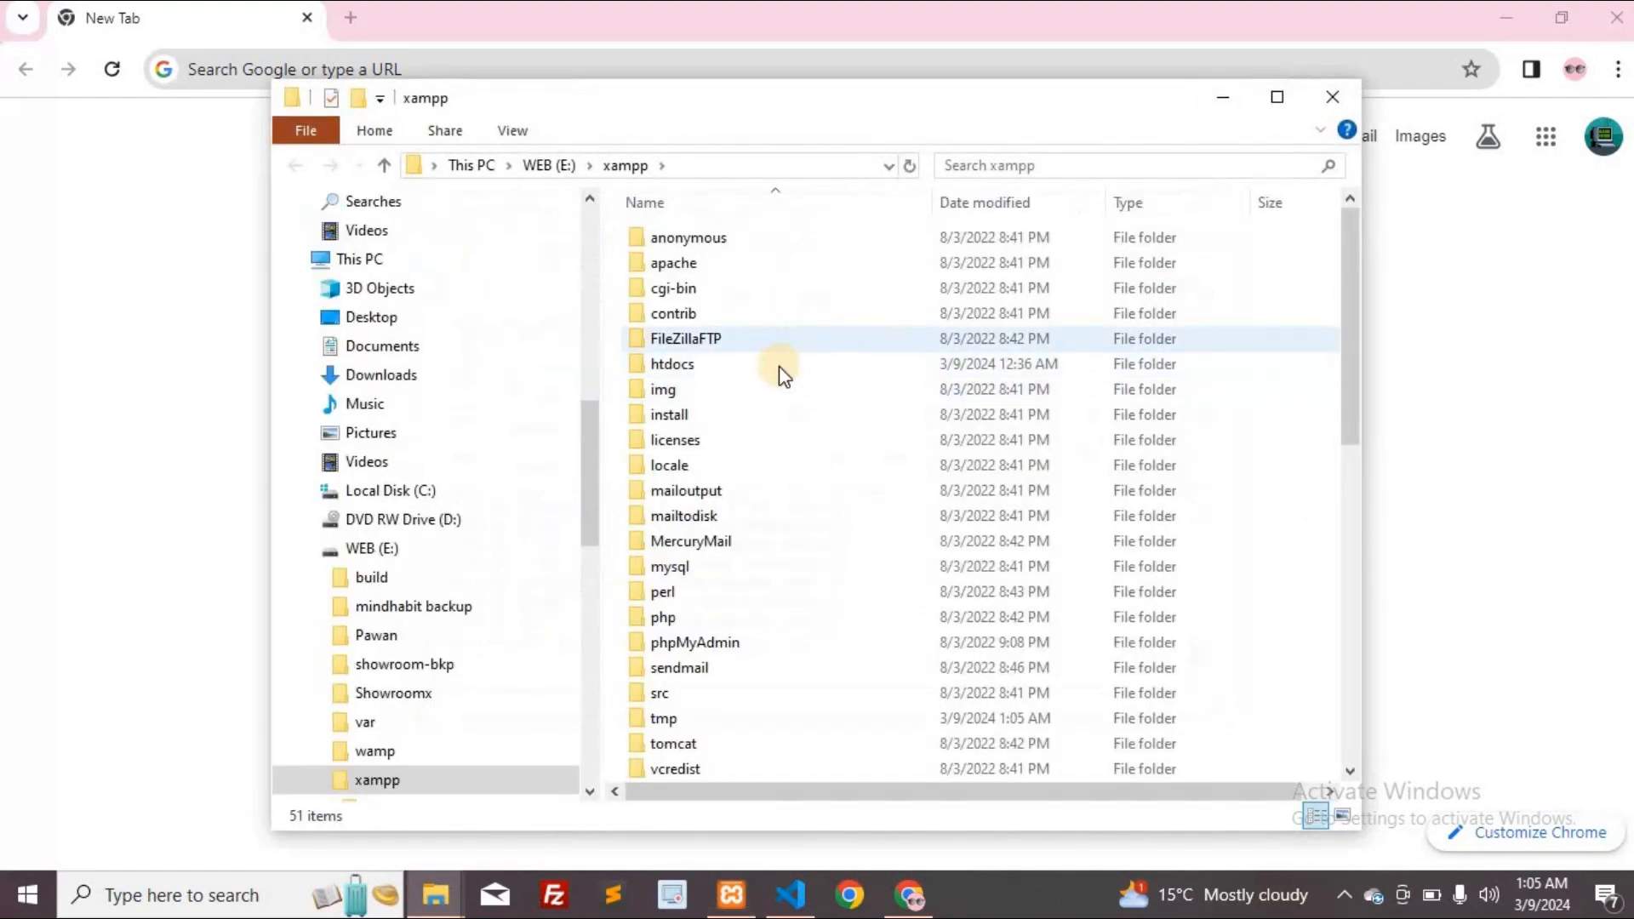
double_click(672, 363)
text(localhost/test.php)
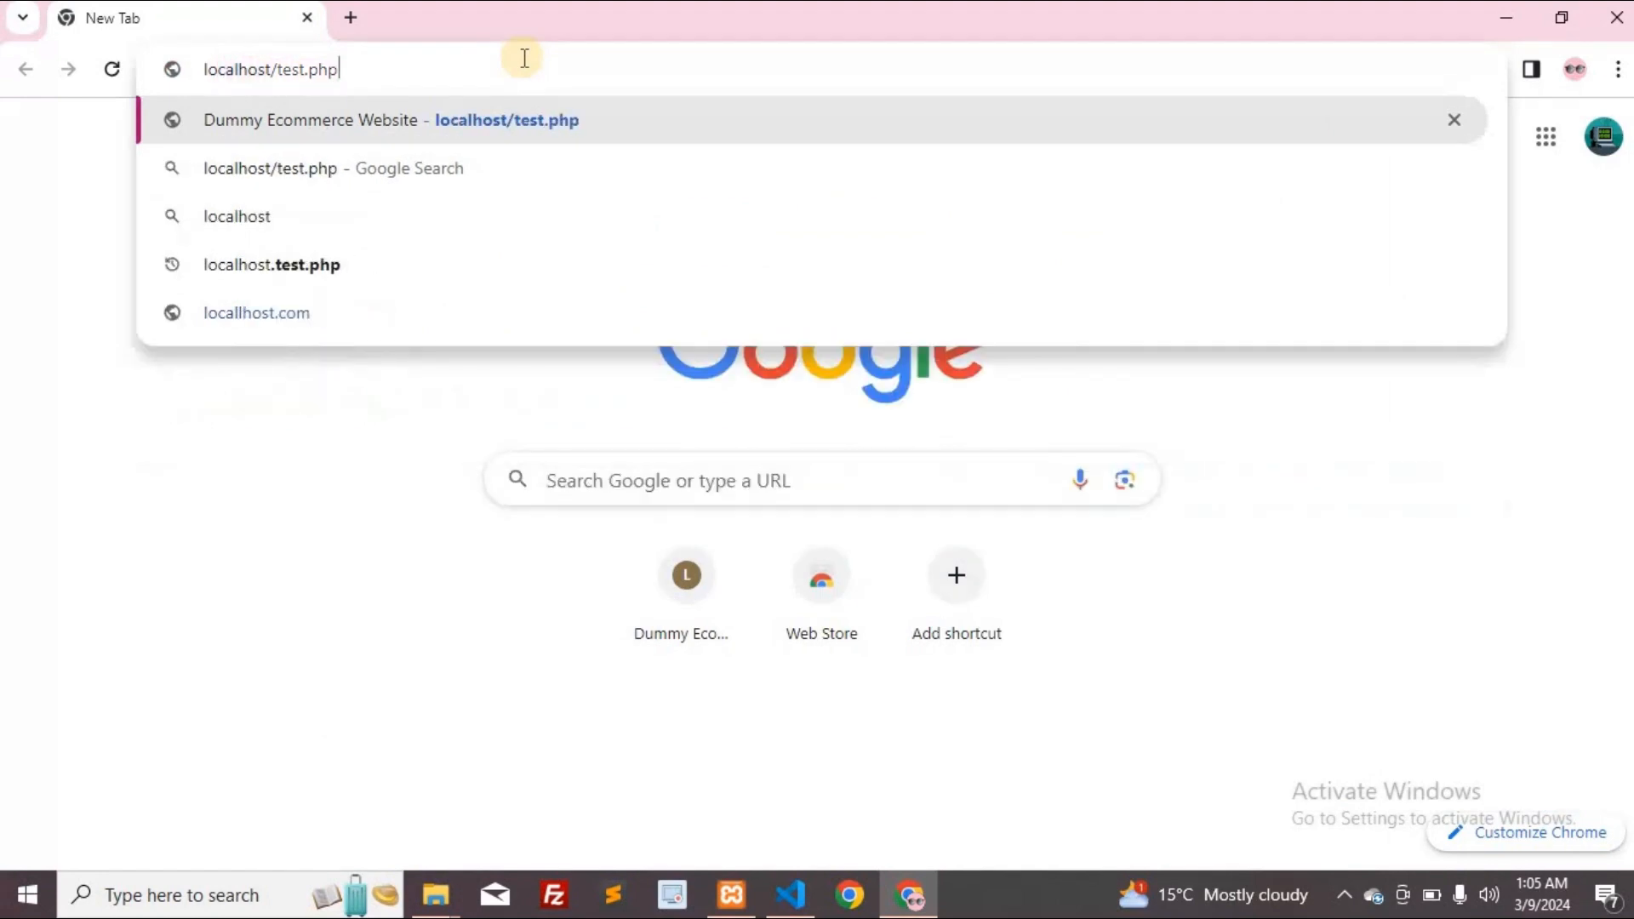
Load localhost/test.php in Chrome to show the Dummy Ecommerce page
key(Enter)
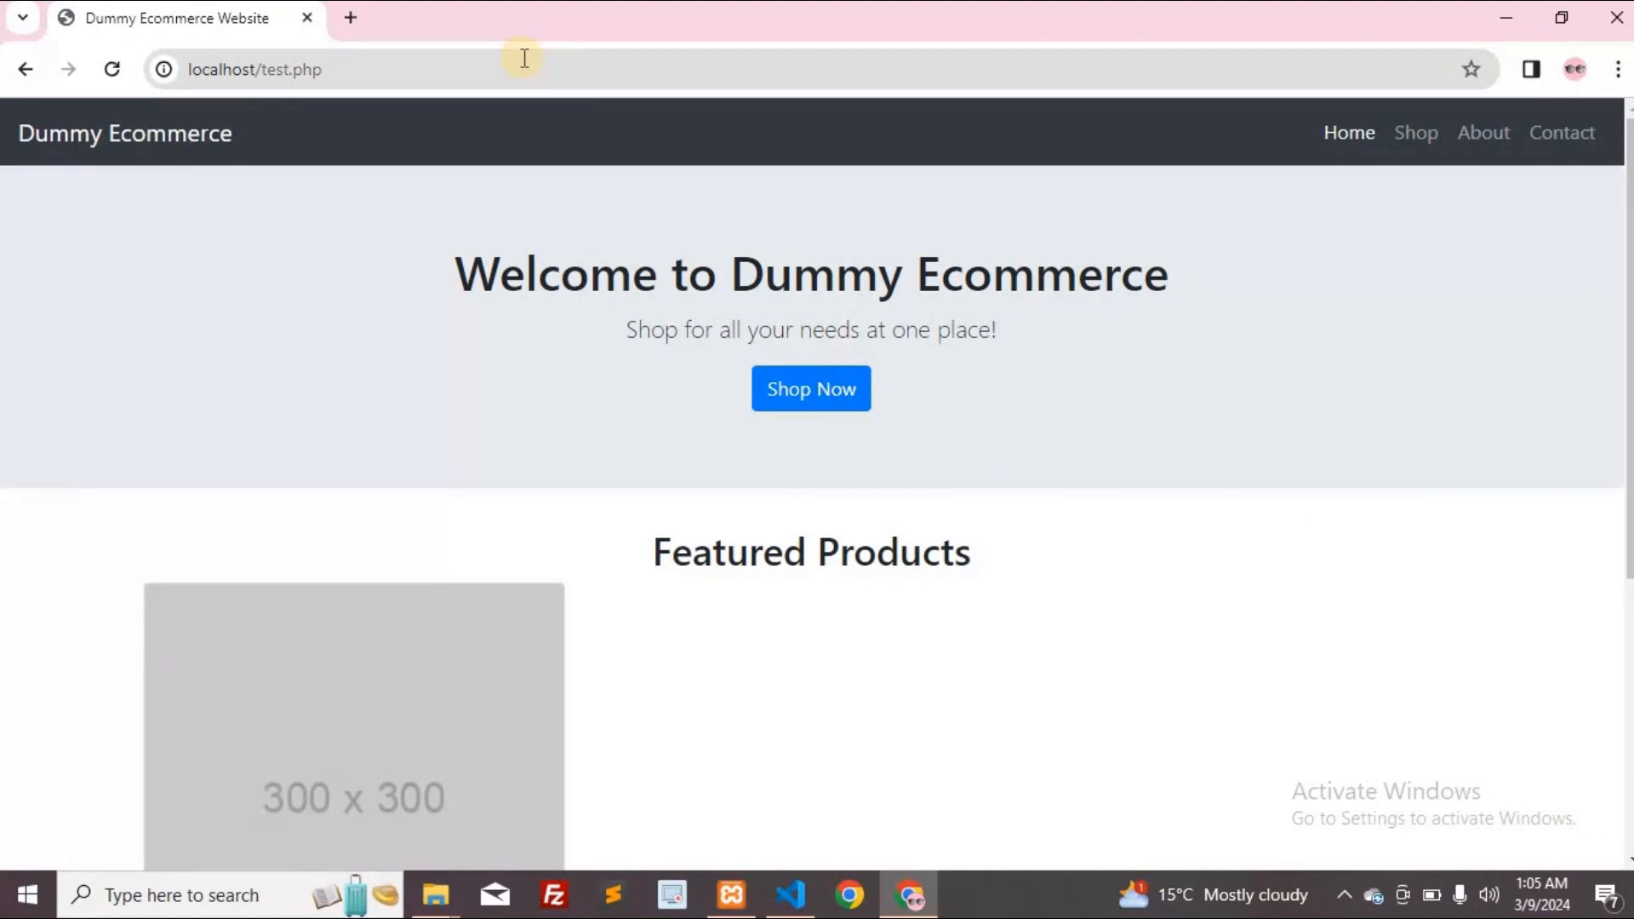
mouse_move(708, 647)
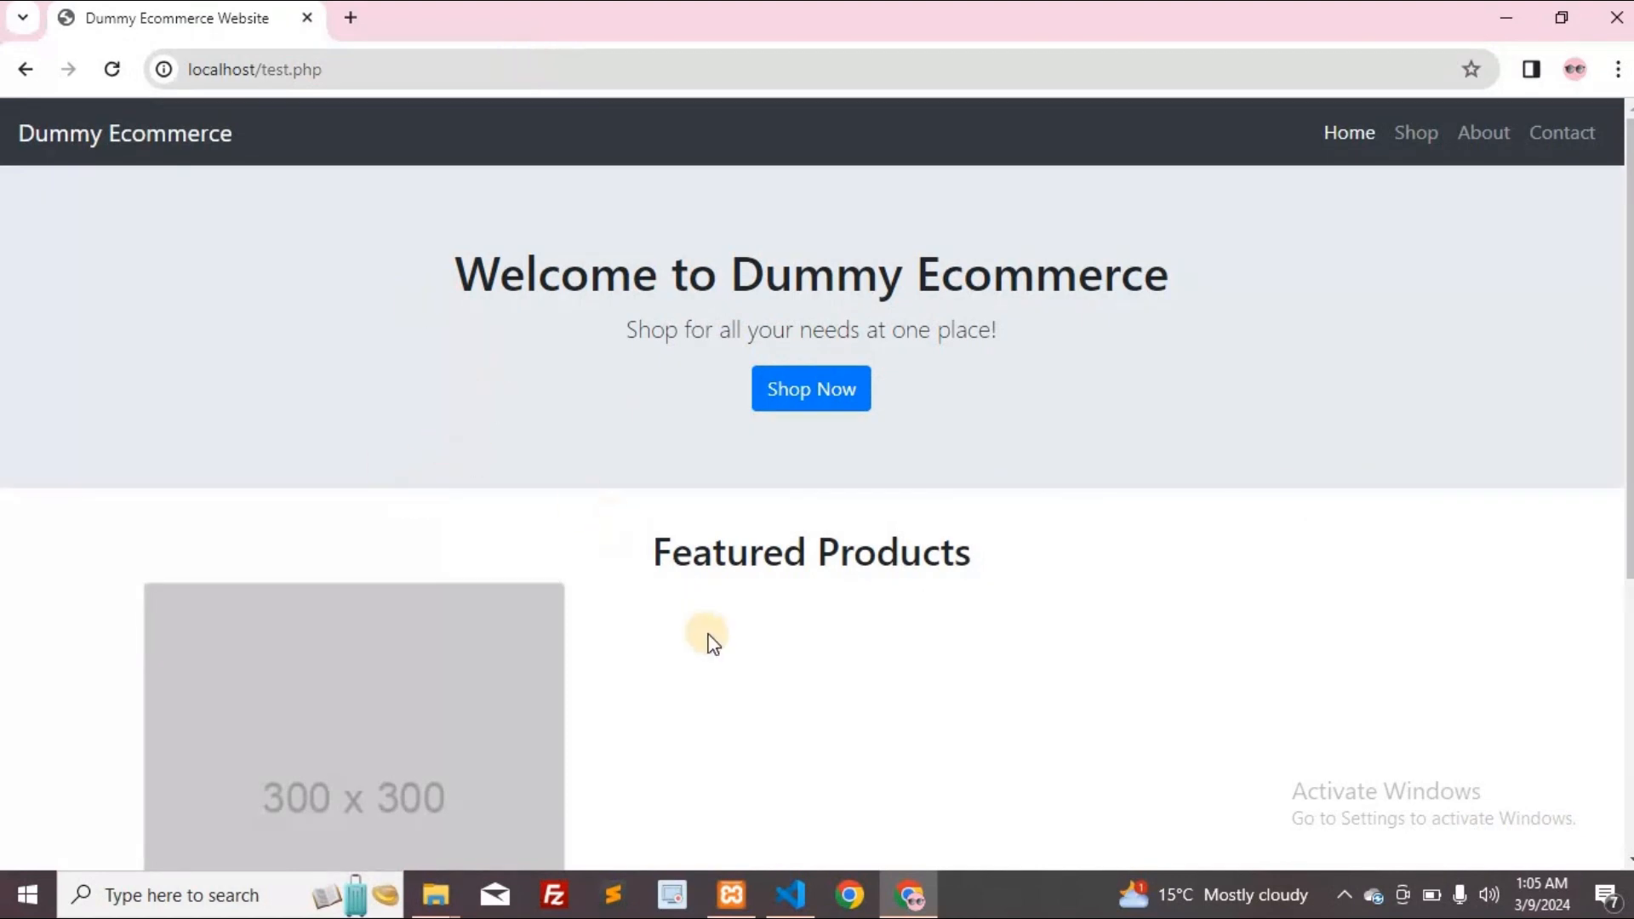
mouse_move(785, 854)
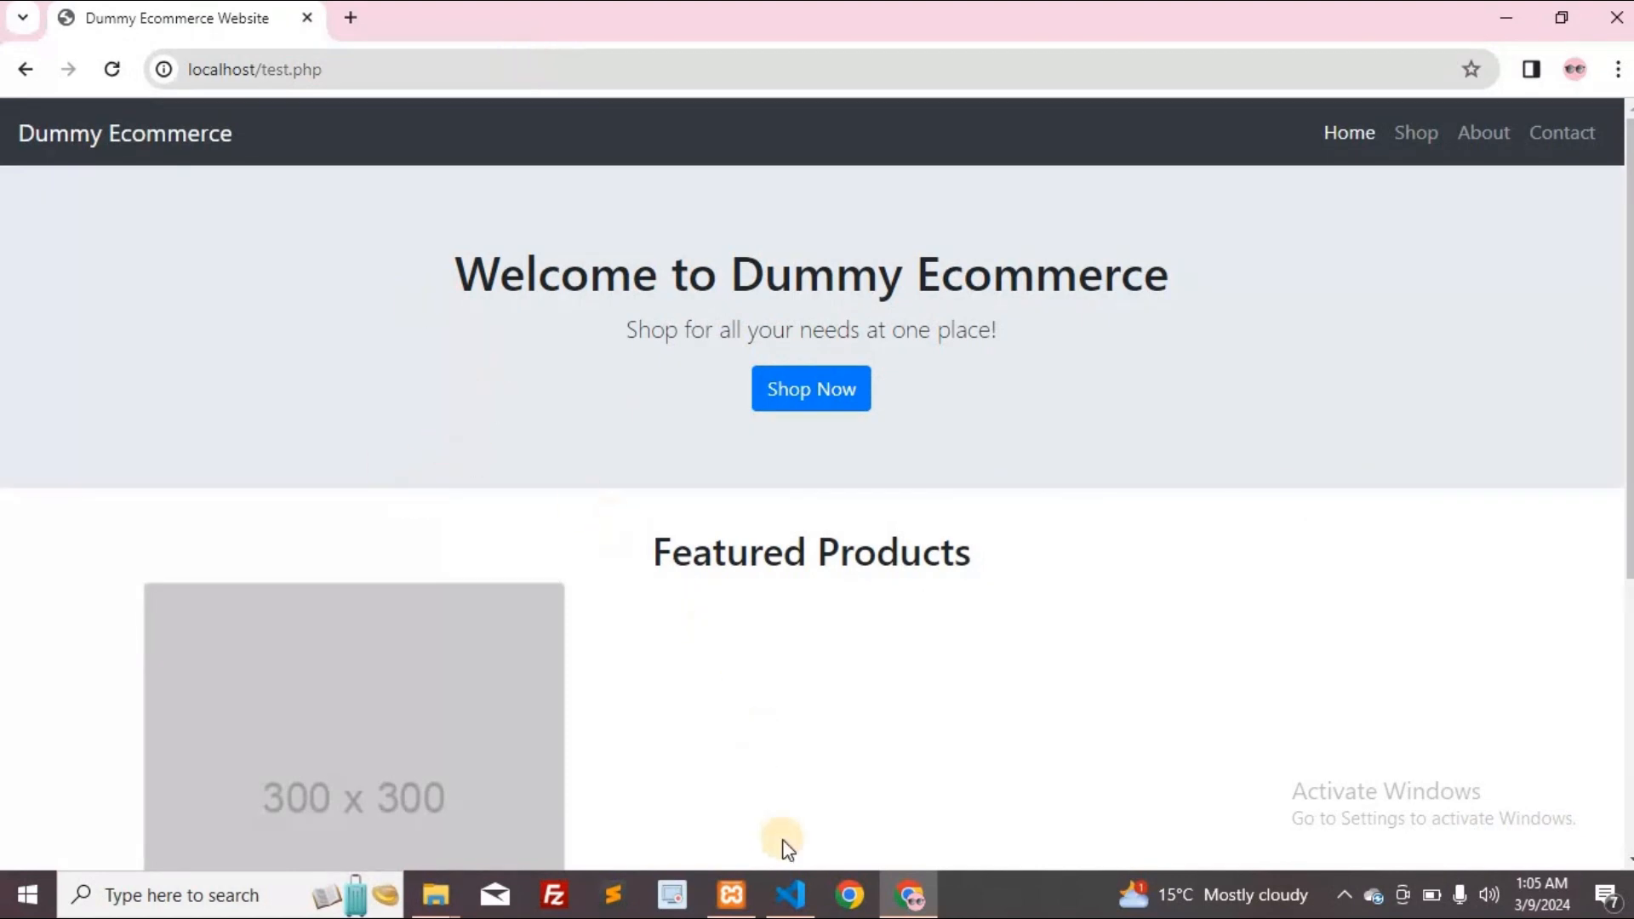
mouse_move(792, 918)
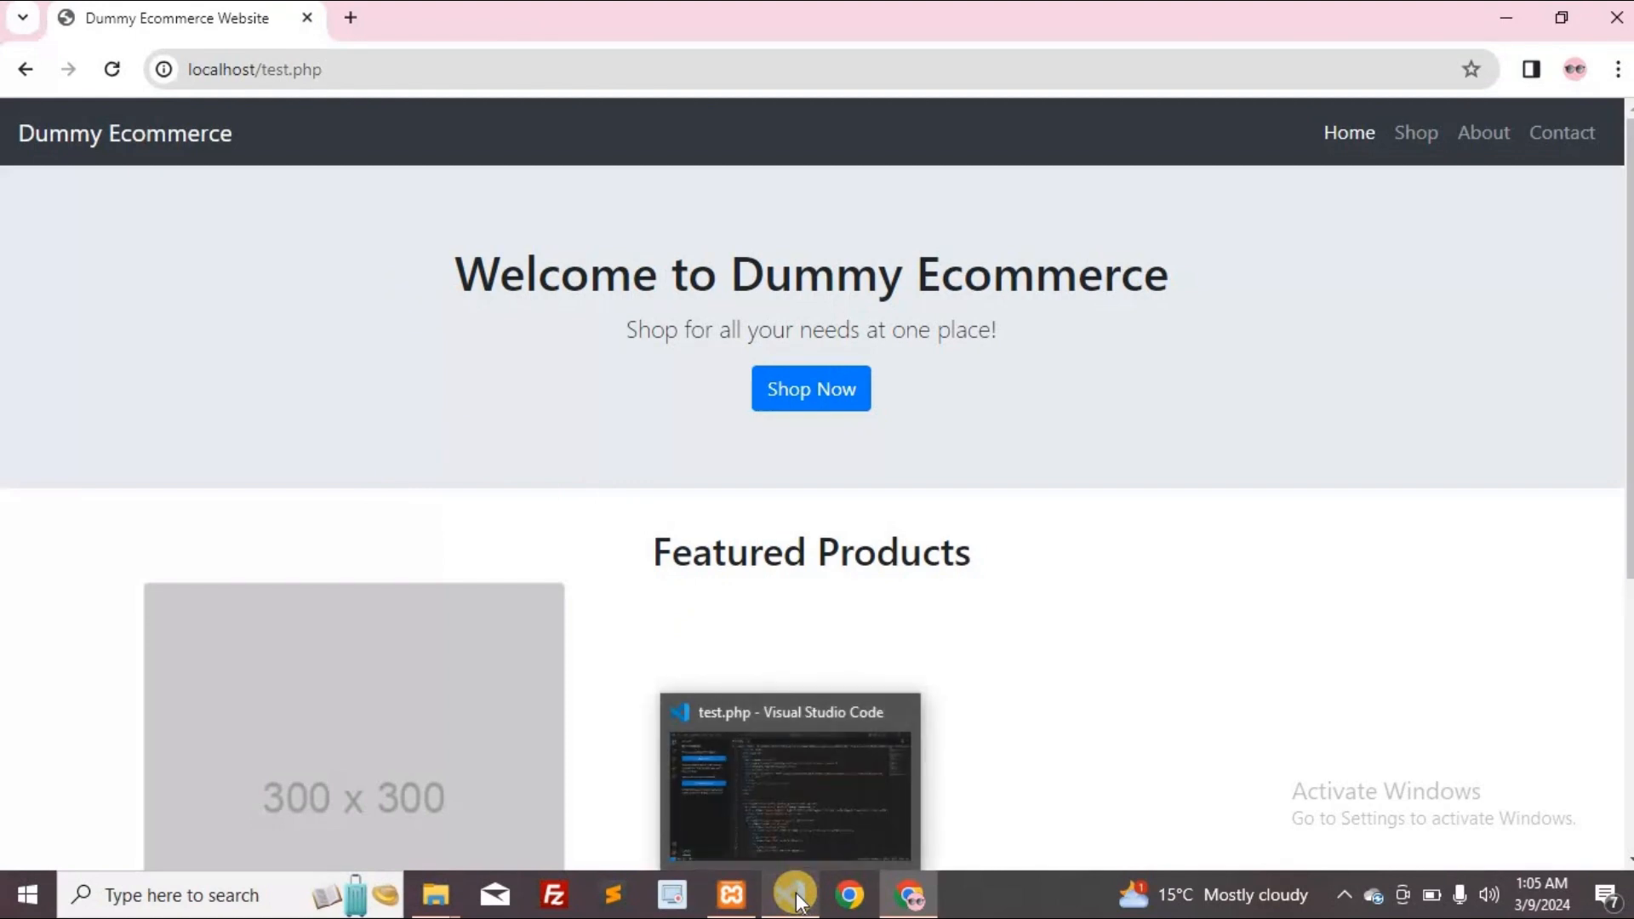
Switch to Visual Studio Code with test.php open
click(792, 893)
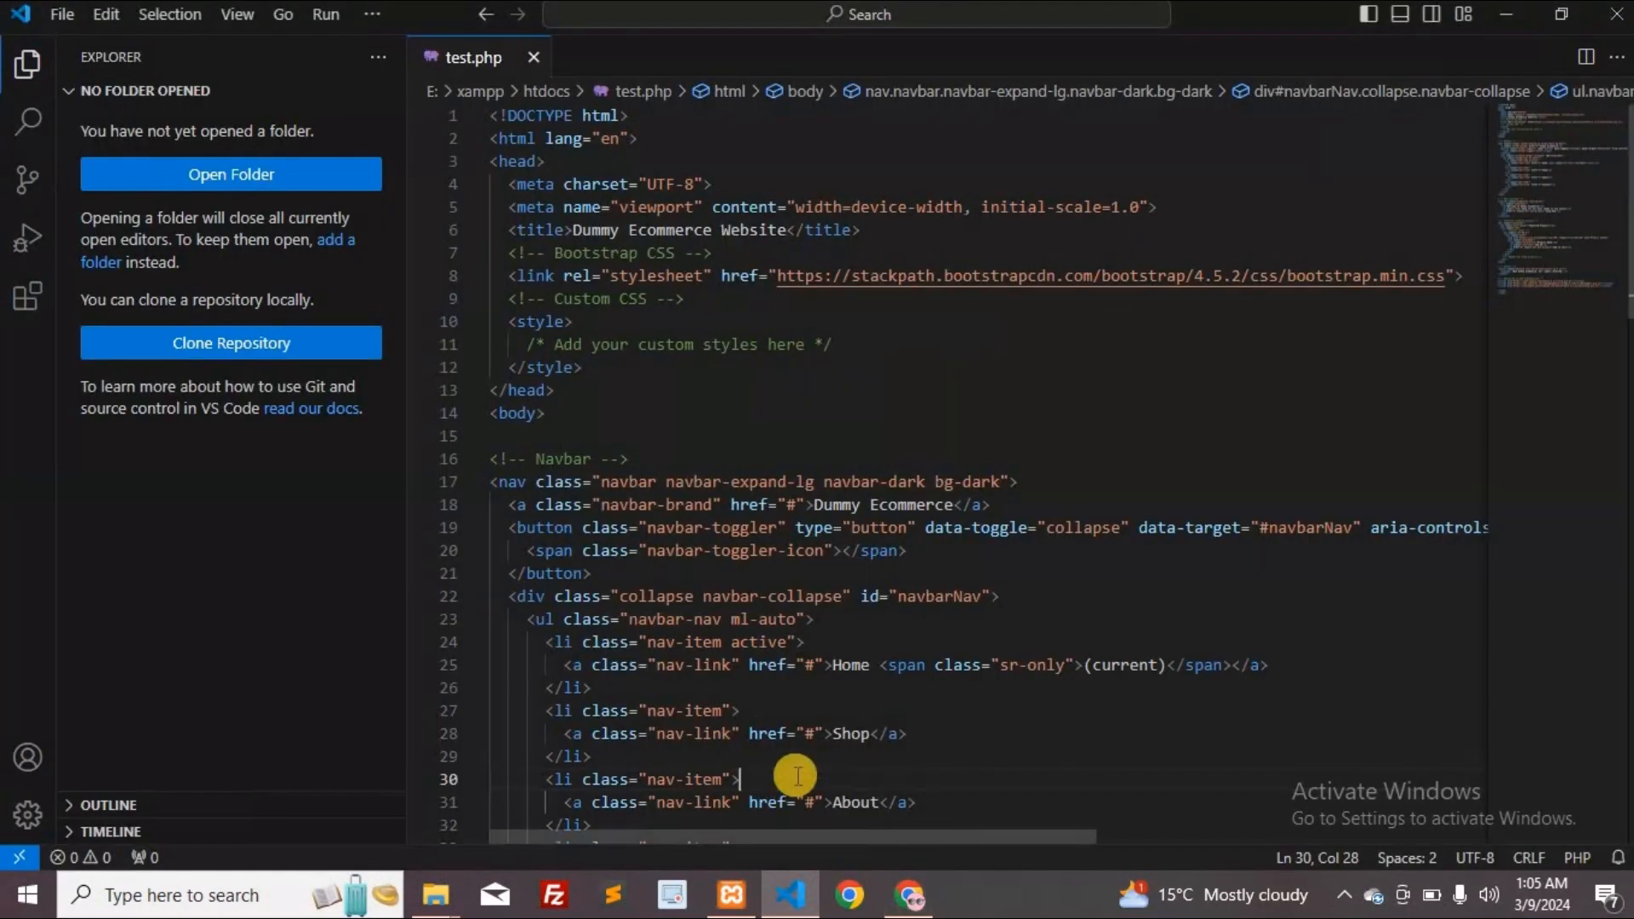
mouse_move(809, 895)
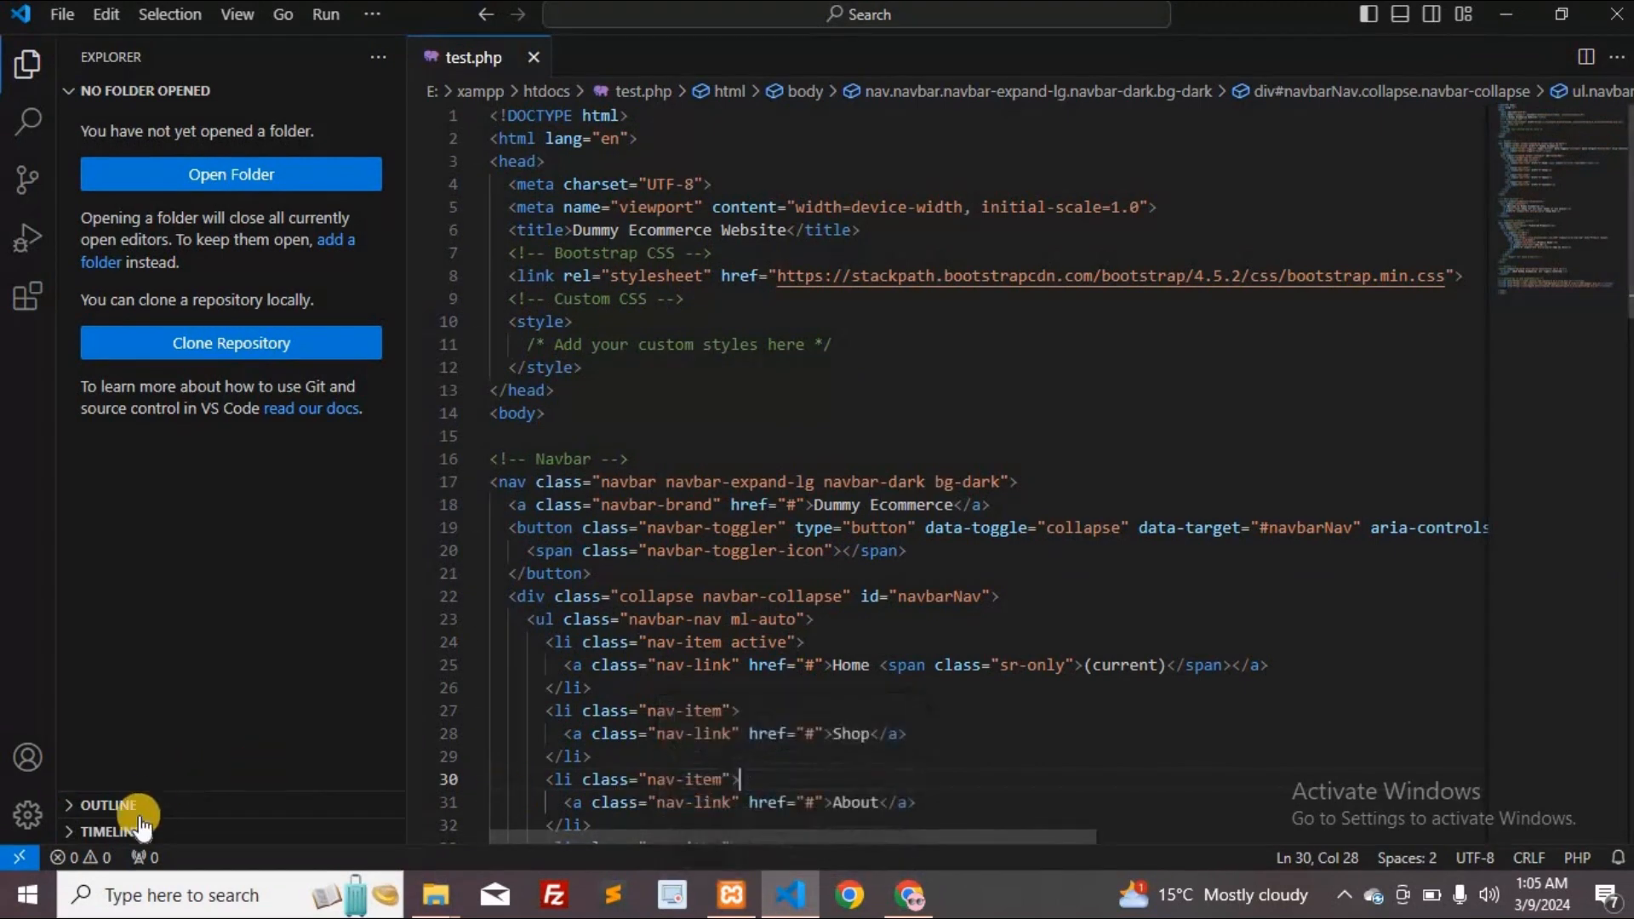
mouse_move(139, 865)
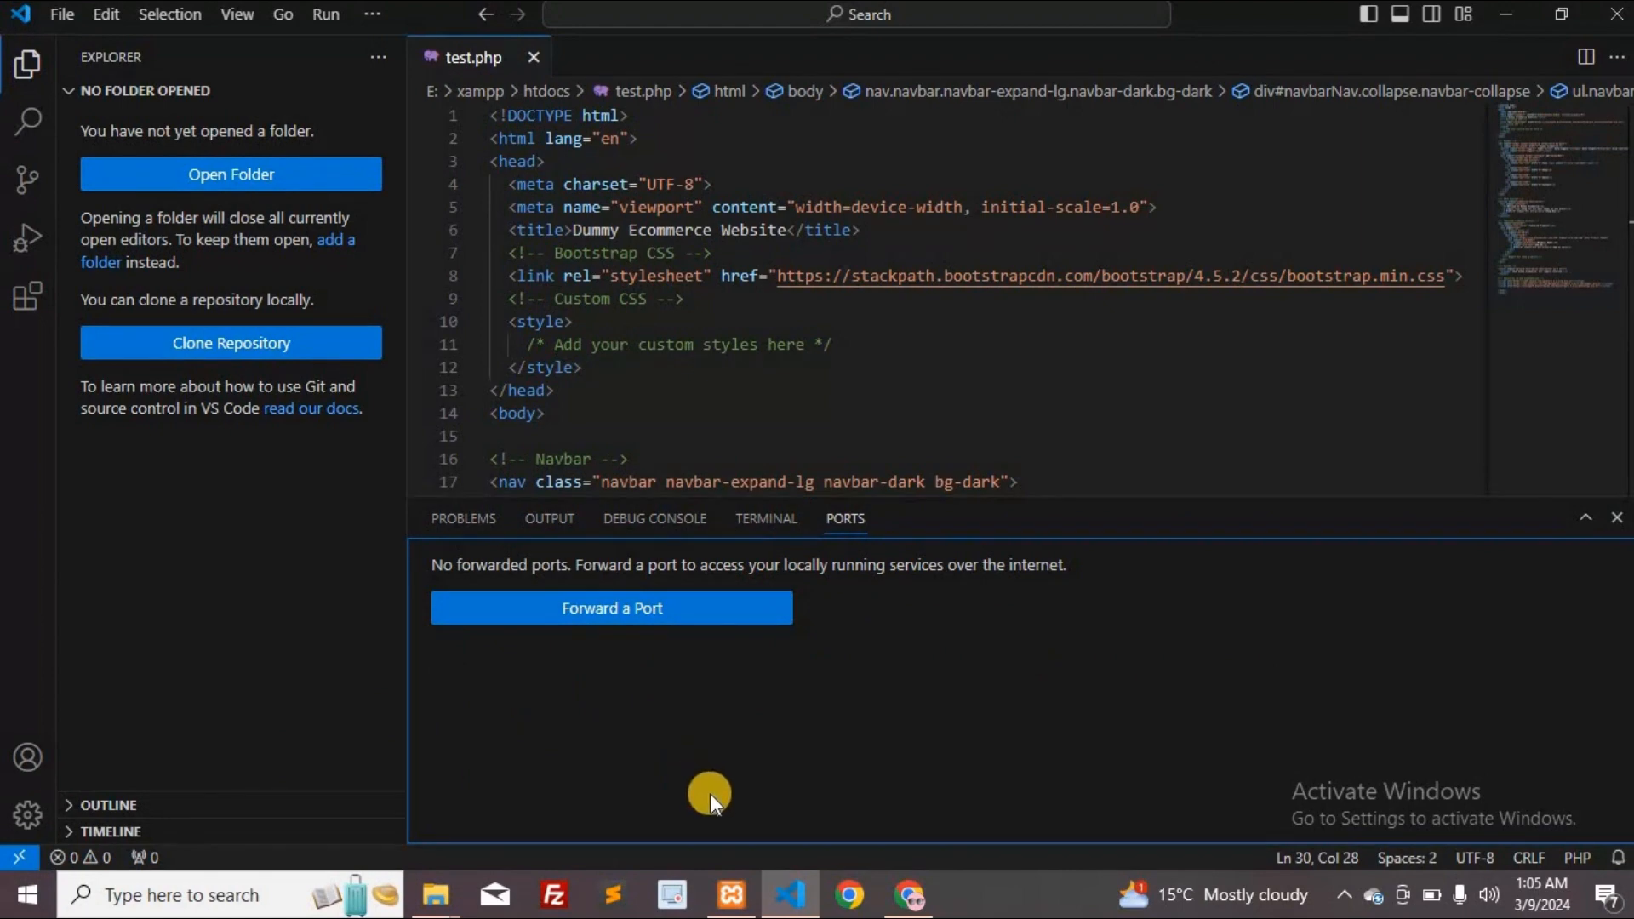
click(730, 895)
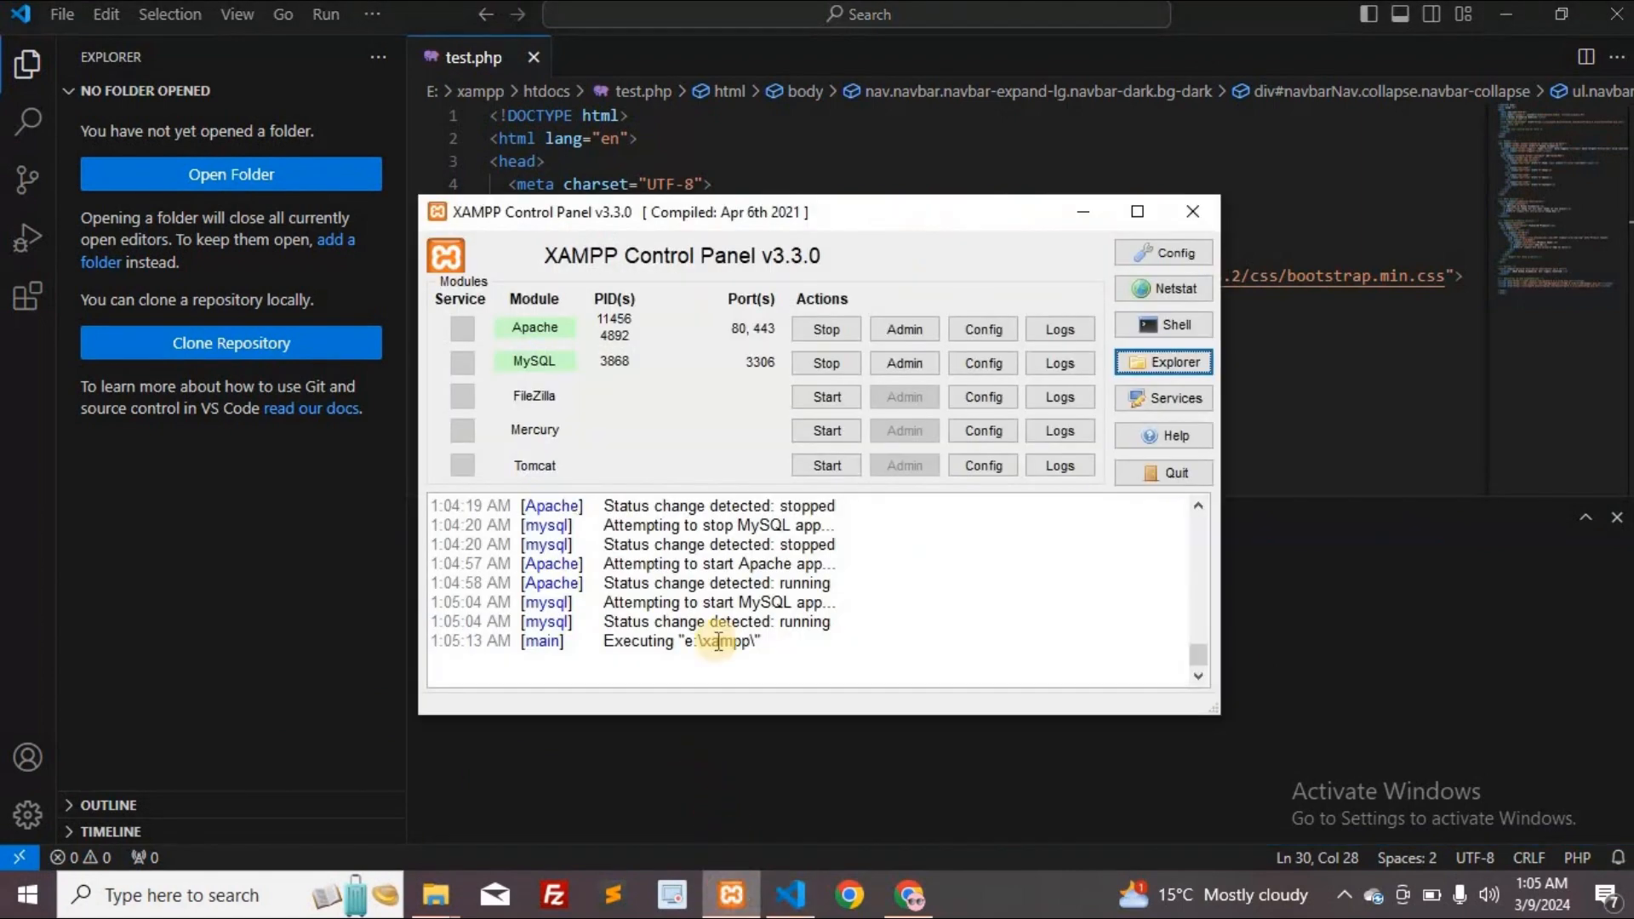
mouse_move(736, 334)
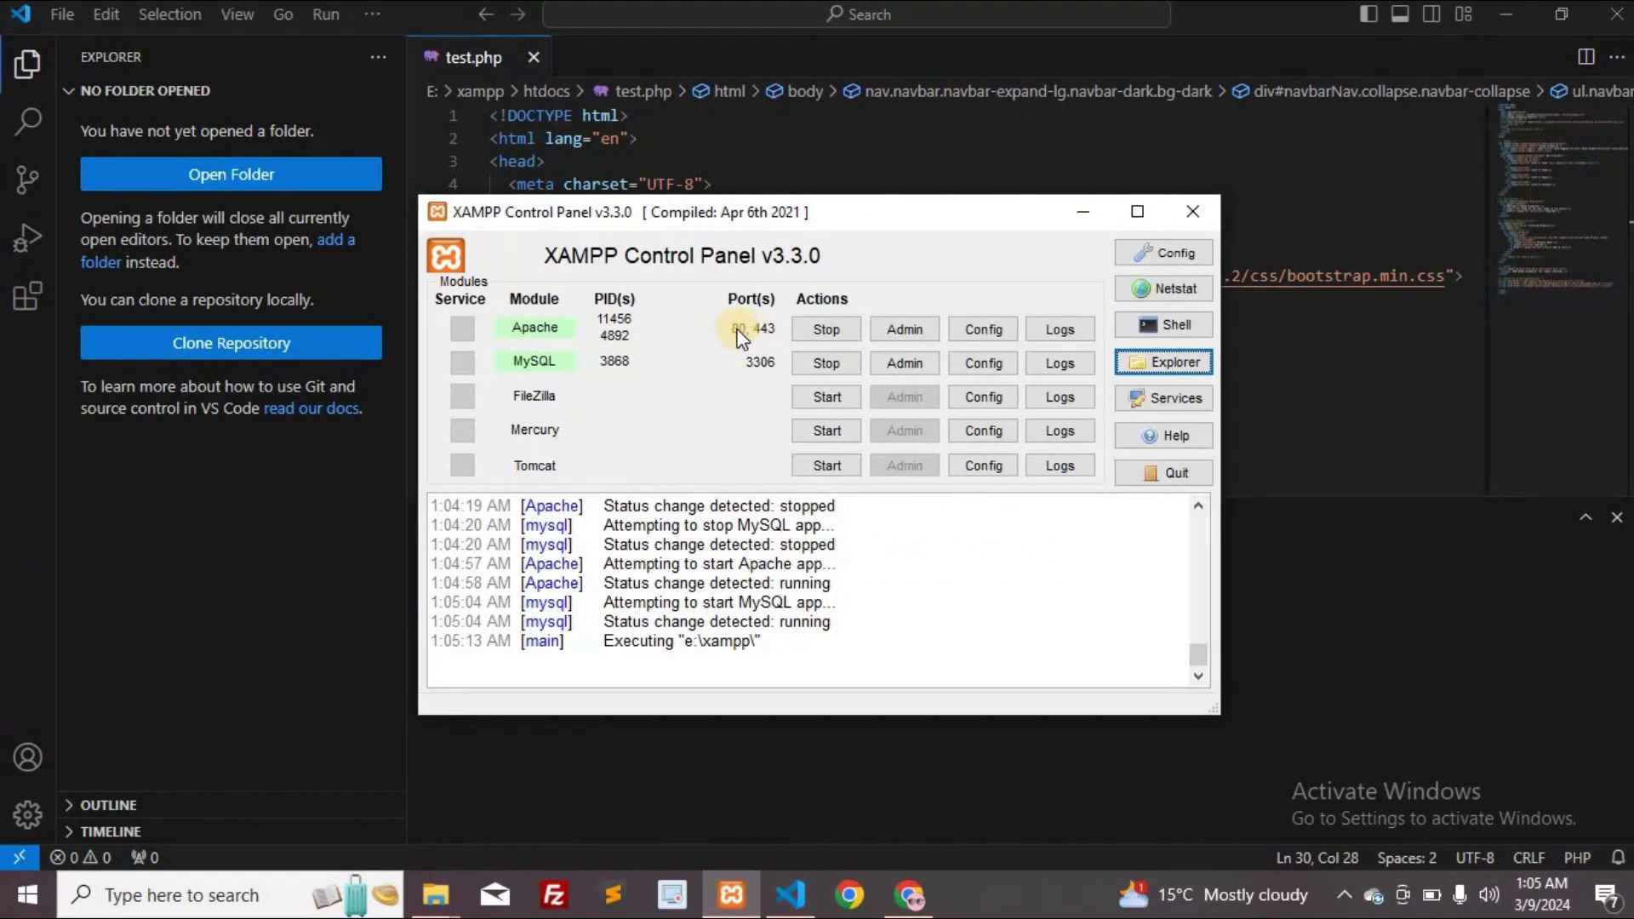
mouse_move(660, 708)
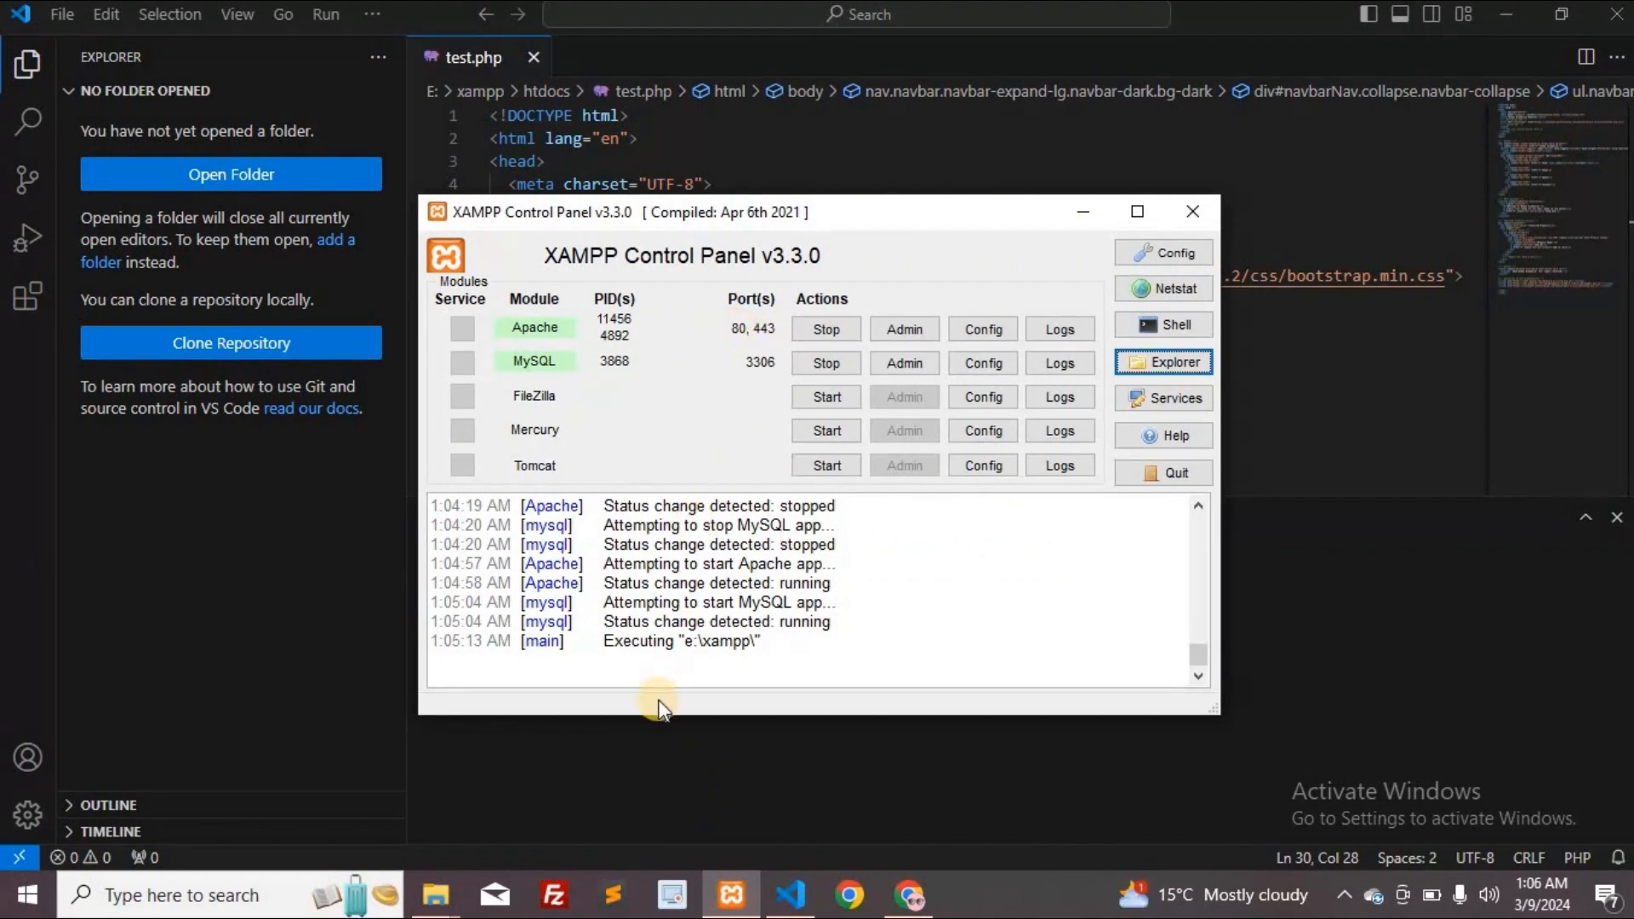
mouse_move(598, 820)
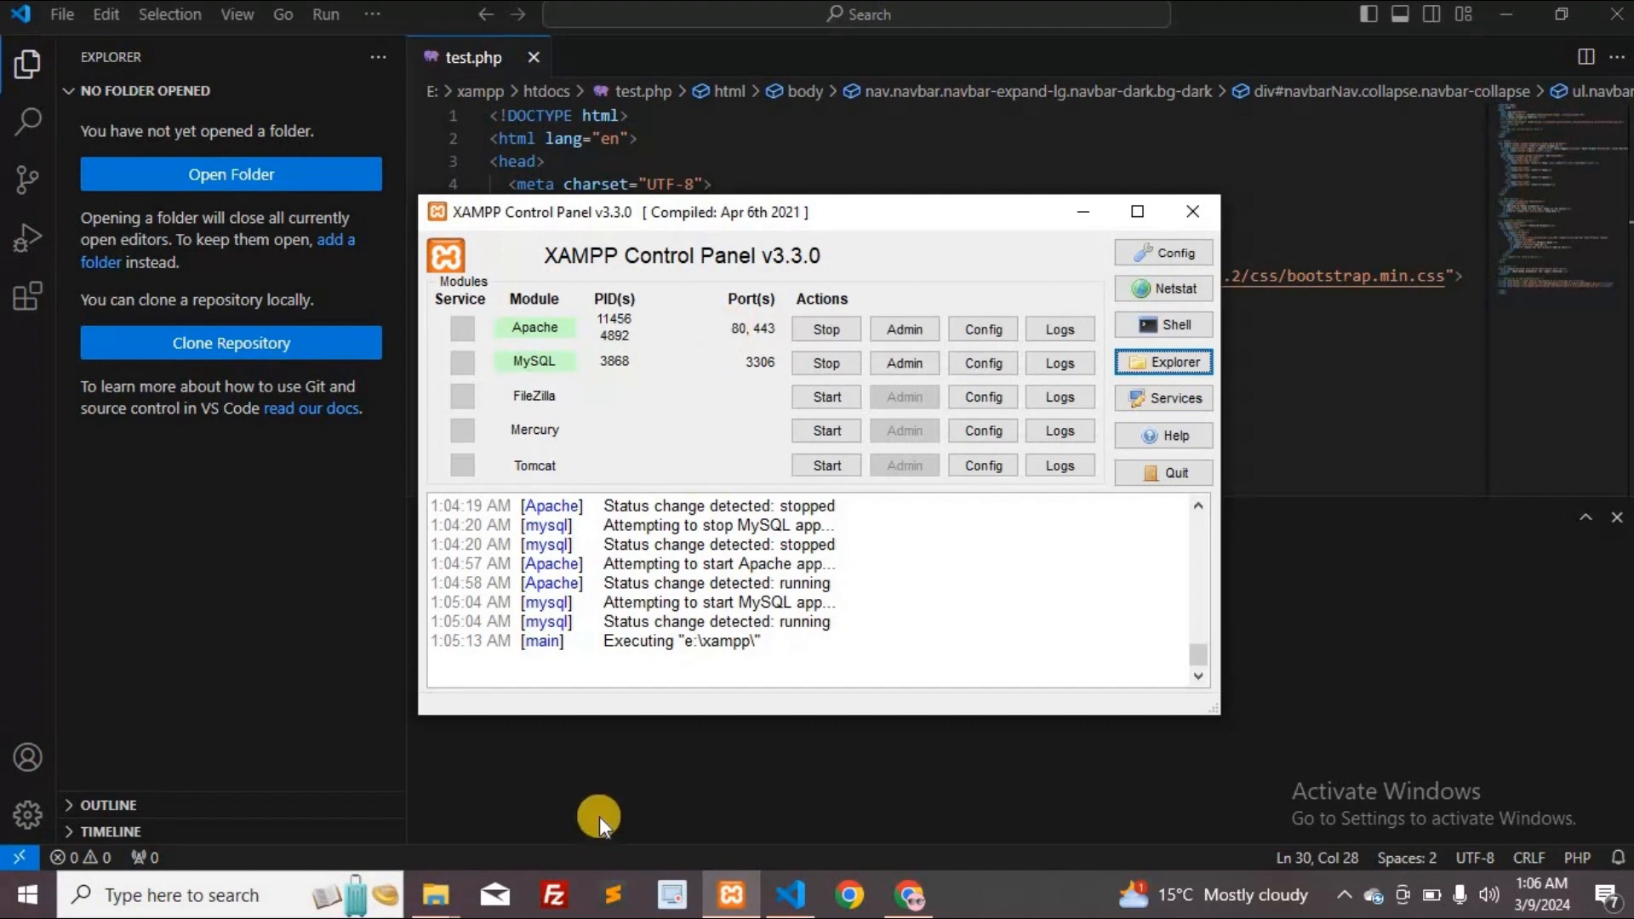
mouse_move(713, 383)
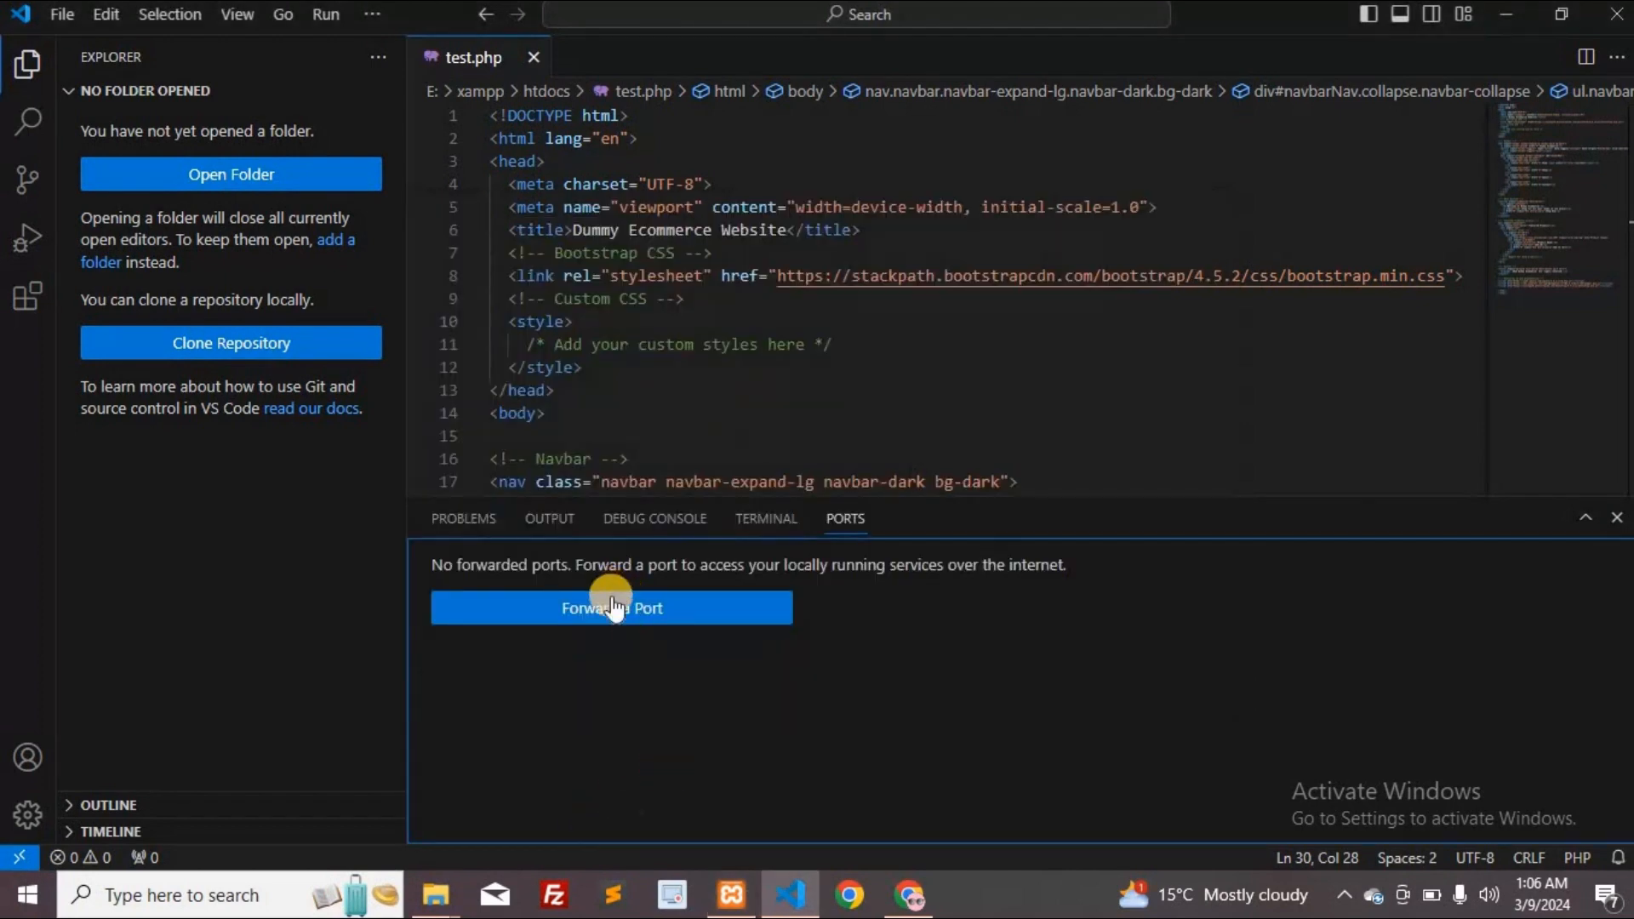
Request forwarding of port 80 from the Ports panel
click(613, 608)
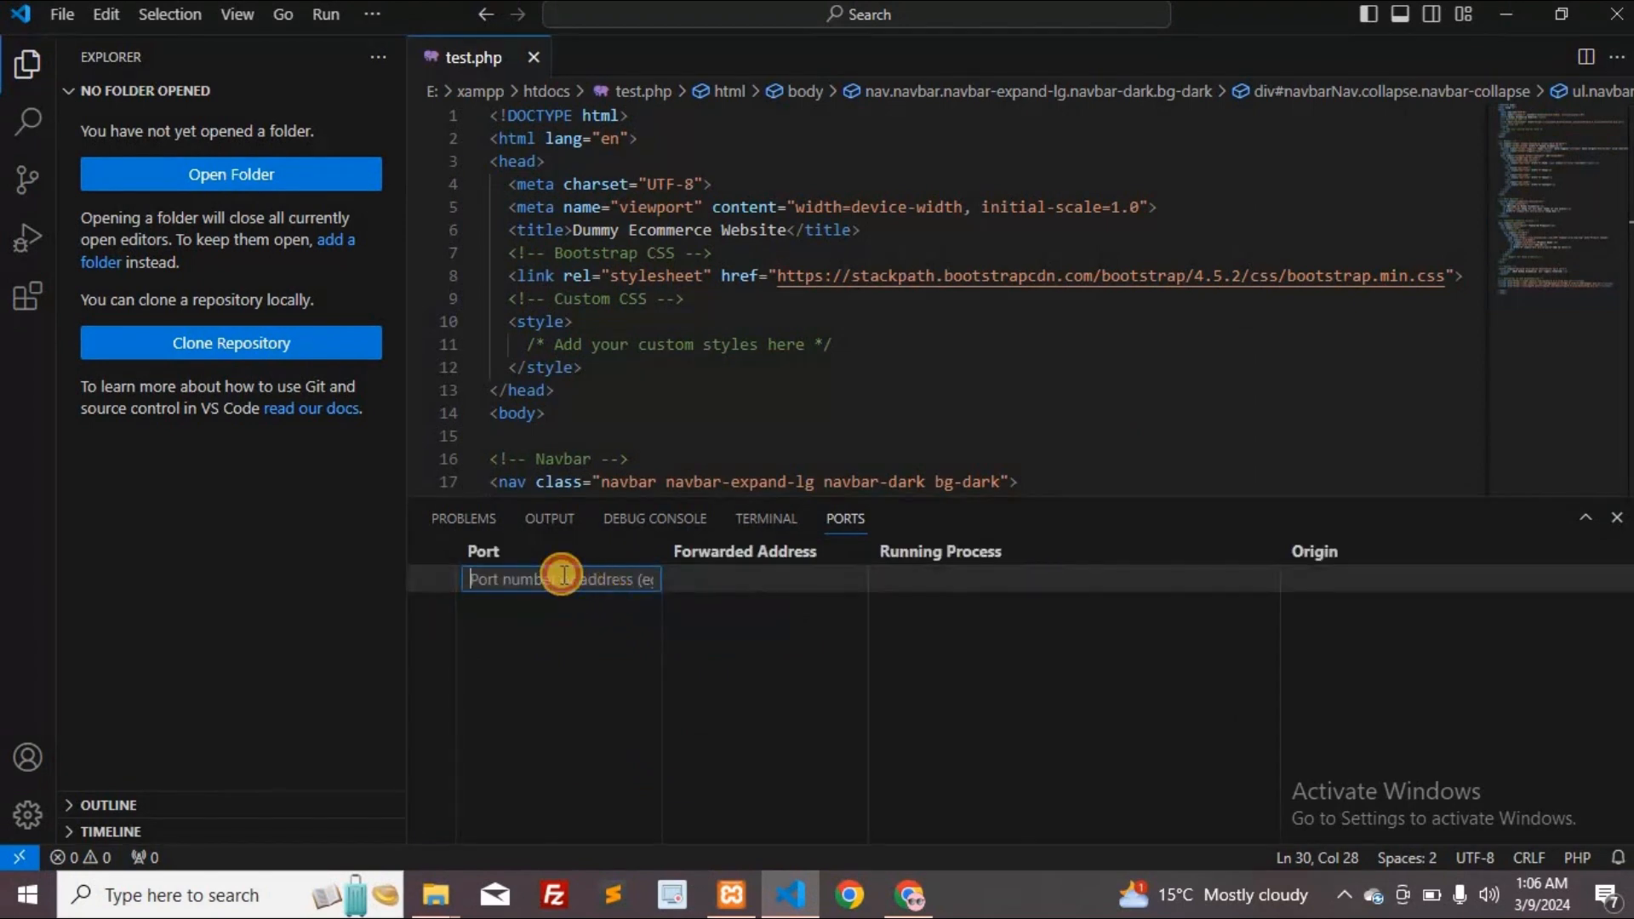
text(80)
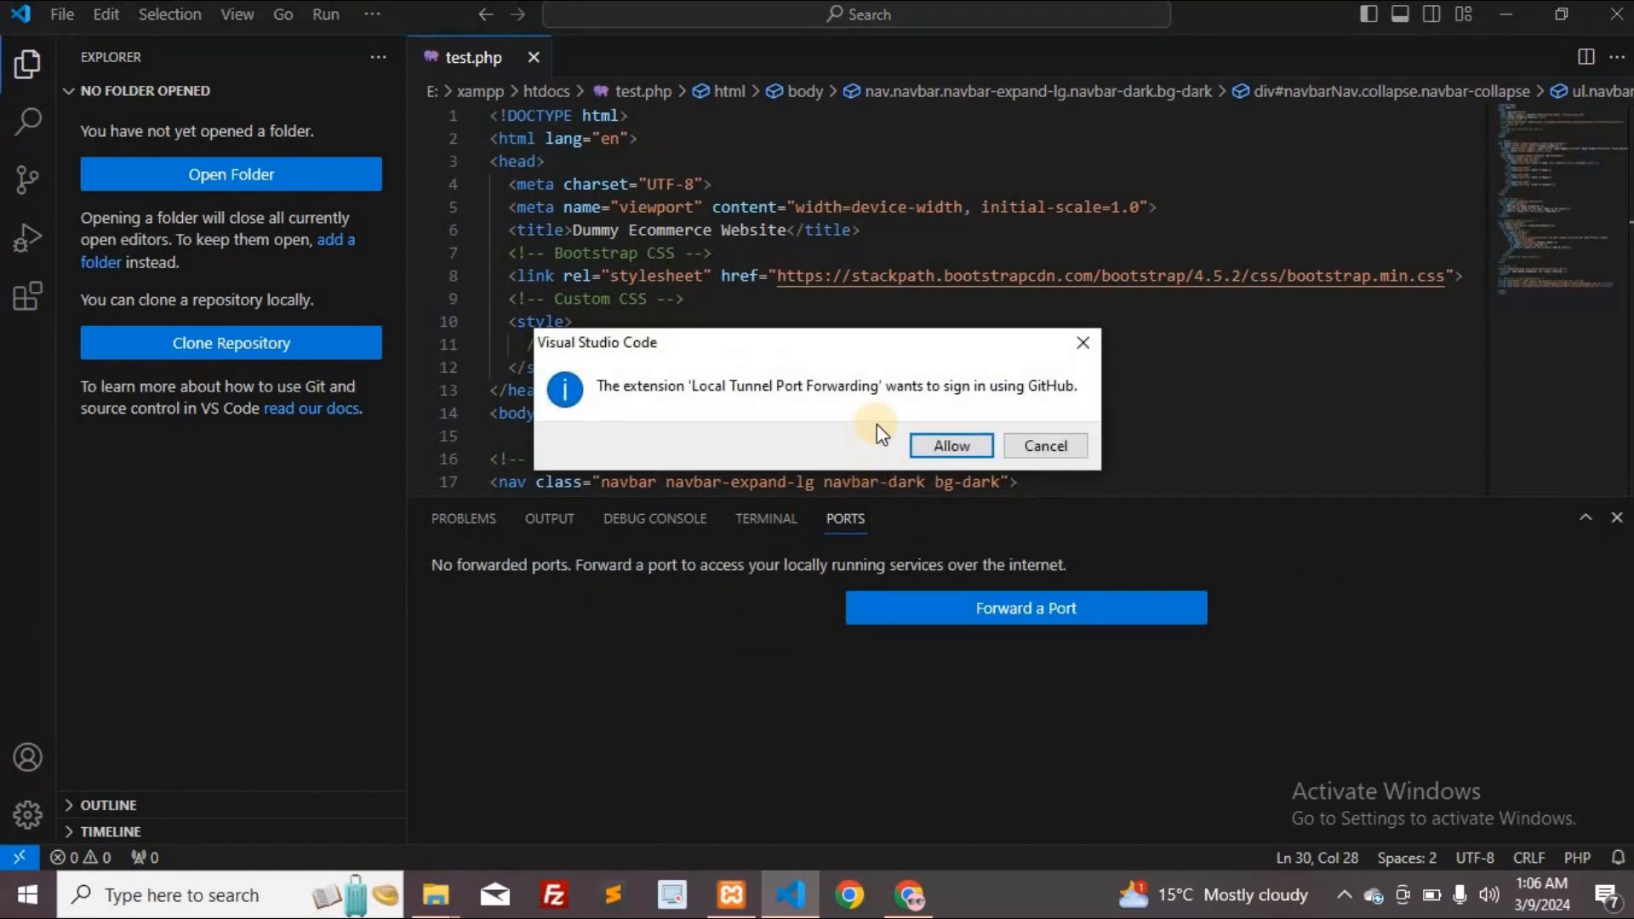
mouse_move(1049, 415)
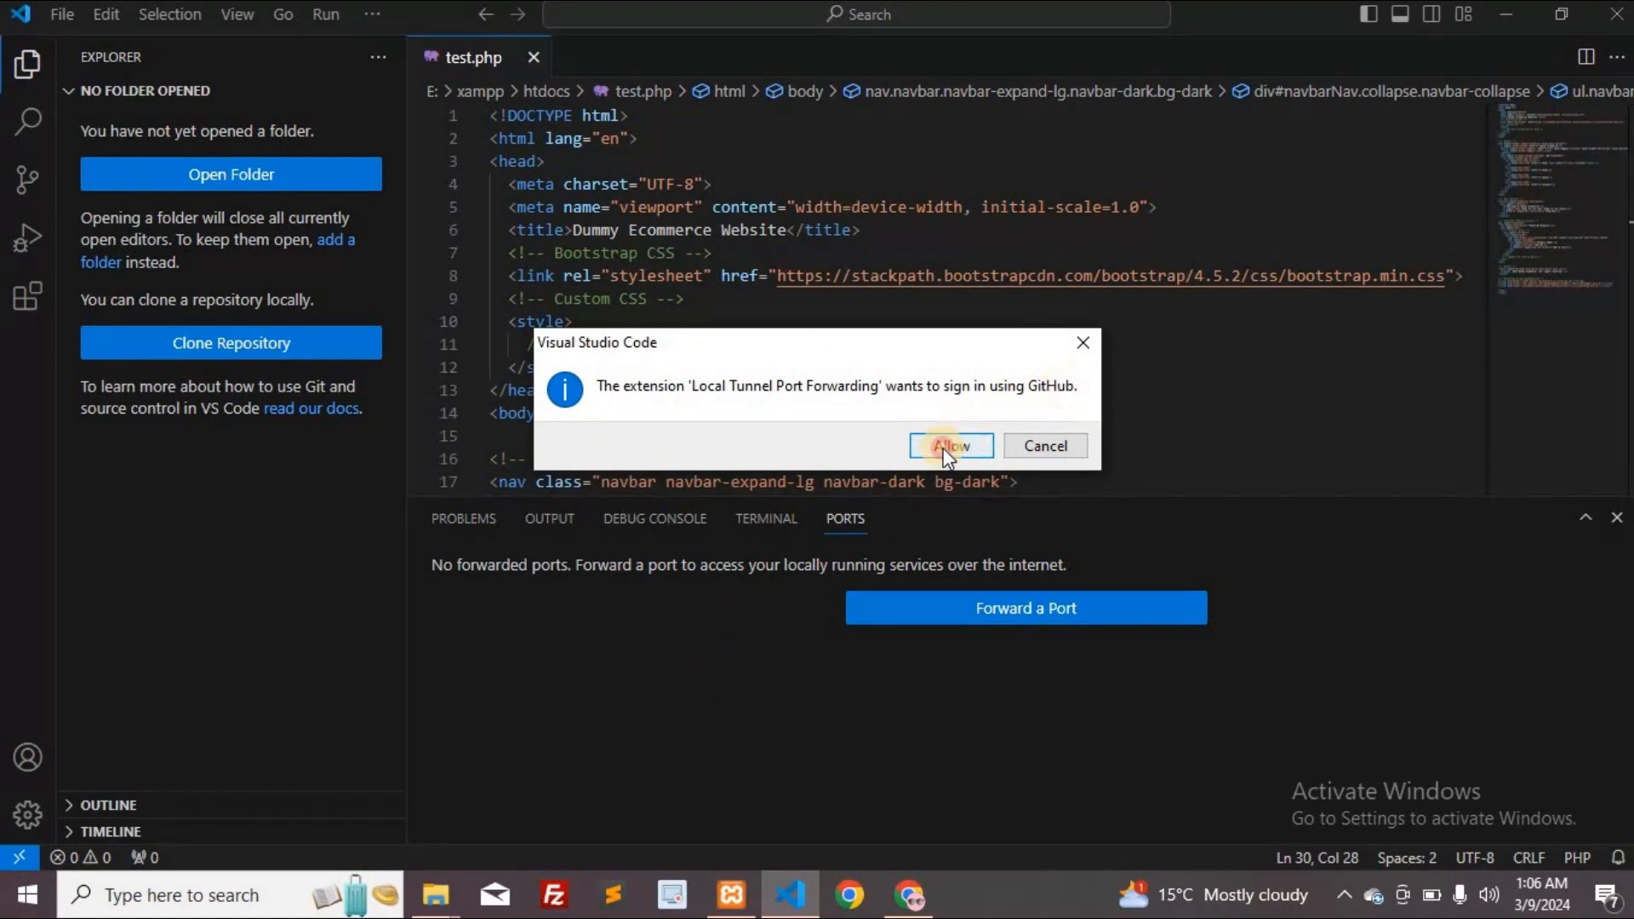
Allow GitHub sign-in, authorize Visual-Studio-Code on GitHub and hand sign-in back to VS Code
click(949, 446)
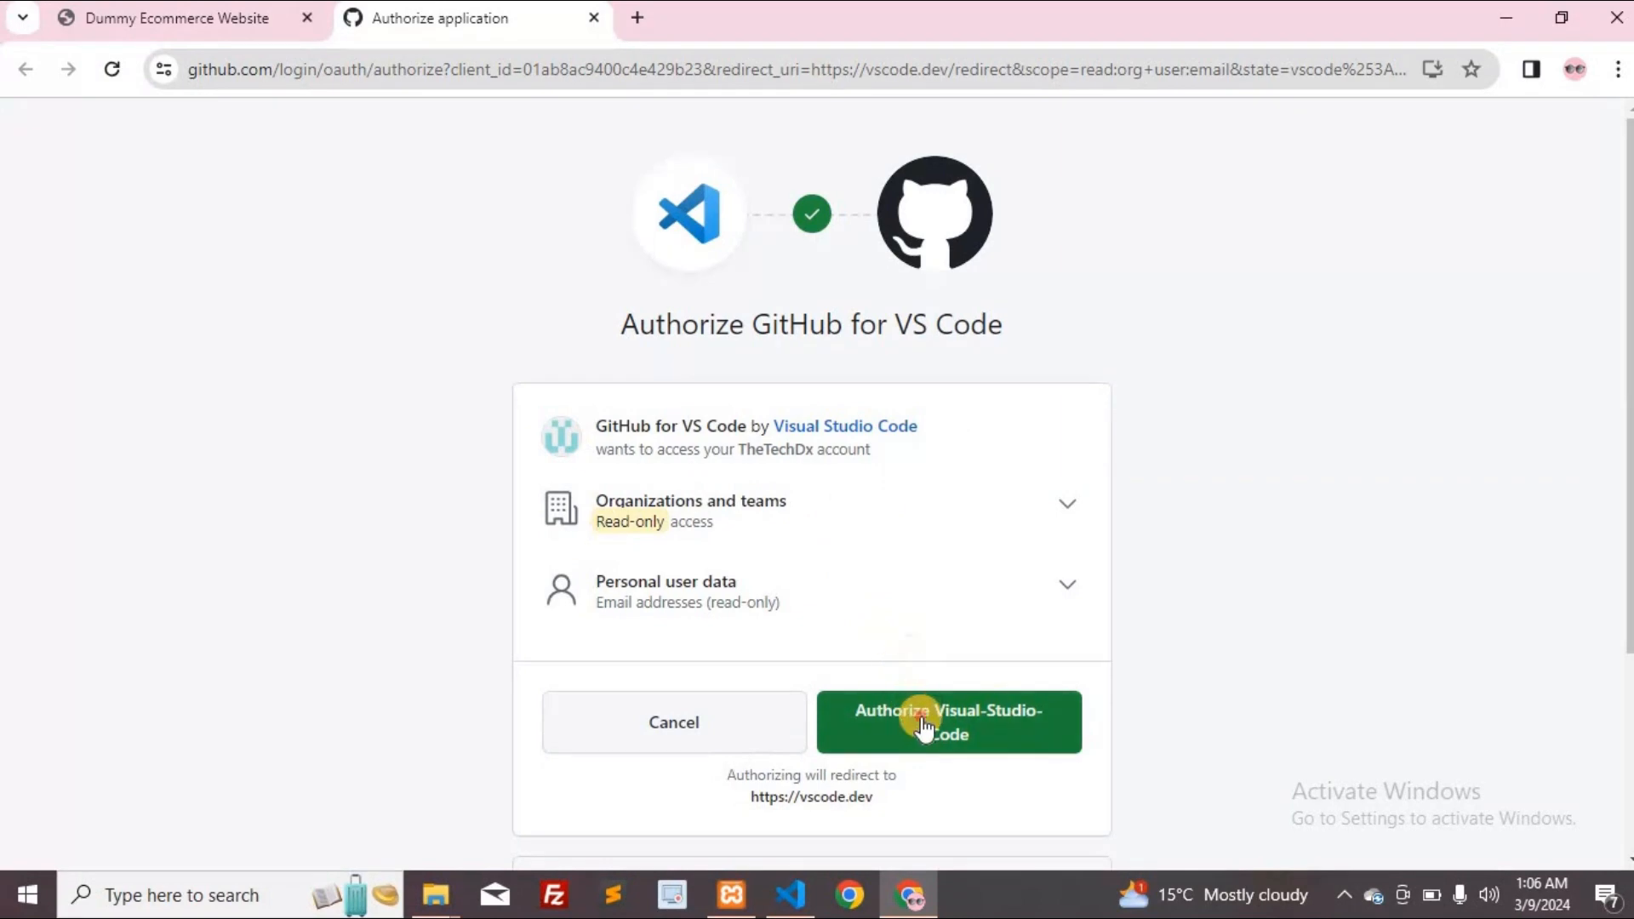
click(923, 729)
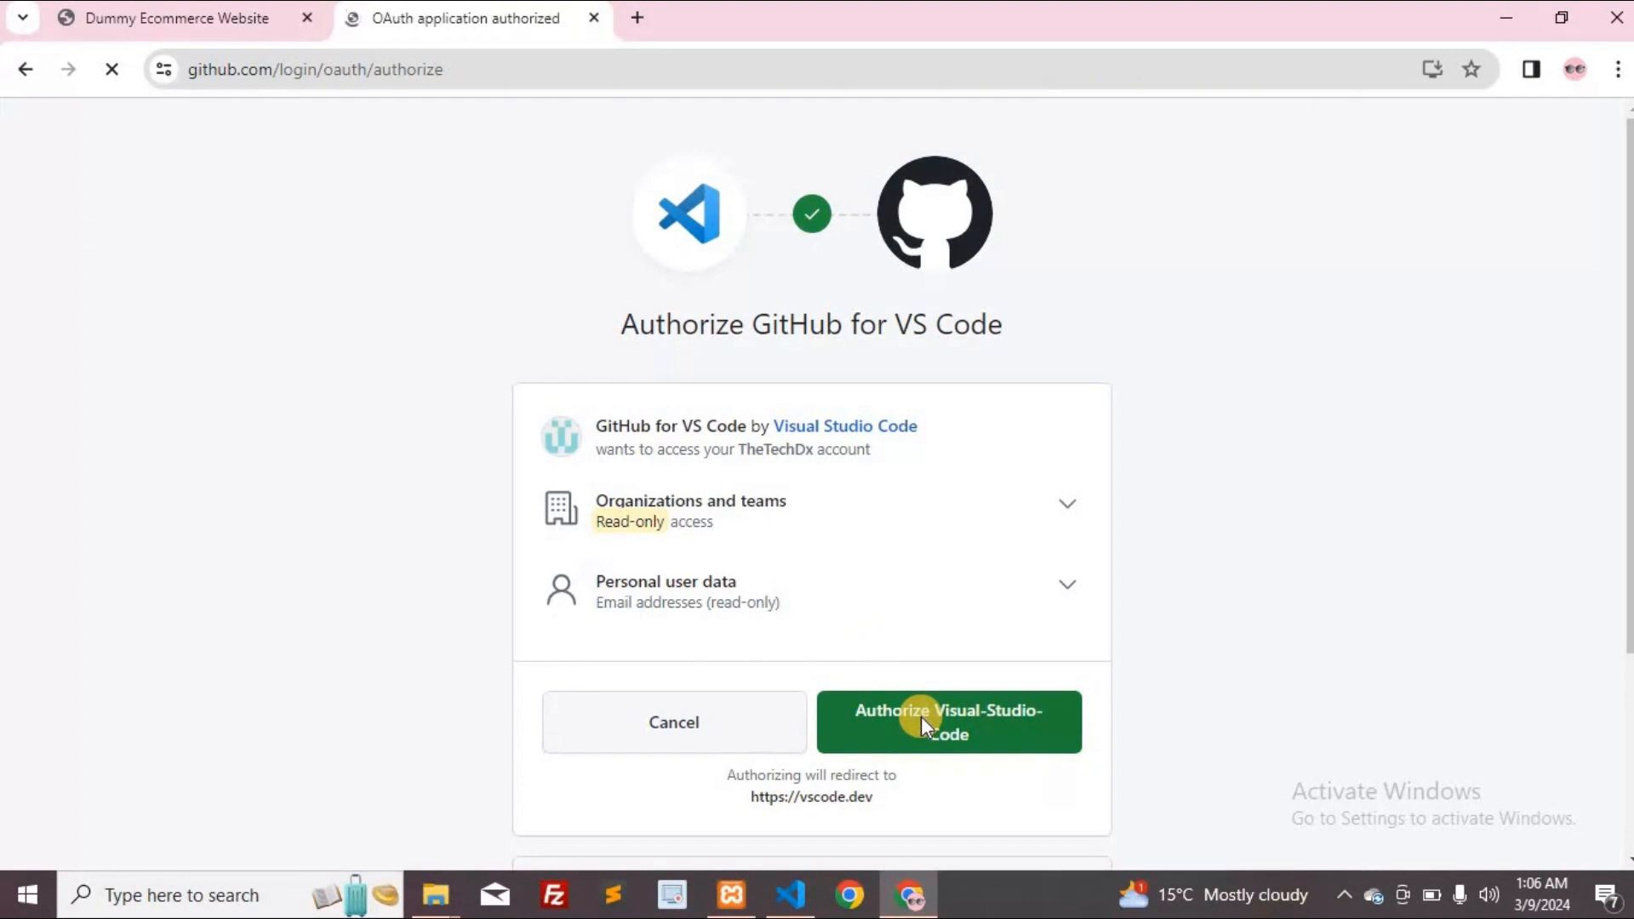
click(920, 722)
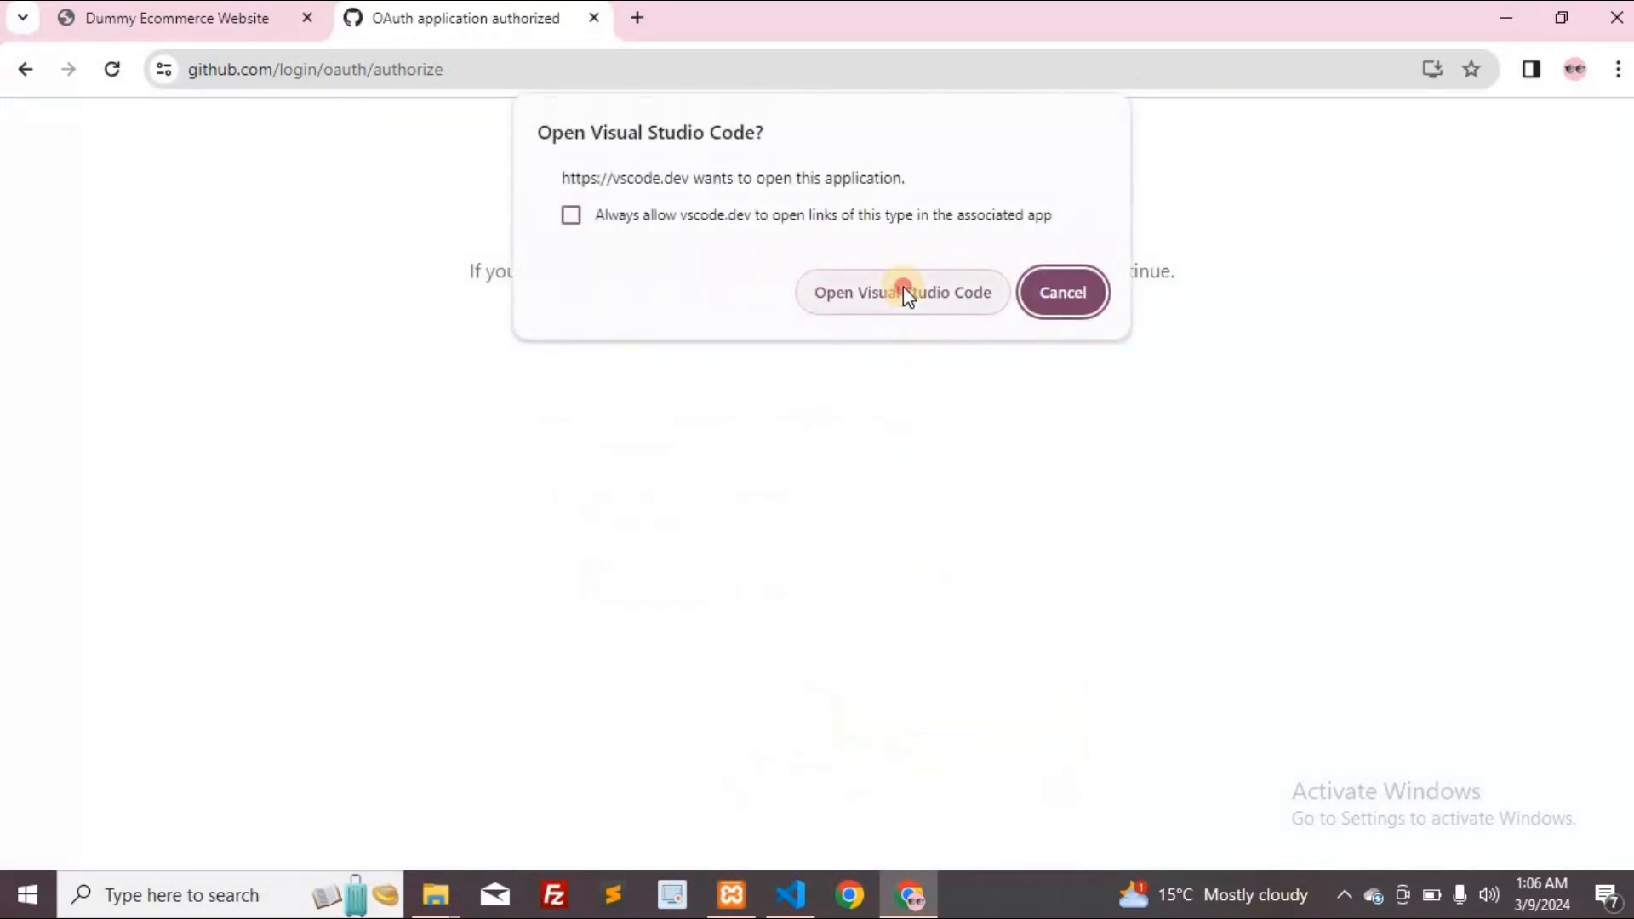
click(902, 292)
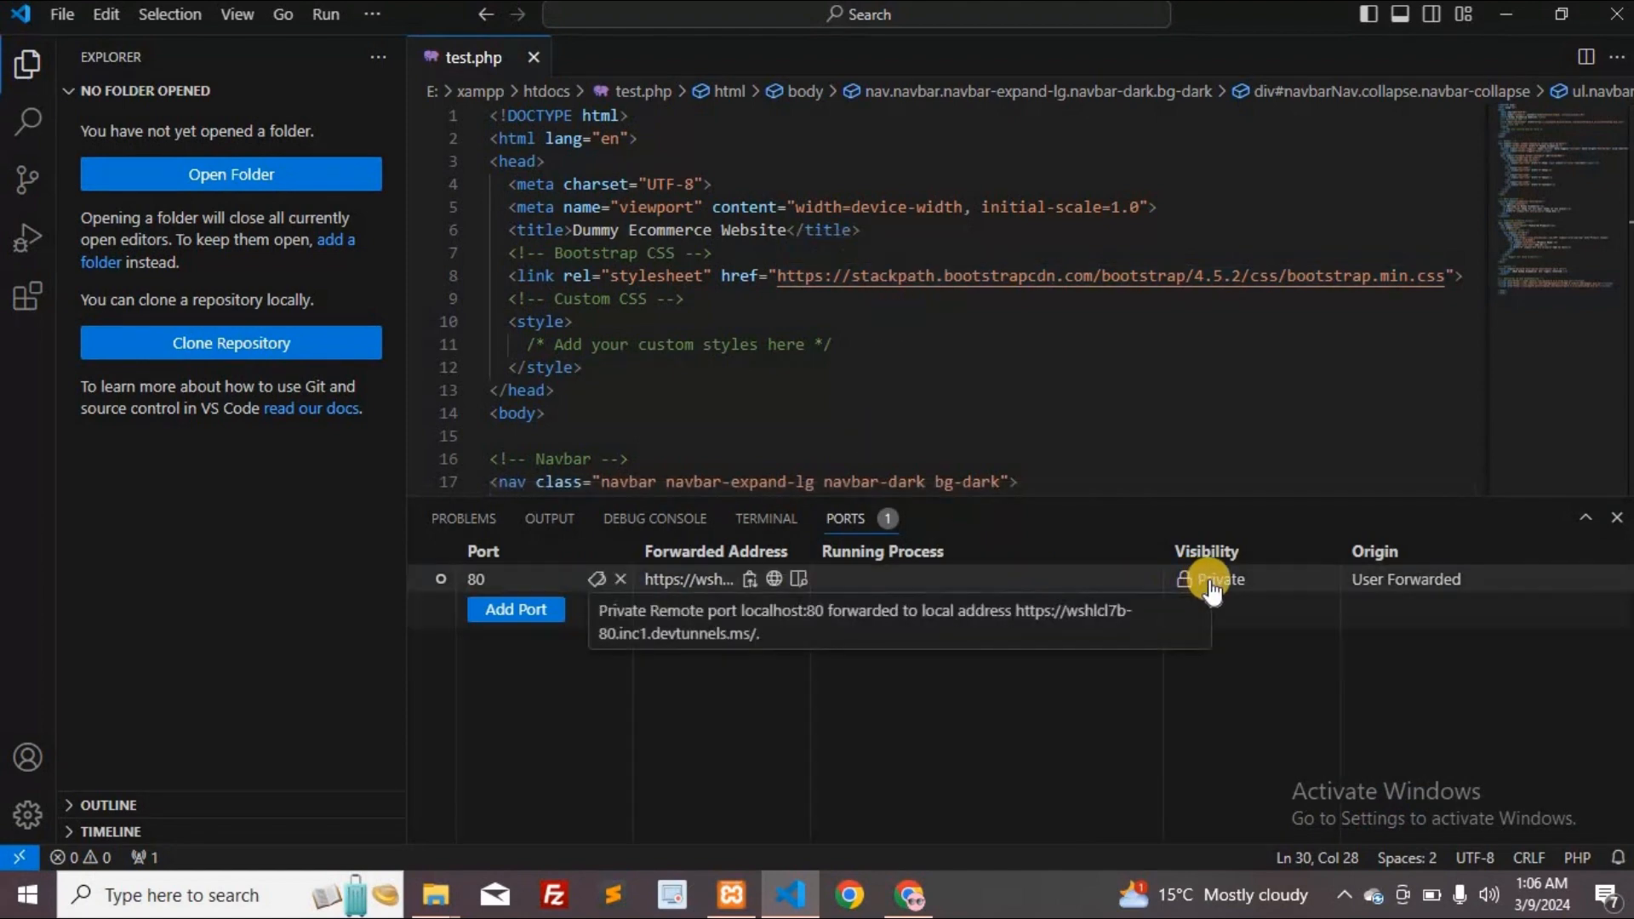
Set forwarded port 80's visibility to Public and accept the exposure warning
right_click(1217, 580)
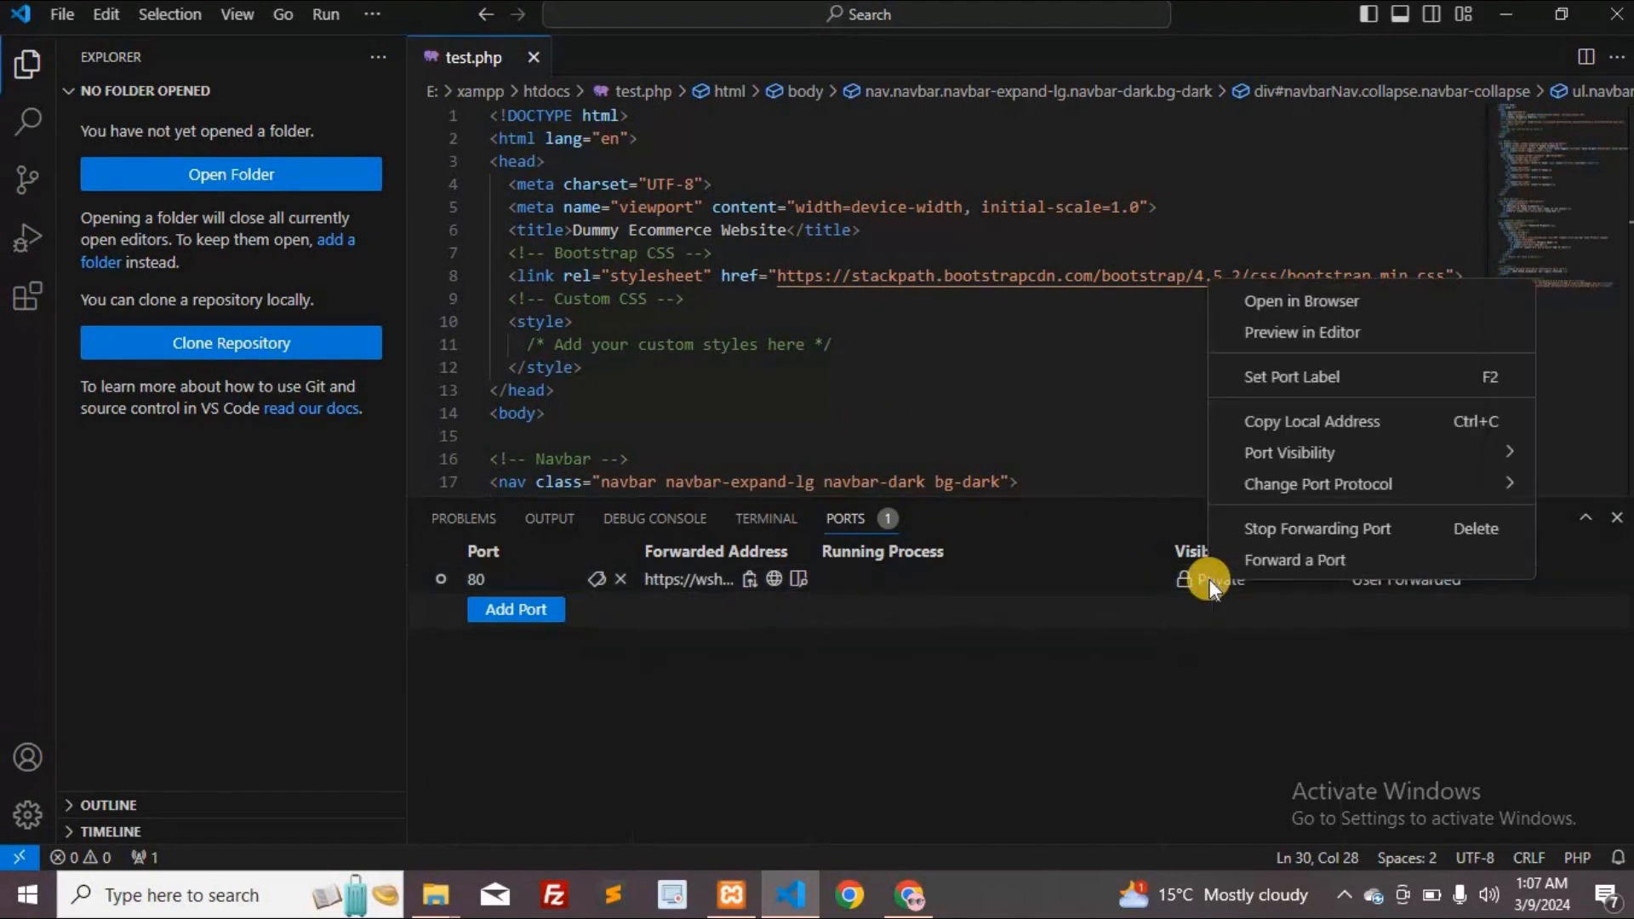
mouse_move(1291, 453)
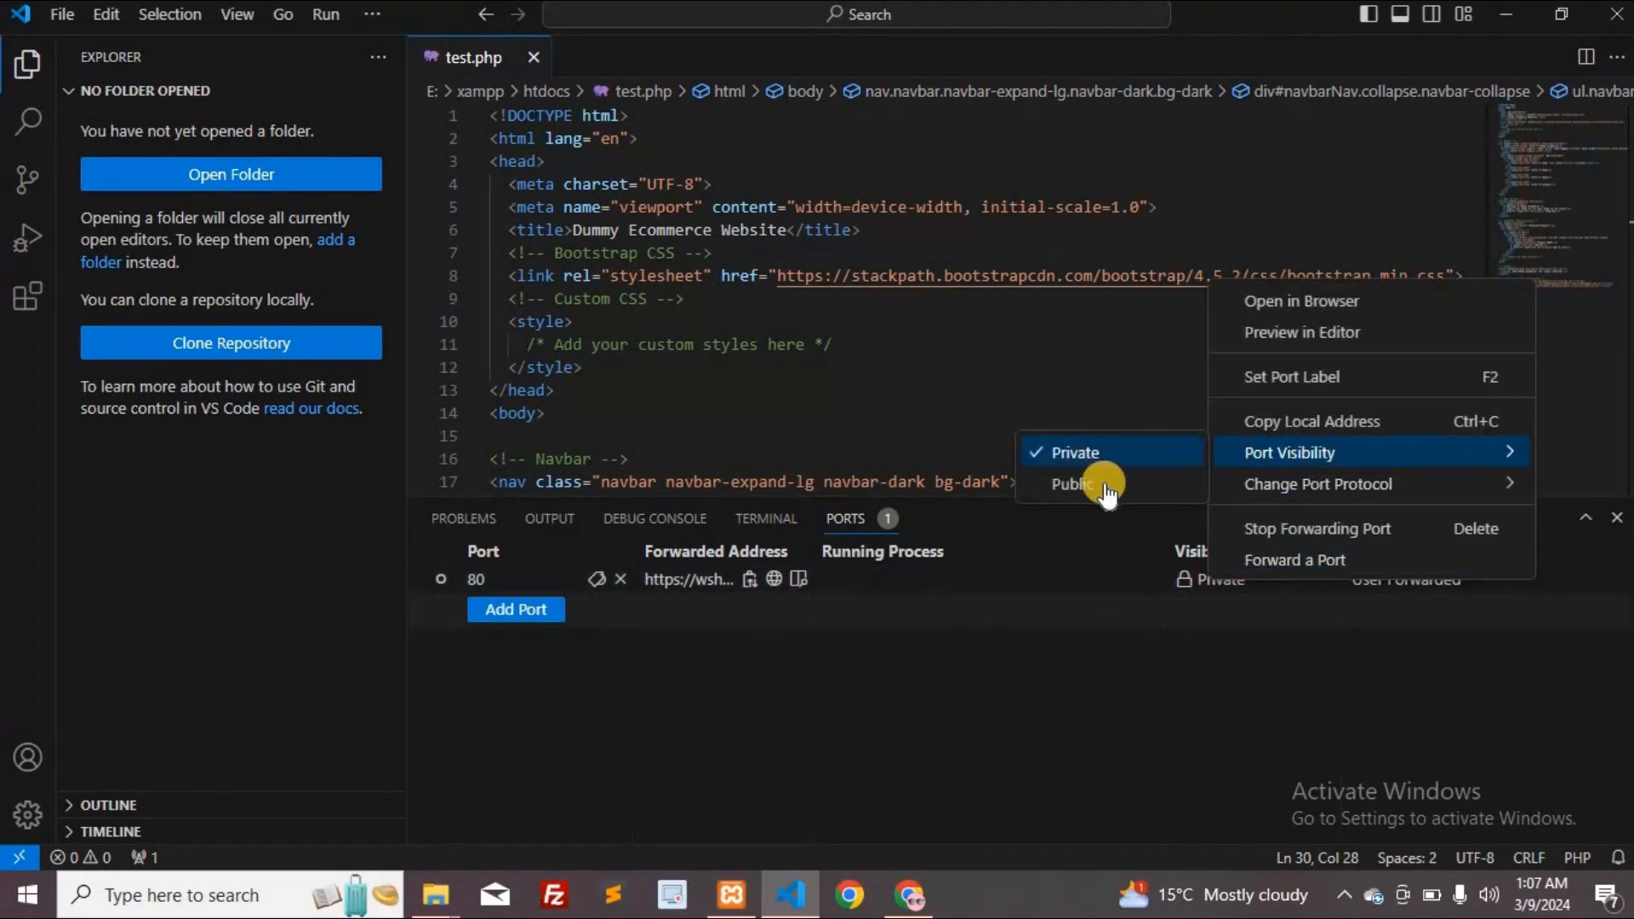
click(1072, 483)
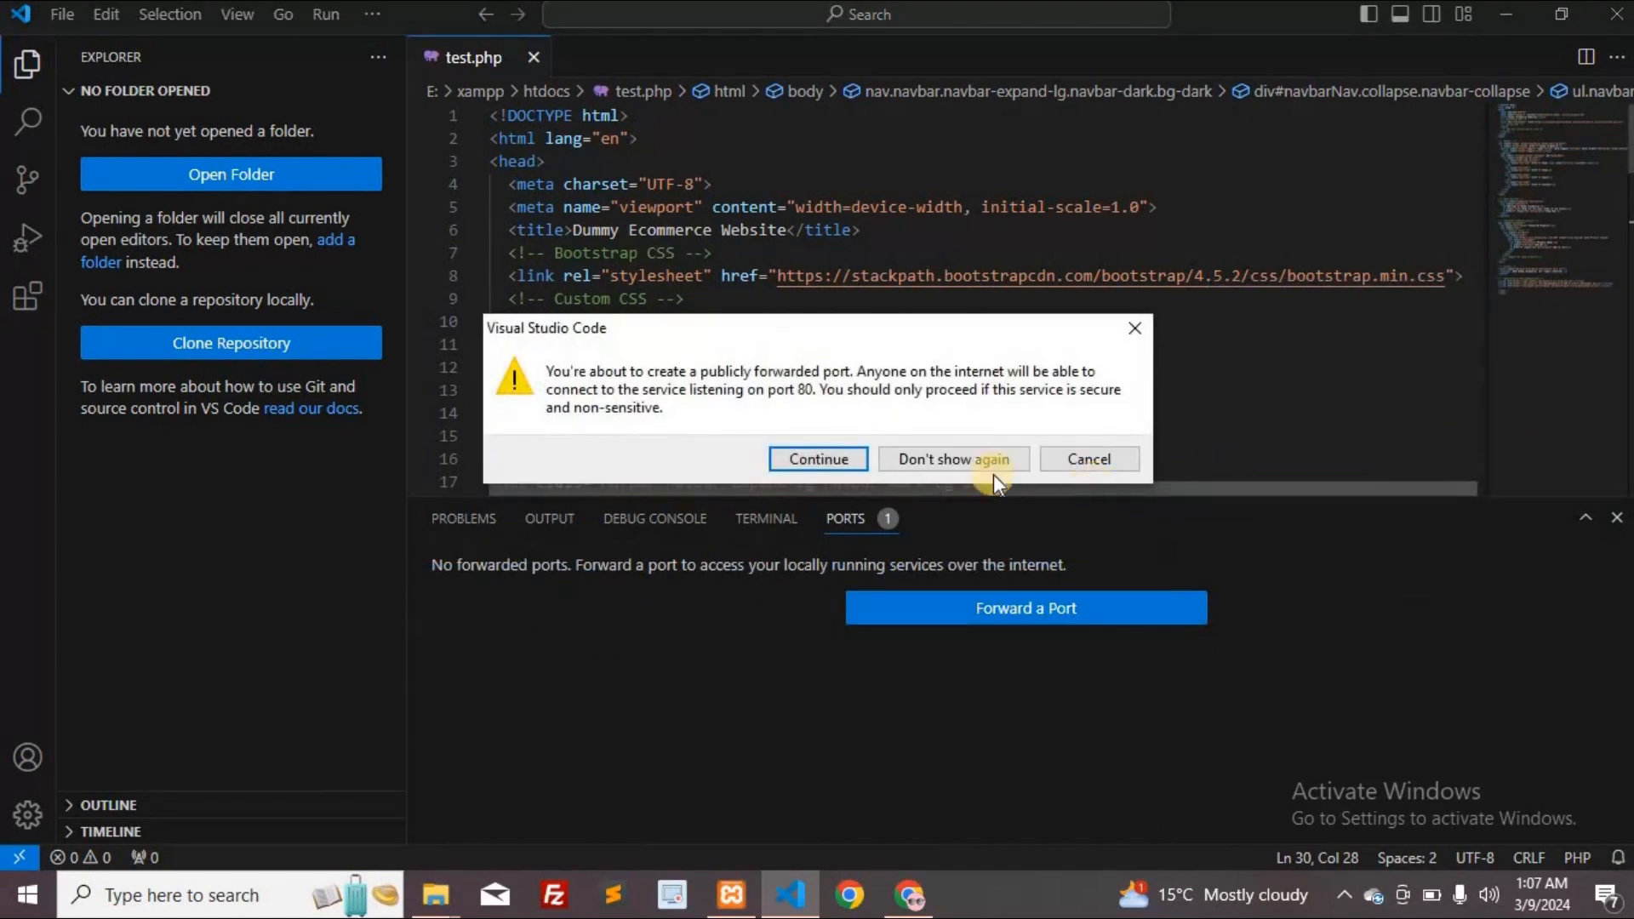
click(817, 460)
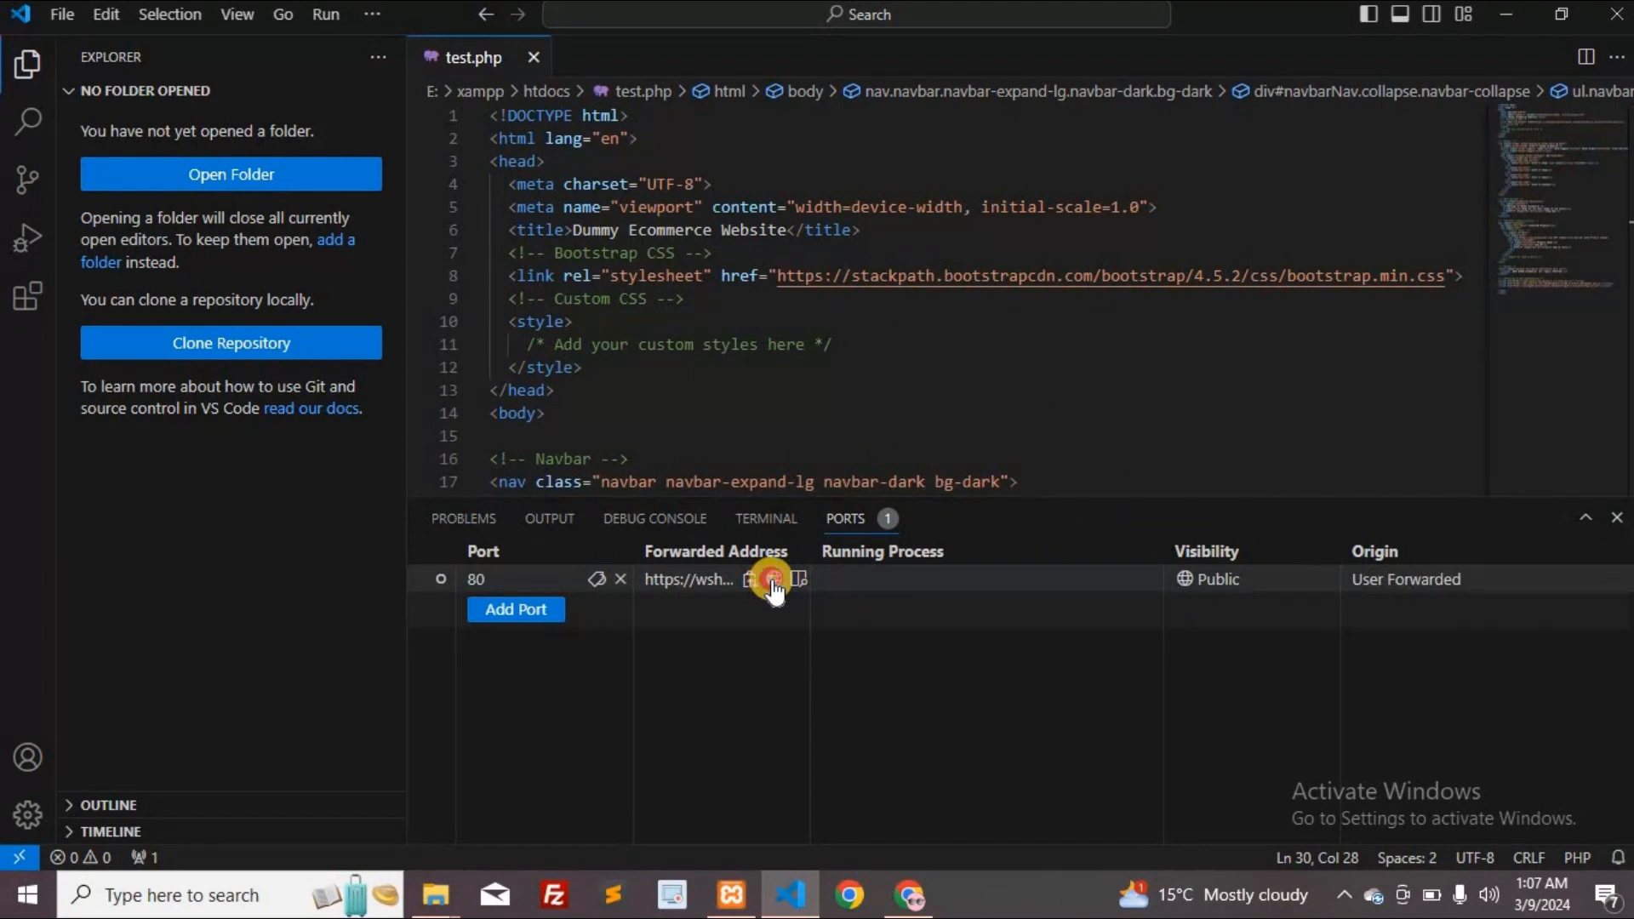
Open port 80's devtunnels address in the browser, allowing the external website
click(773, 579)
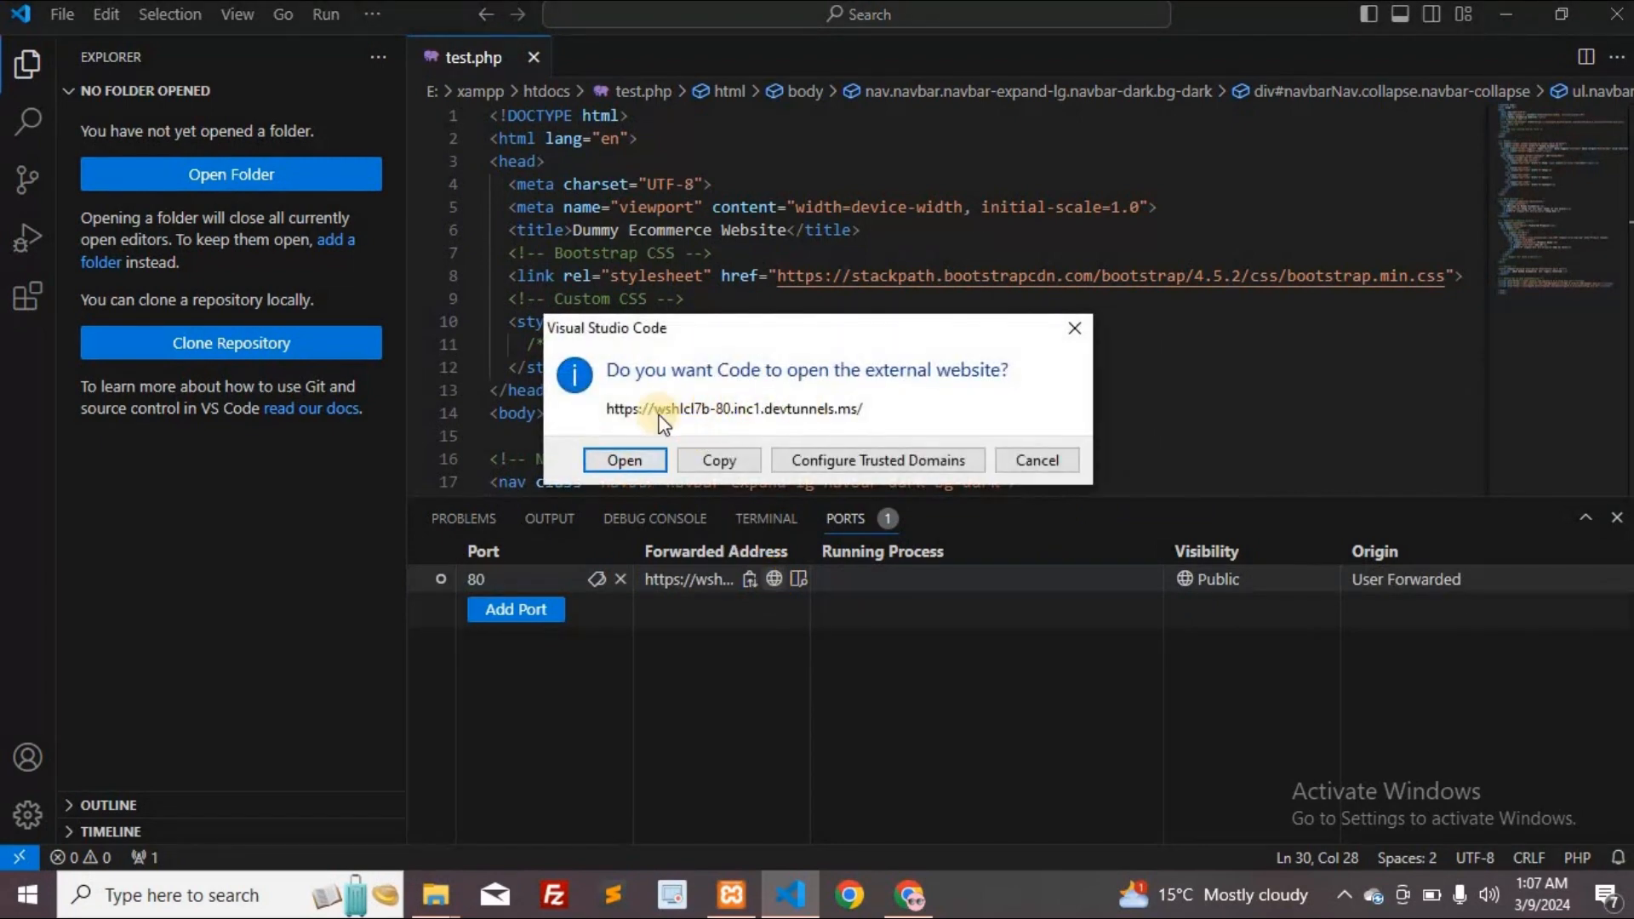
mouse_move(687, 424)
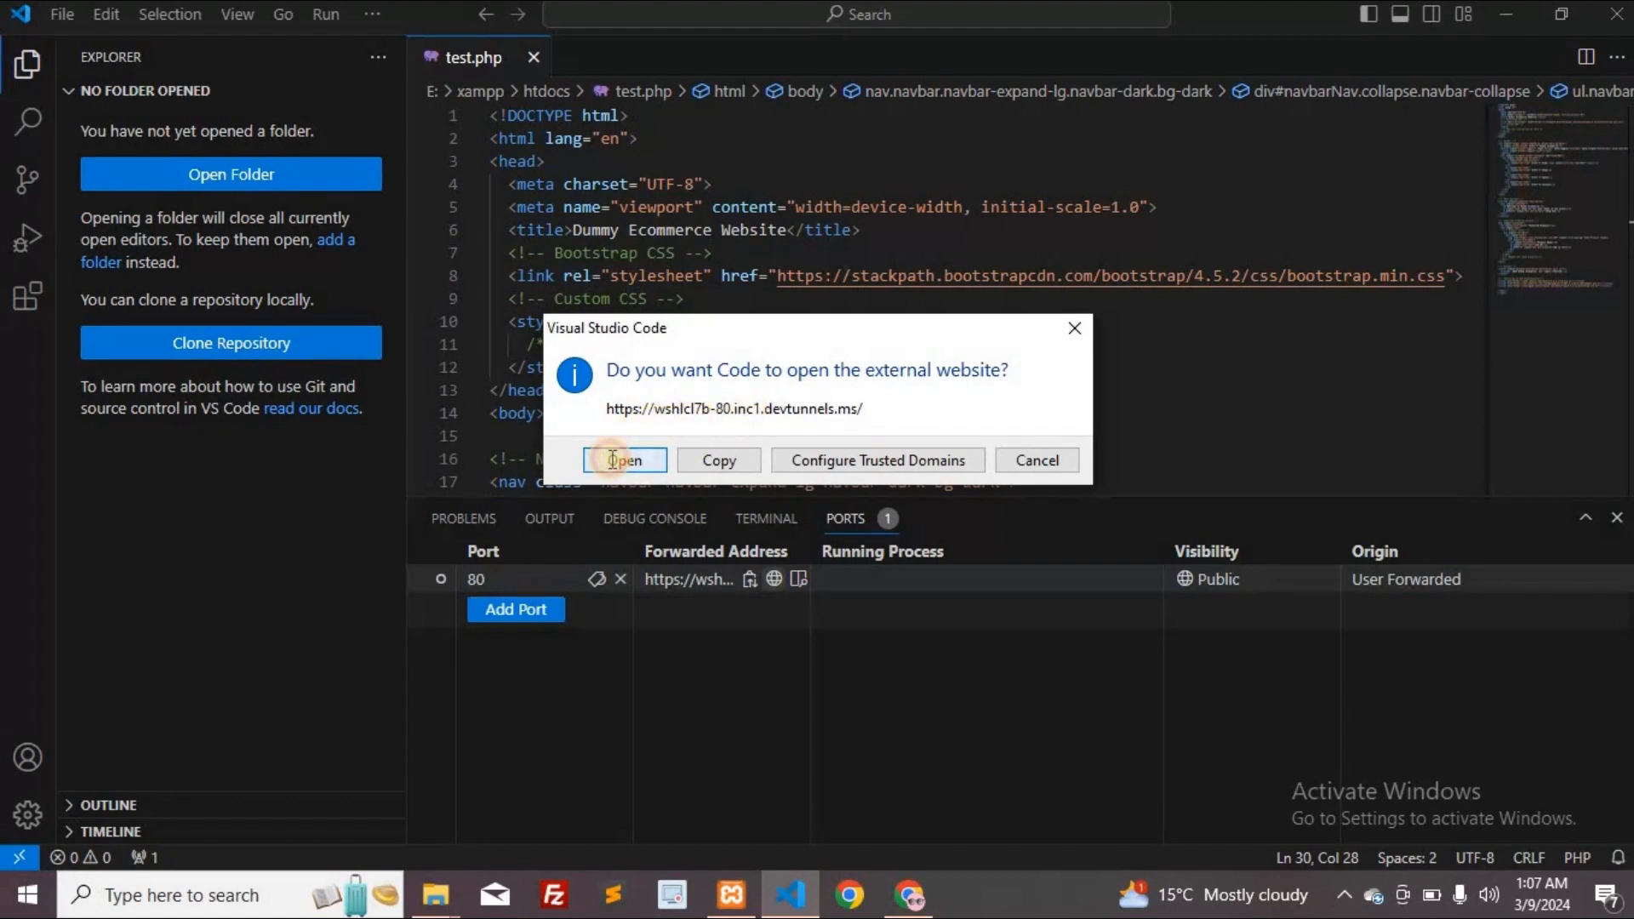
click(623, 460)
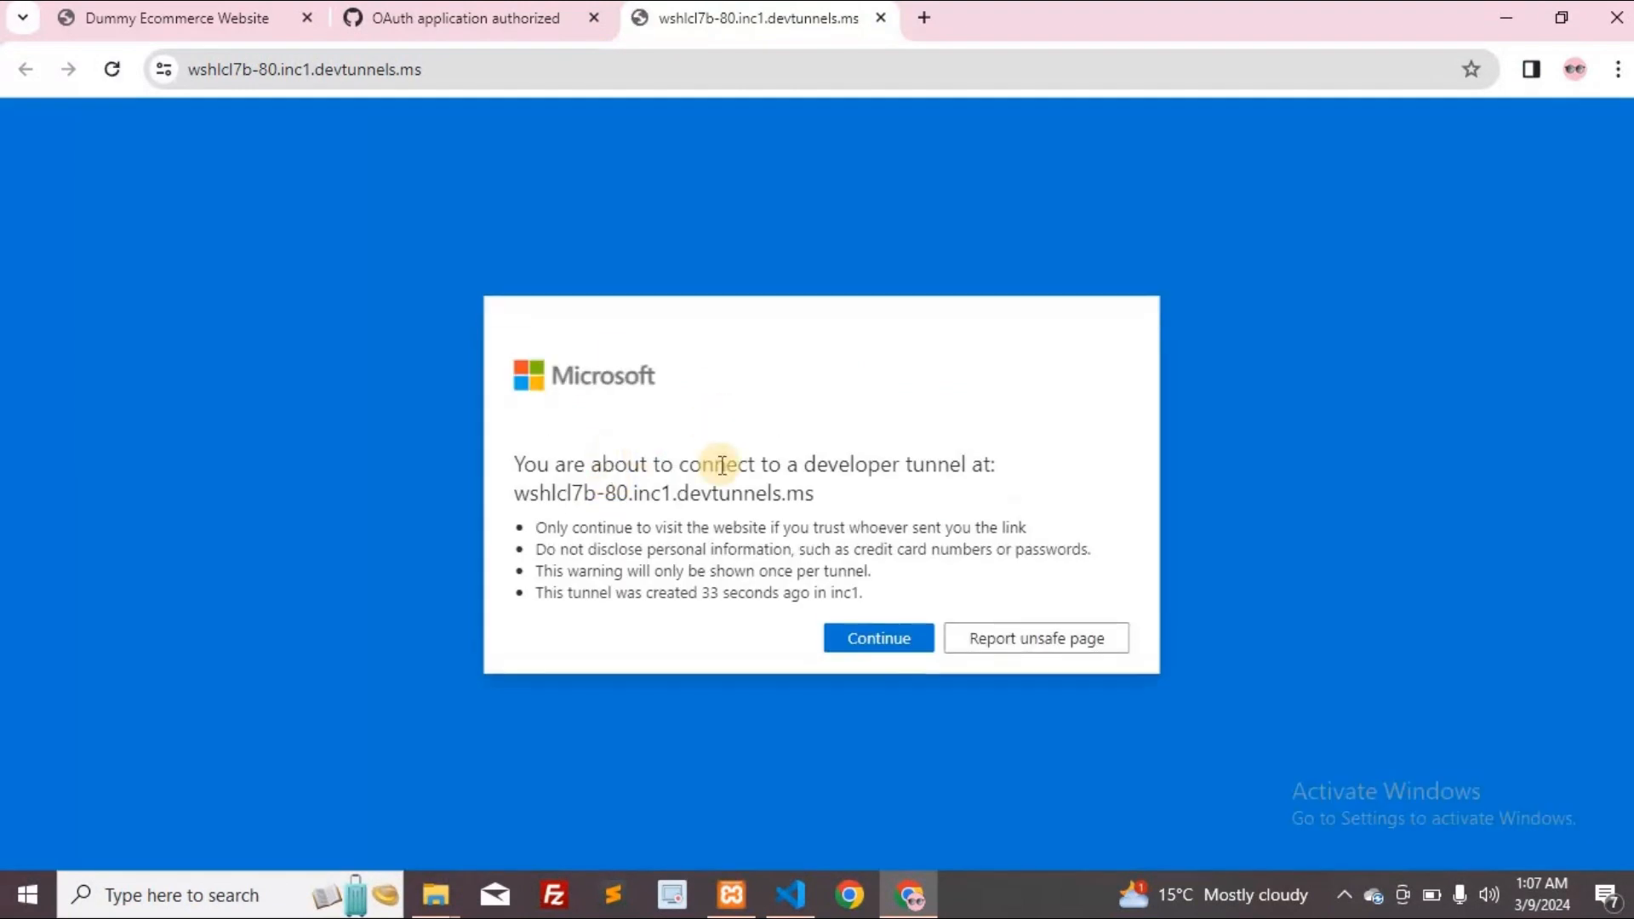
mouse_move(742, 618)
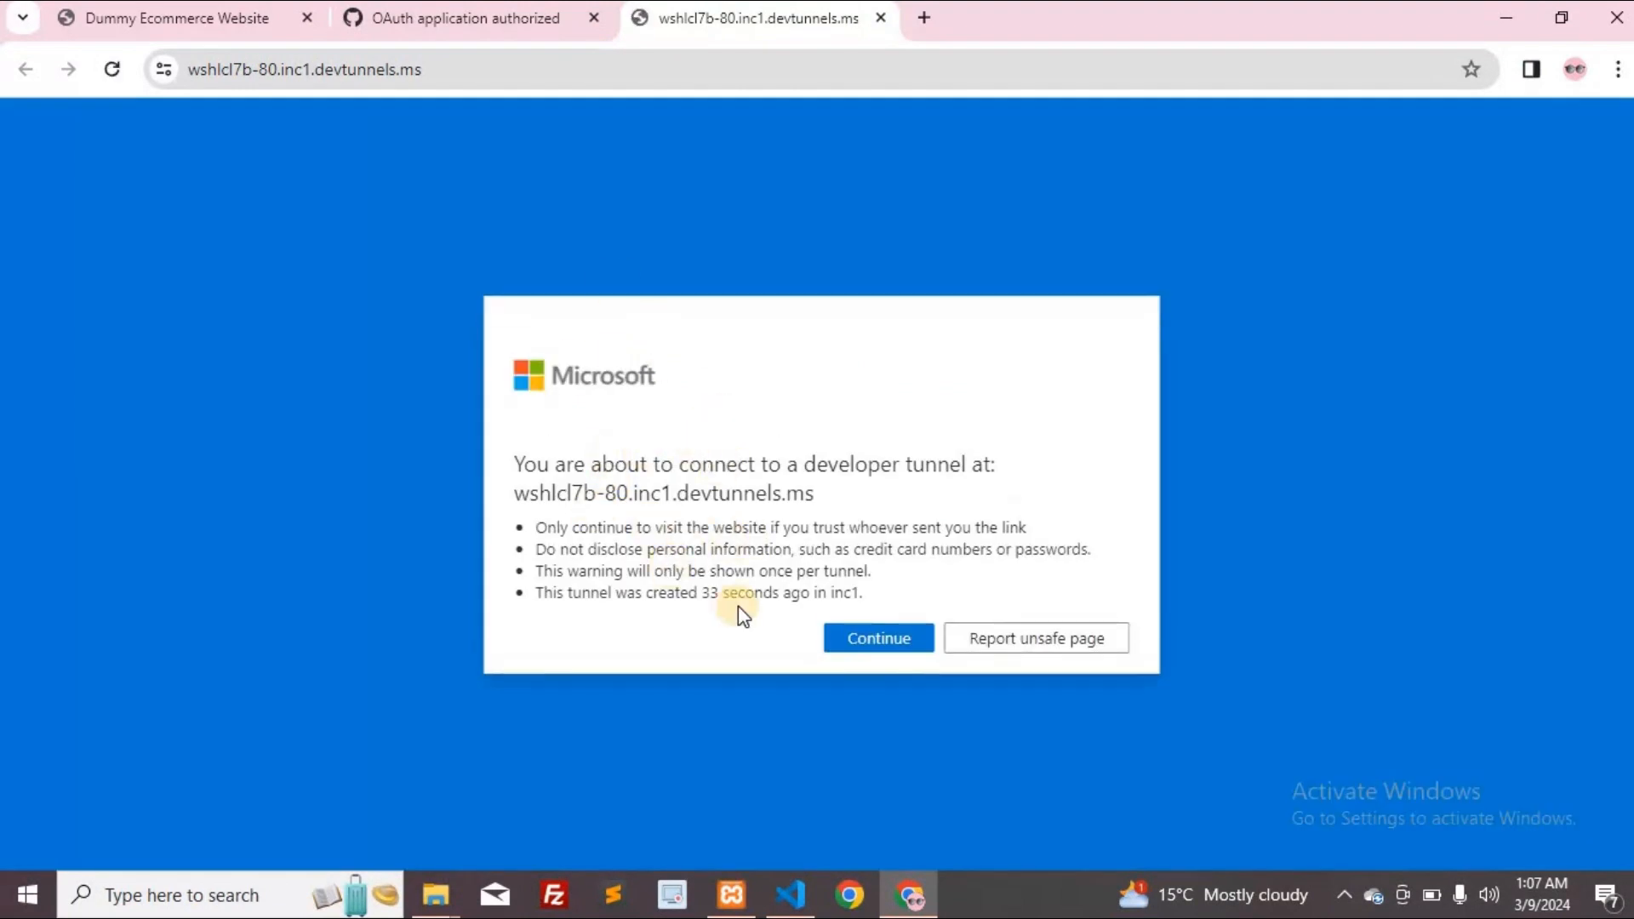
mouse_move(948, 453)
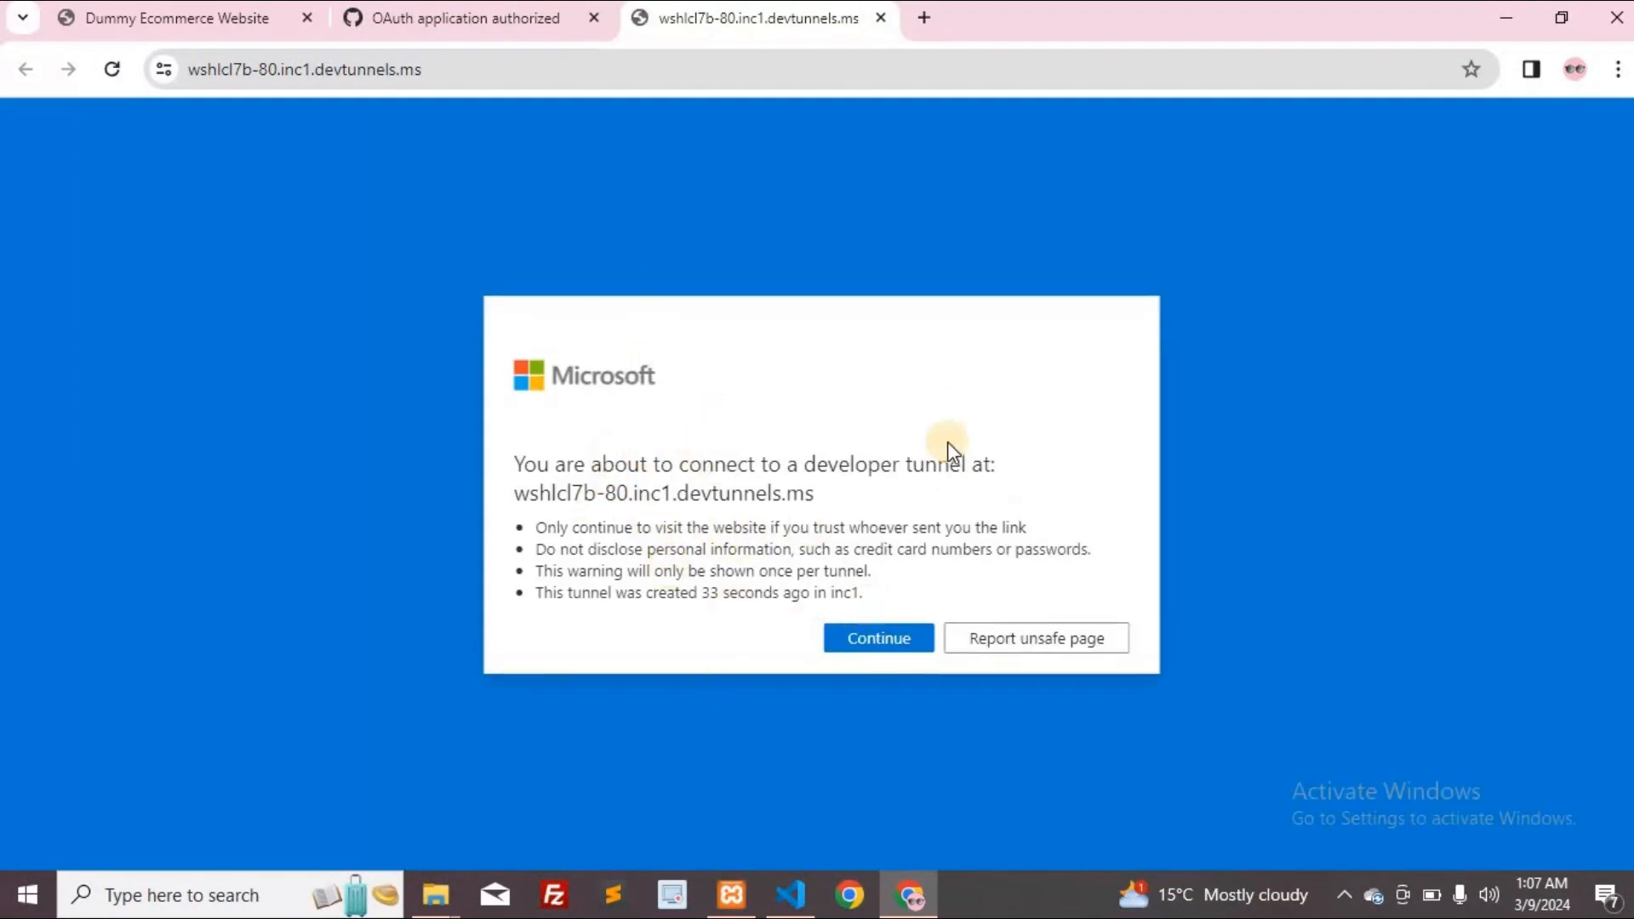
mouse_move(878, 626)
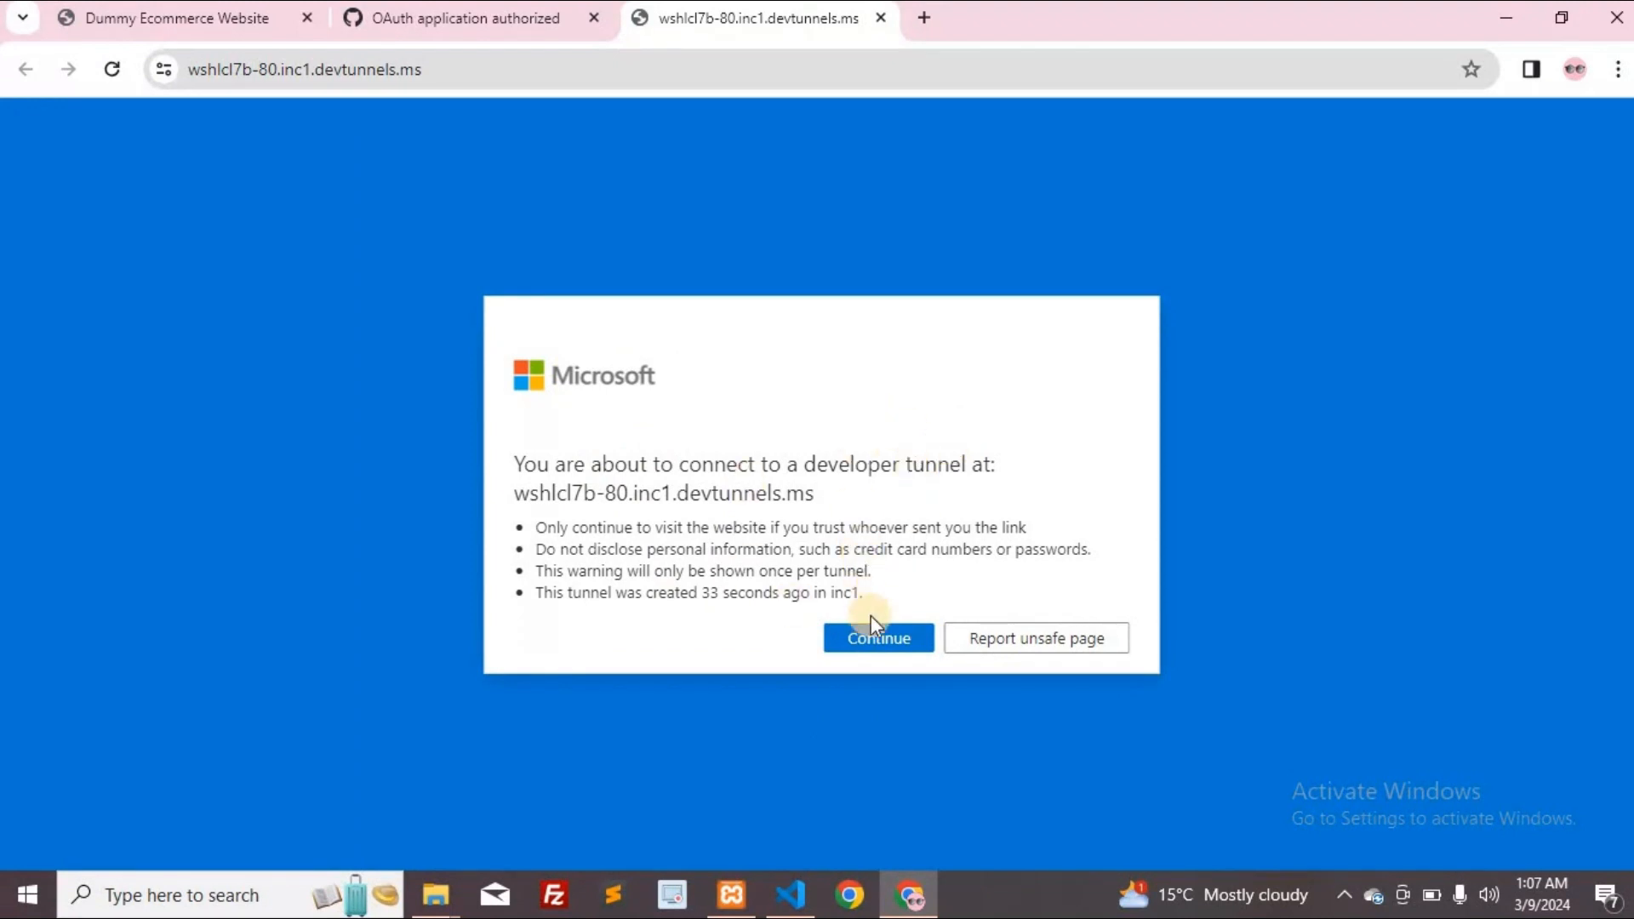
Continue past Microsoft's developer-tunnel warning to reach the 'Index of /' listing
click(878, 636)
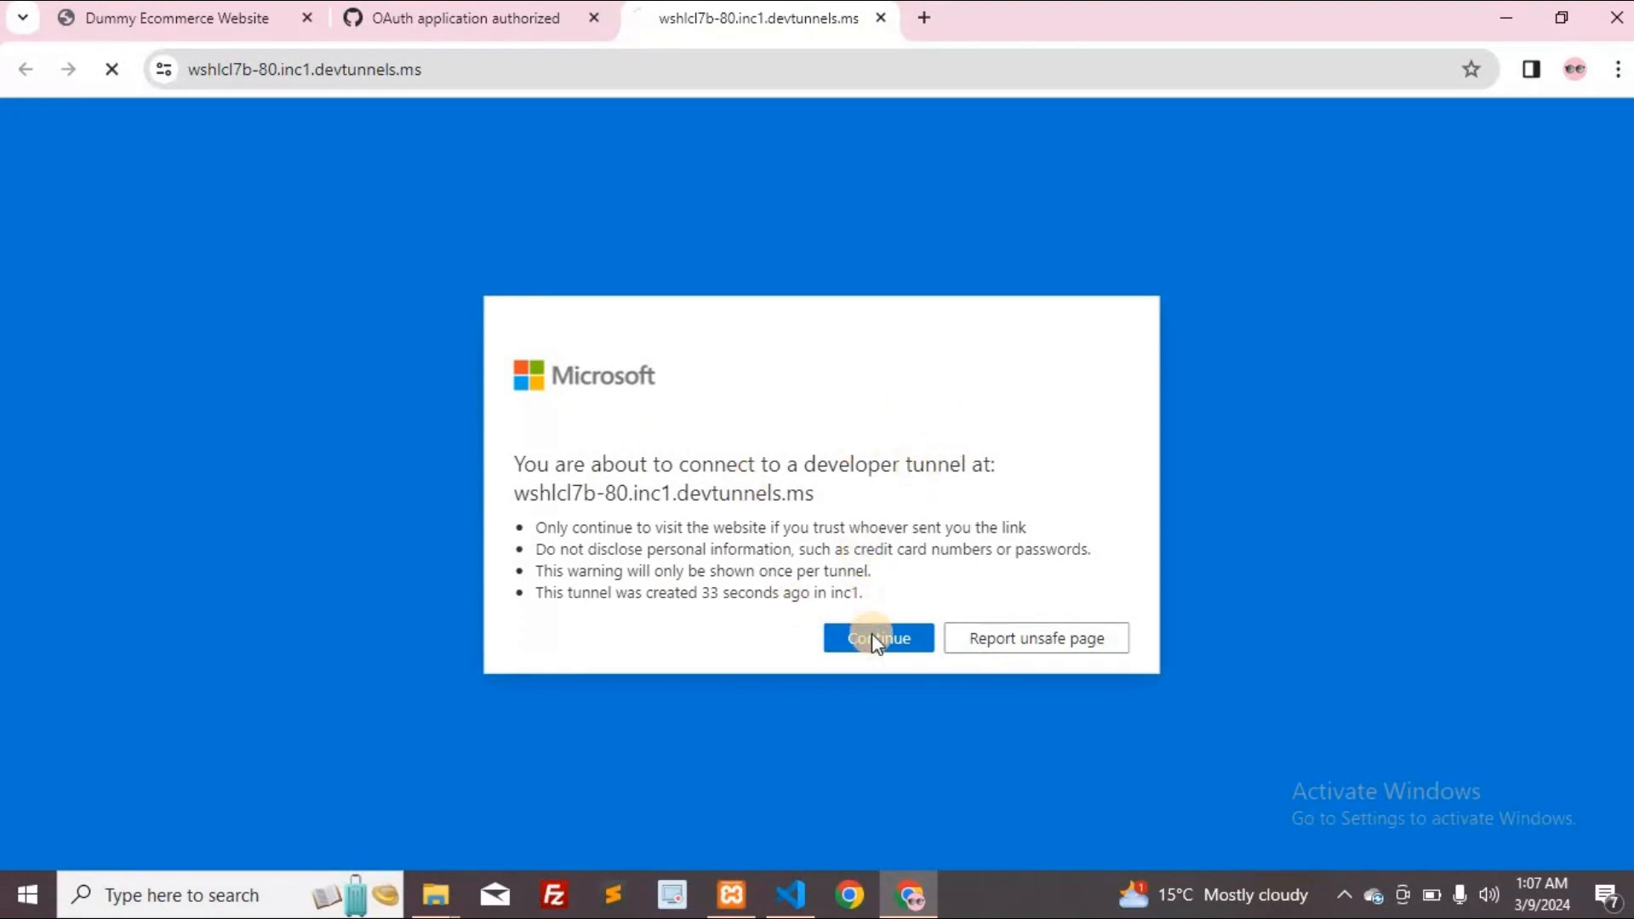
click(878, 639)
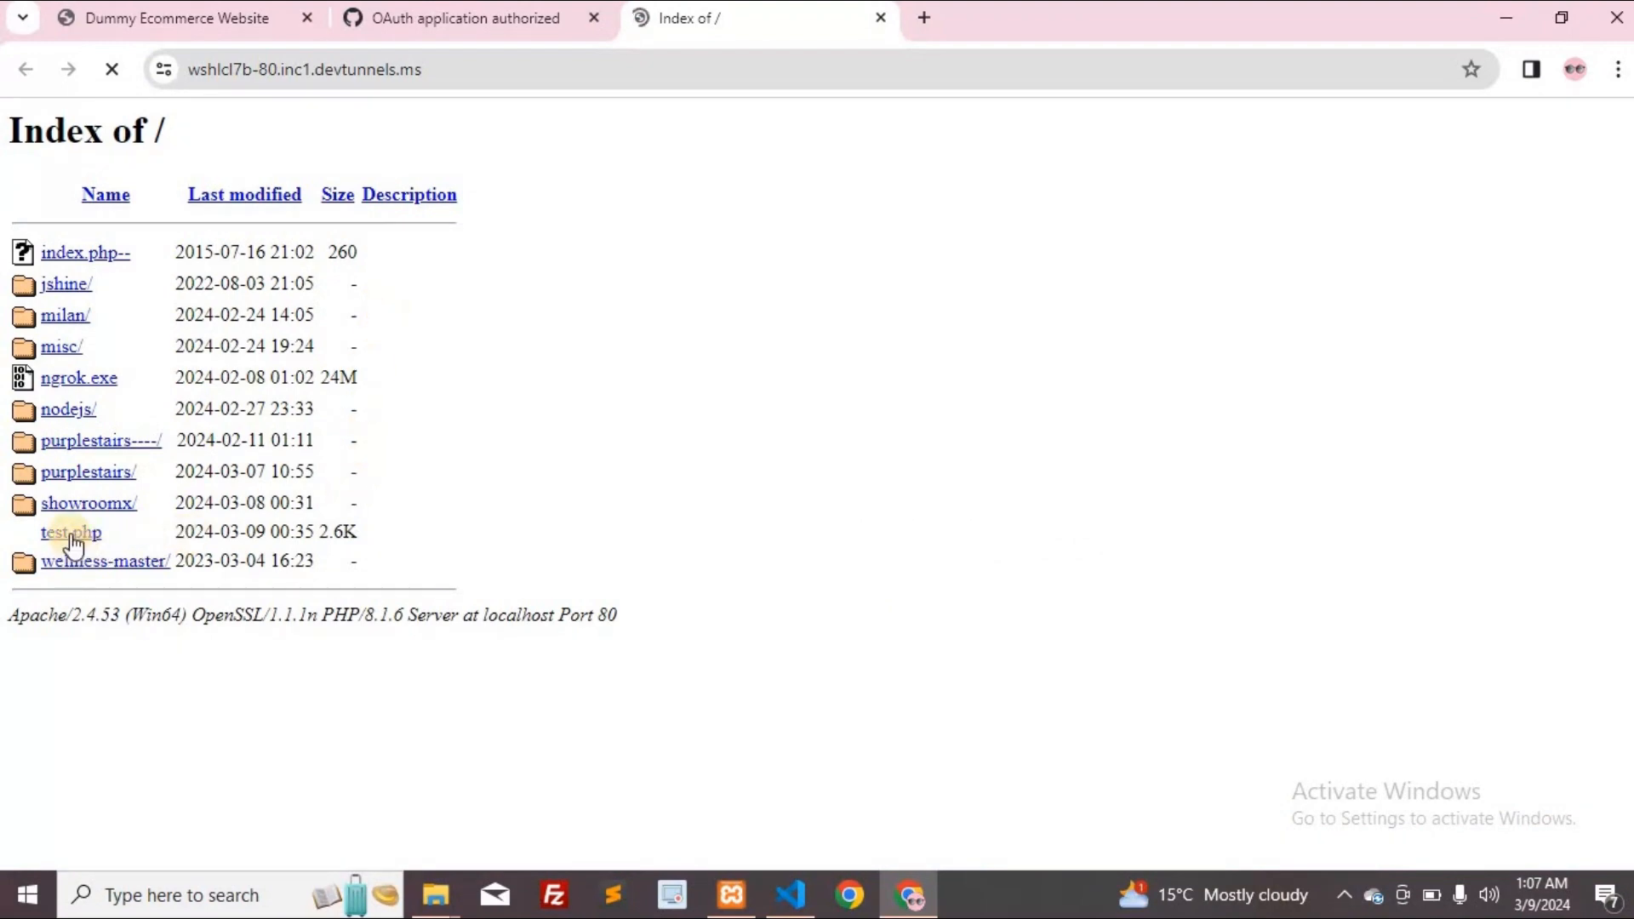
Open test.php from the tunnel's directory listing to load the Dummy Ecommerce page
click(64, 533)
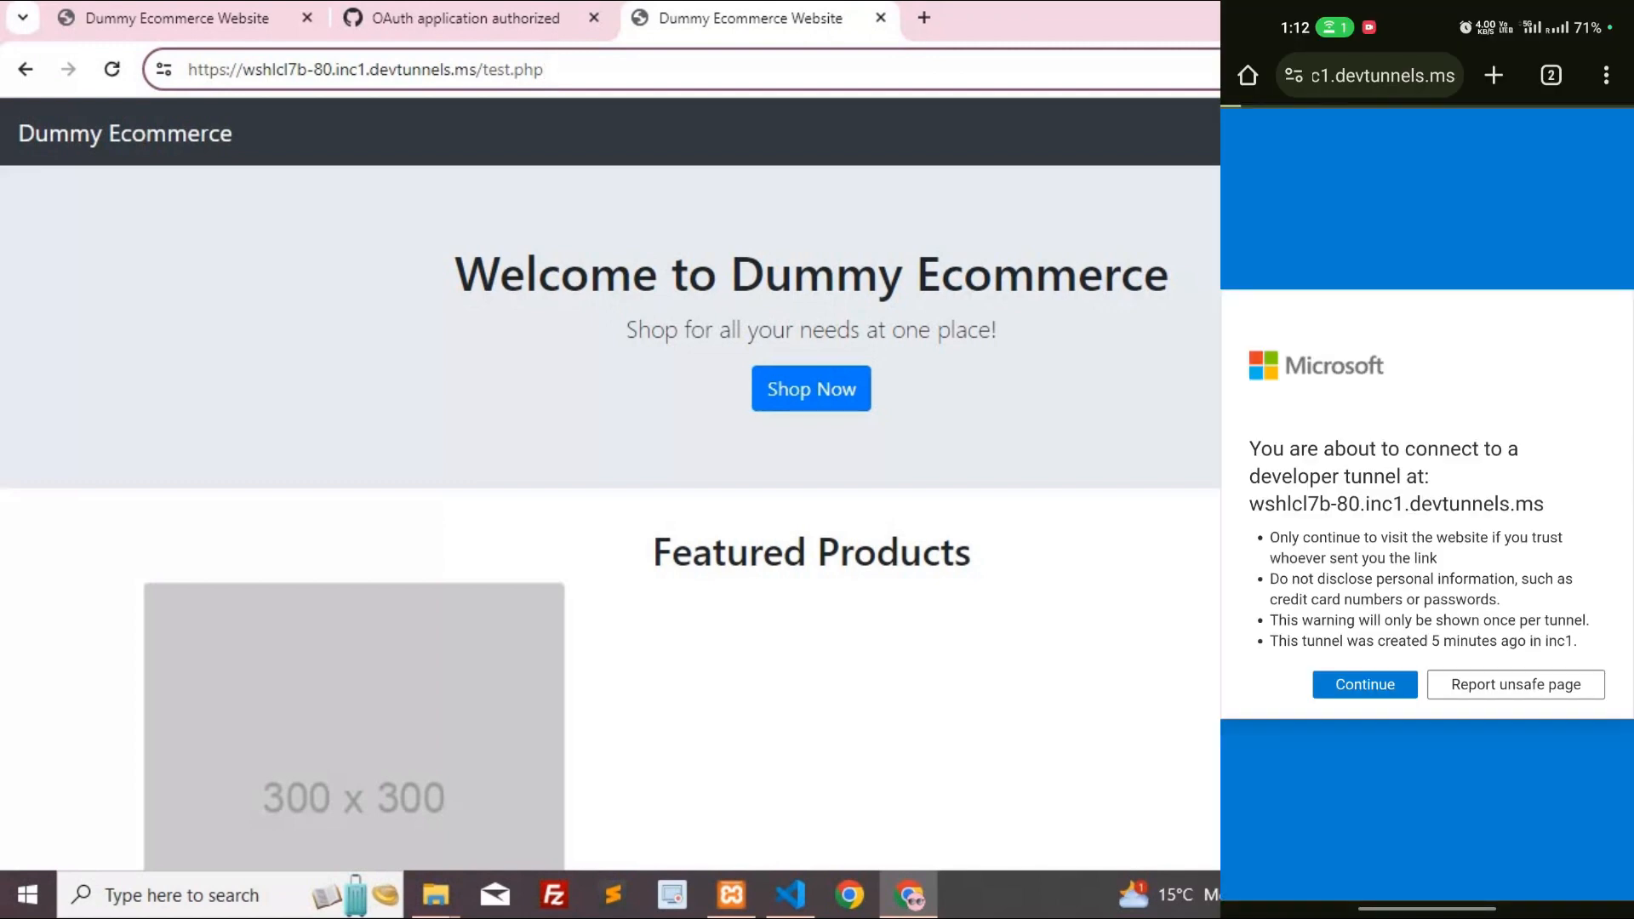
click(1365, 684)
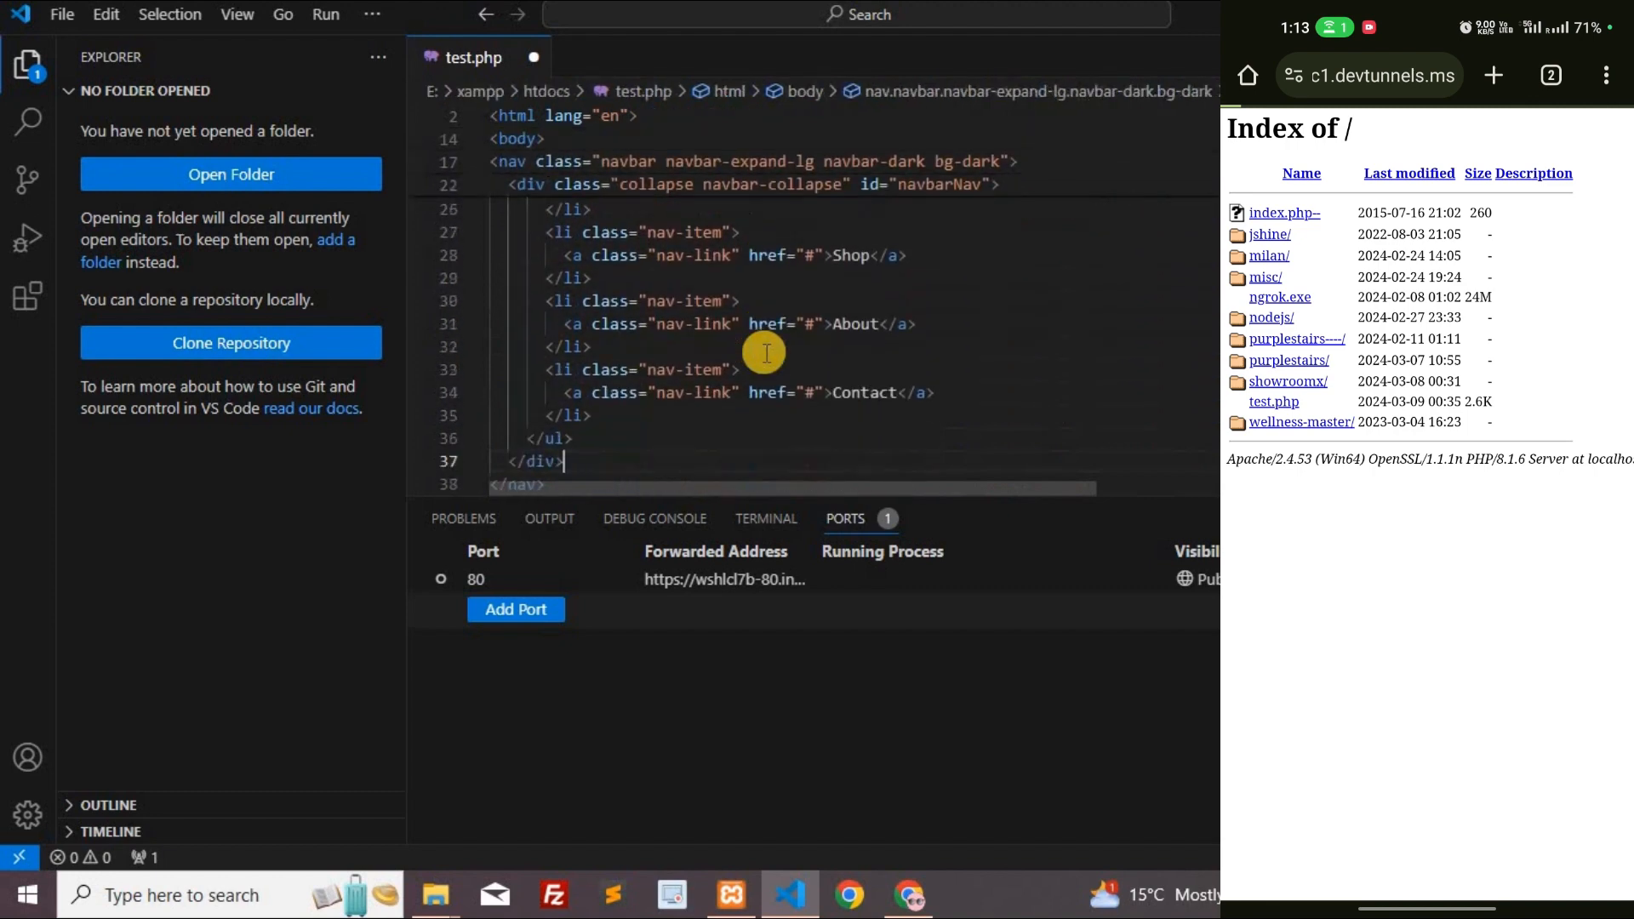
Append 'Testing' to the welcome h1, then add and delete trailing '123' to watch the phone update live
scroll(down, 3)
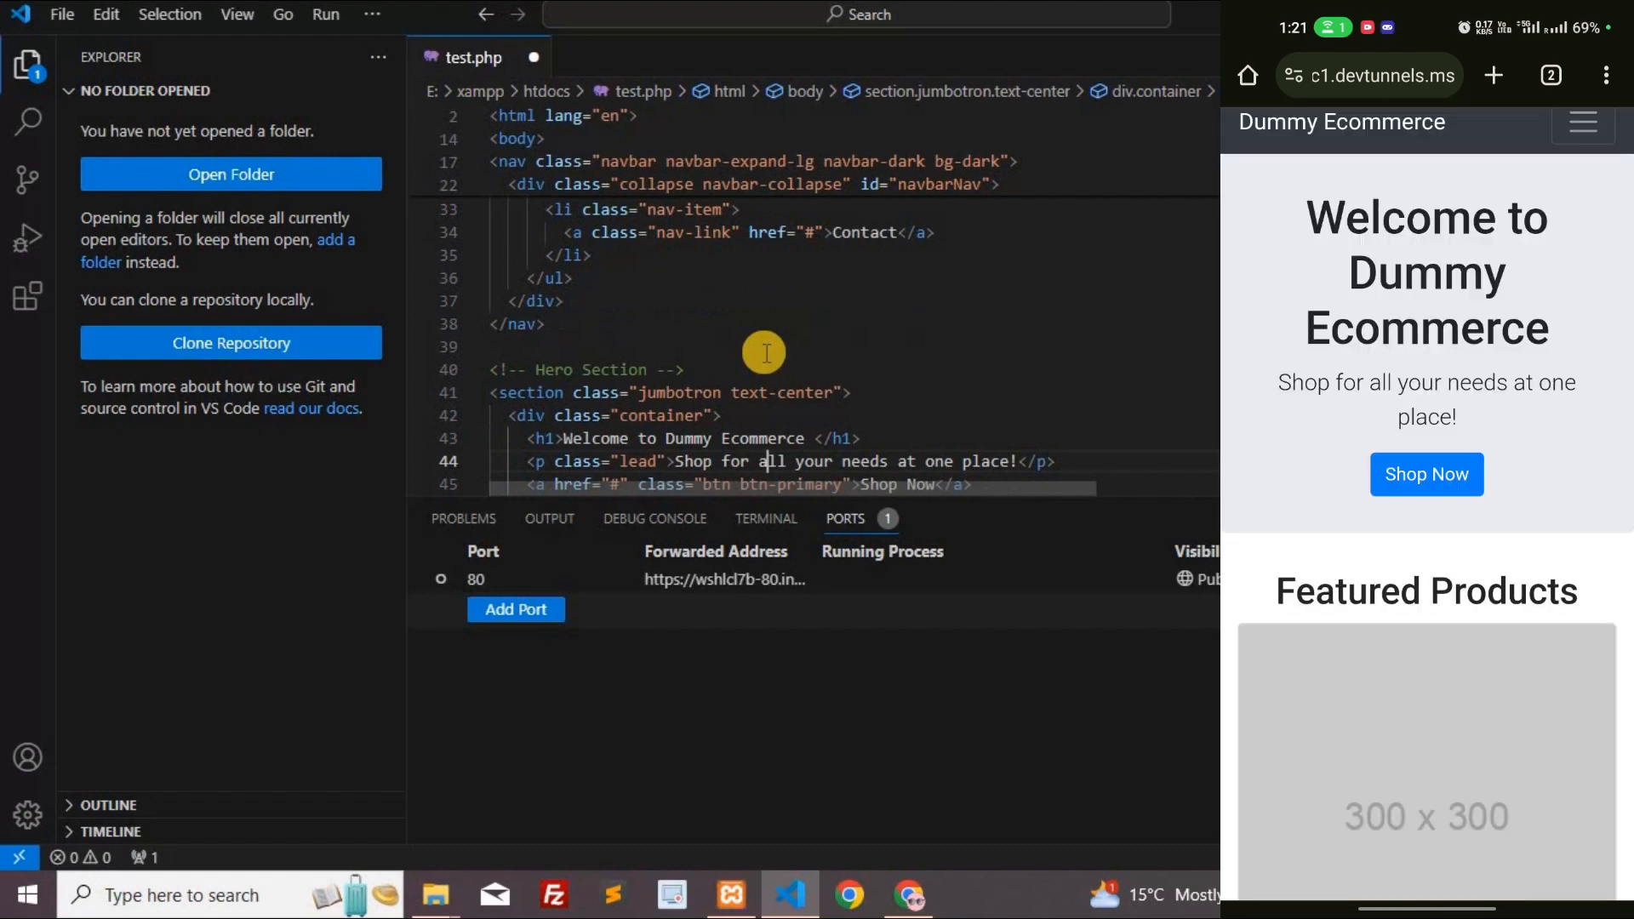
mouse_move(818, 331)
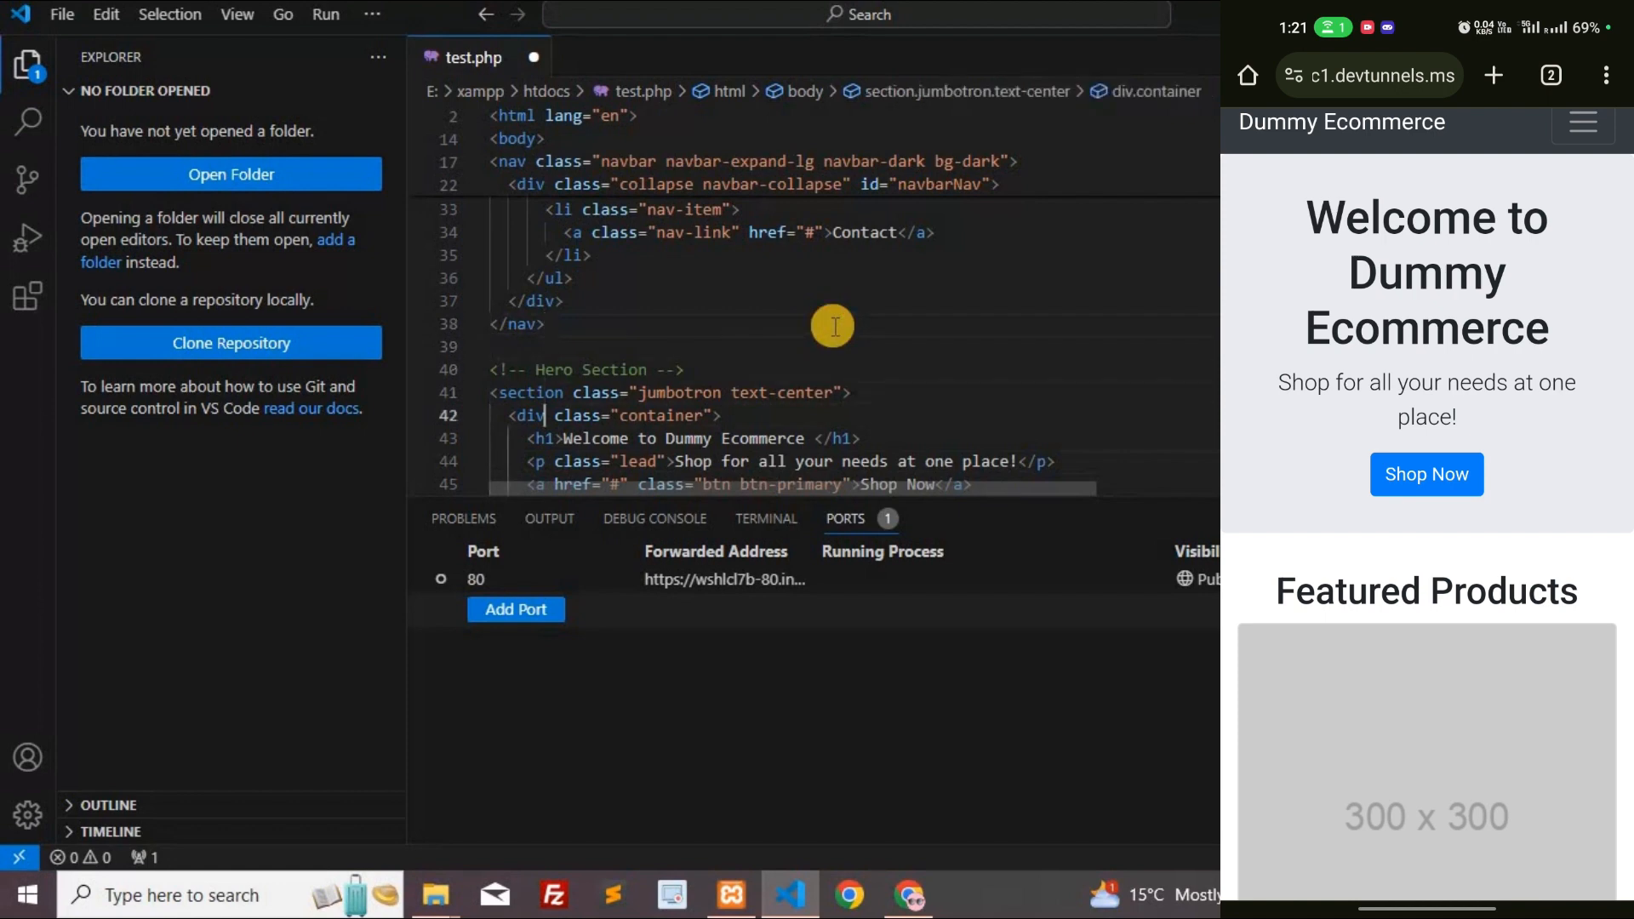
mouse_move(813, 439)
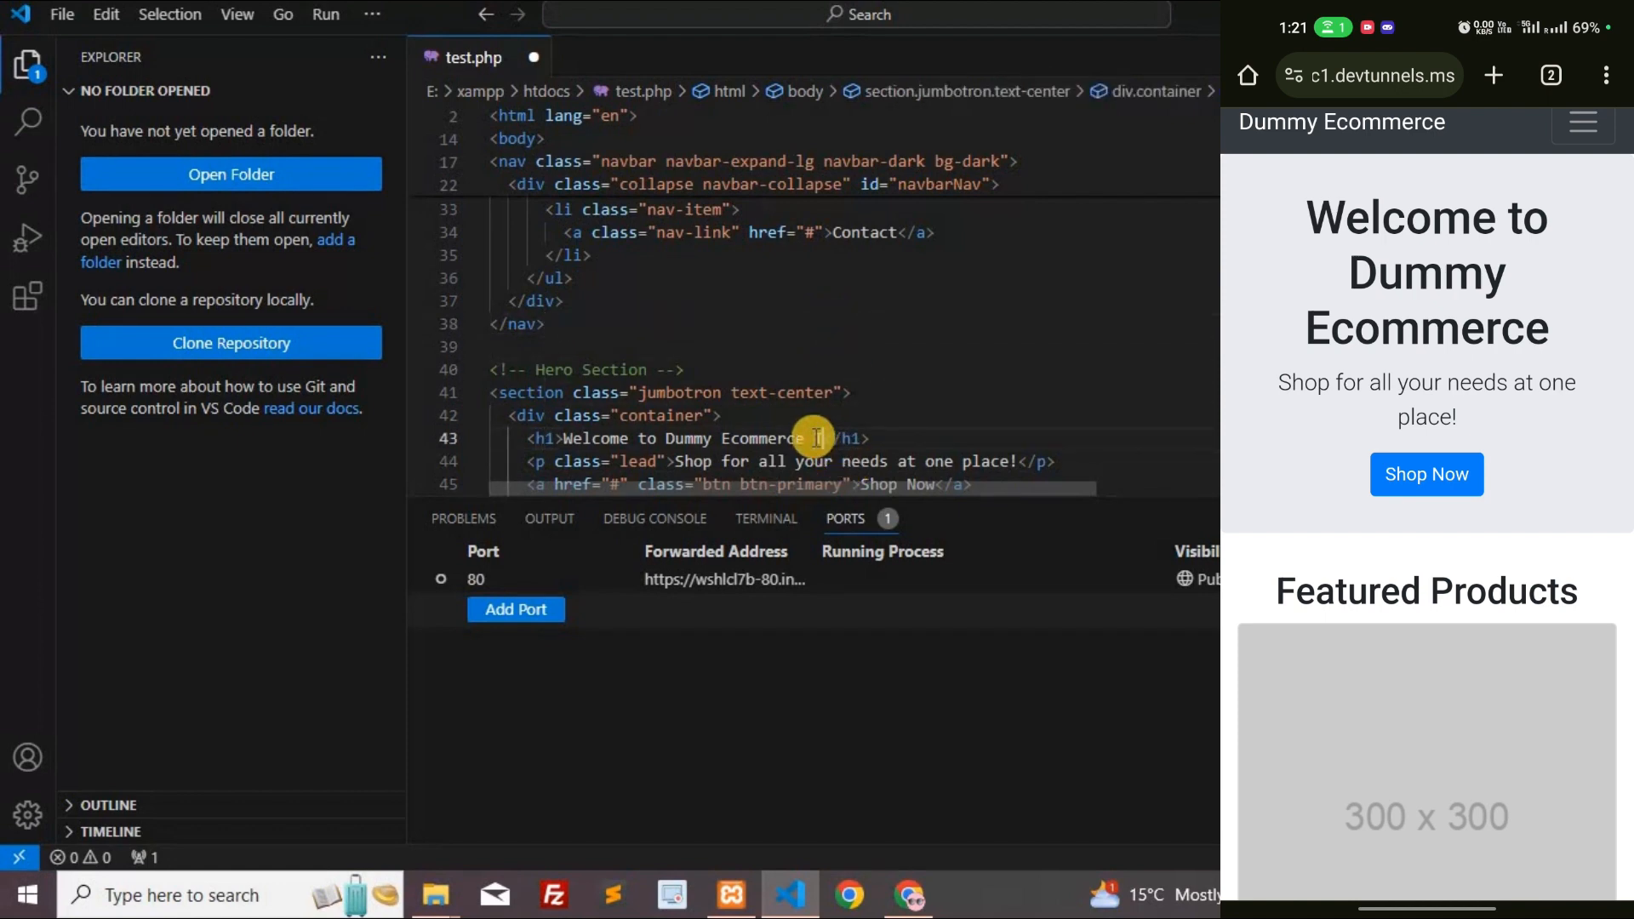
text(Testing)
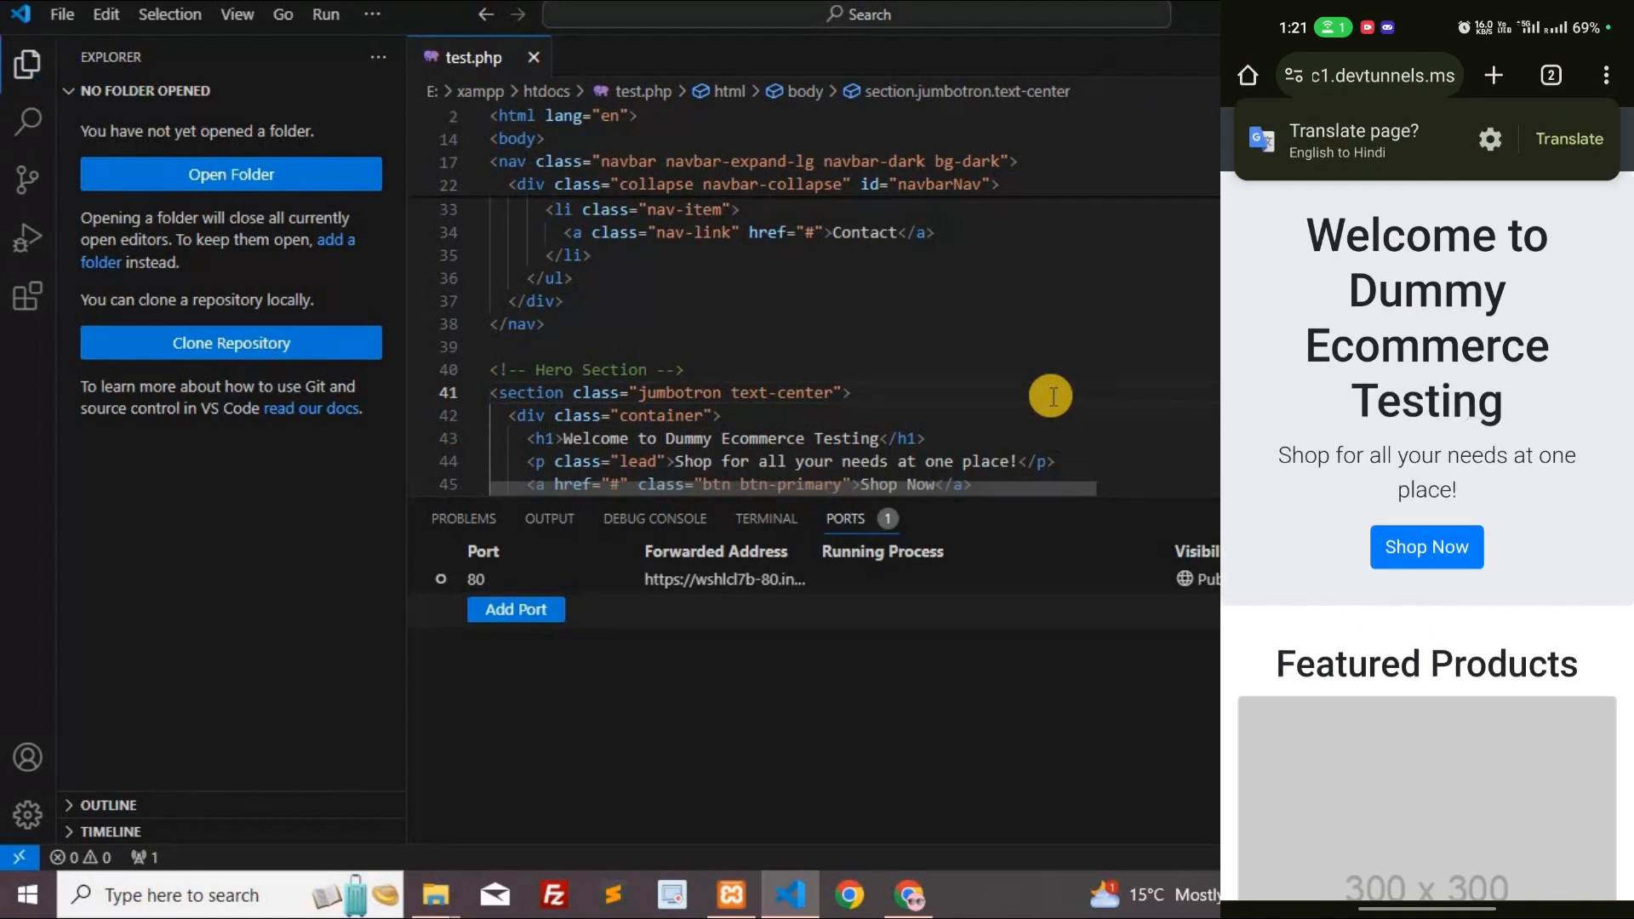
mouse_move(873, 439)
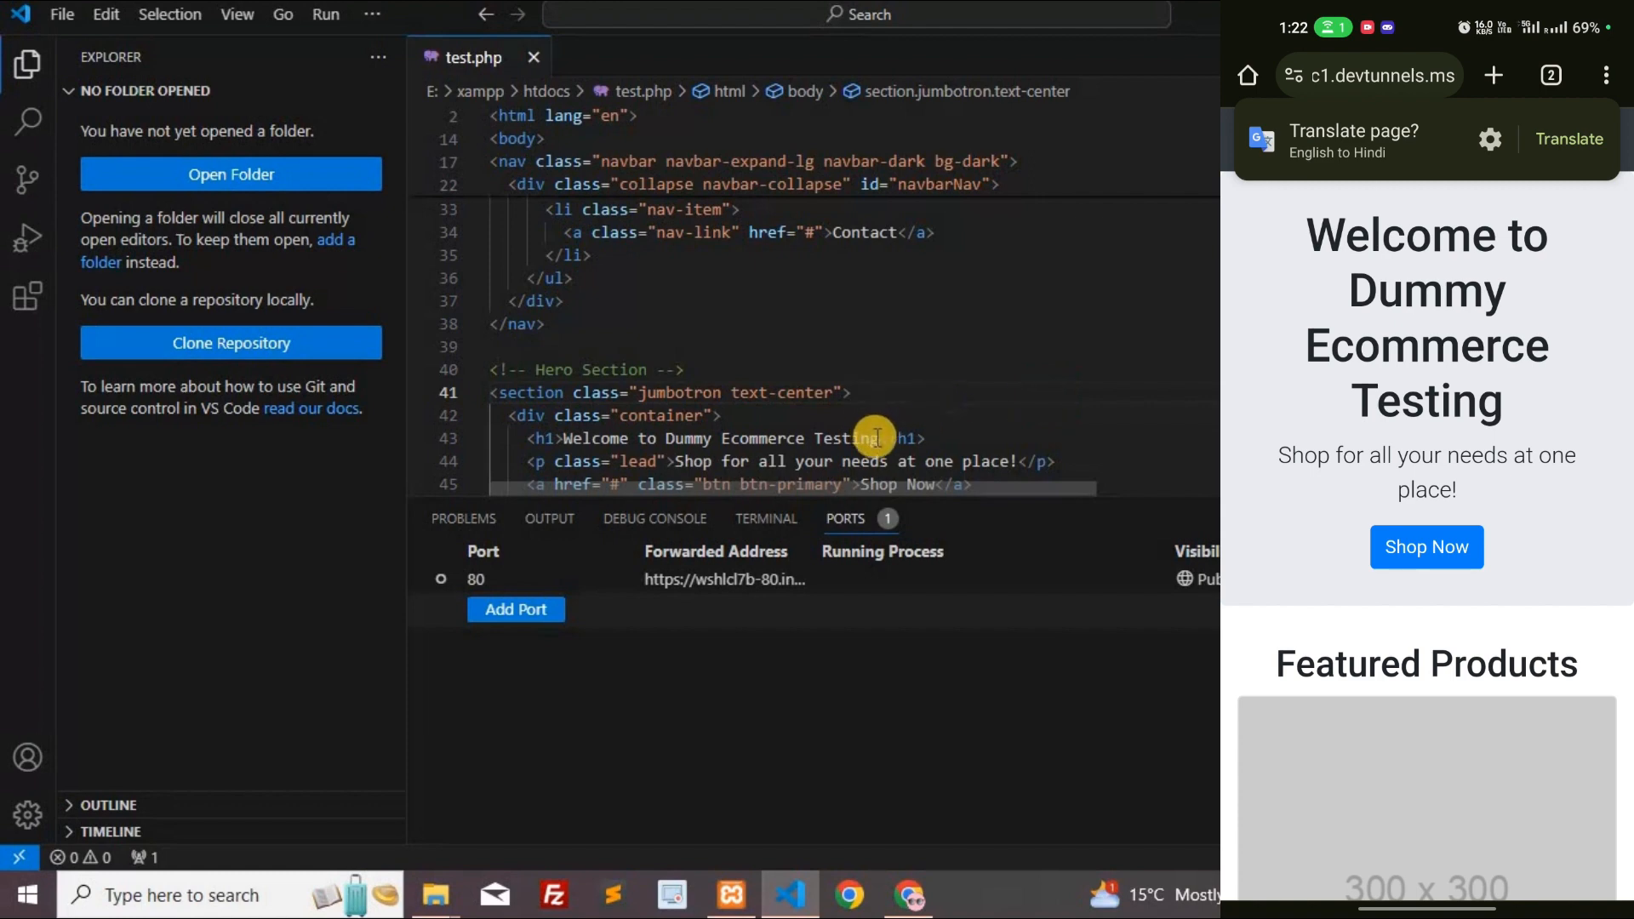
text(123)
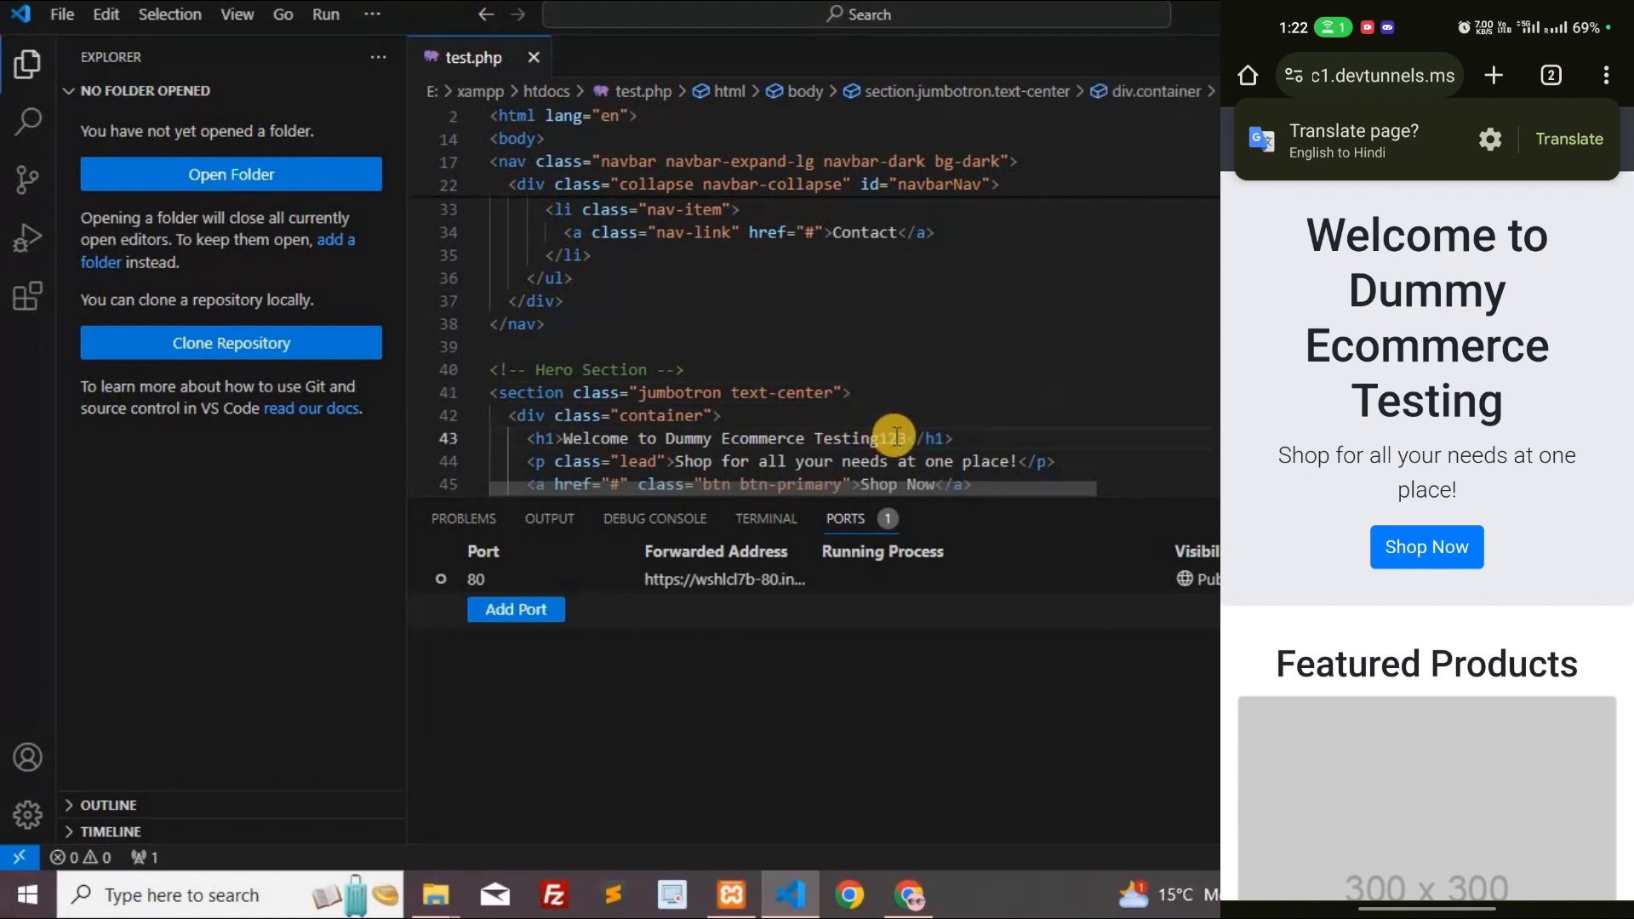
text(123)
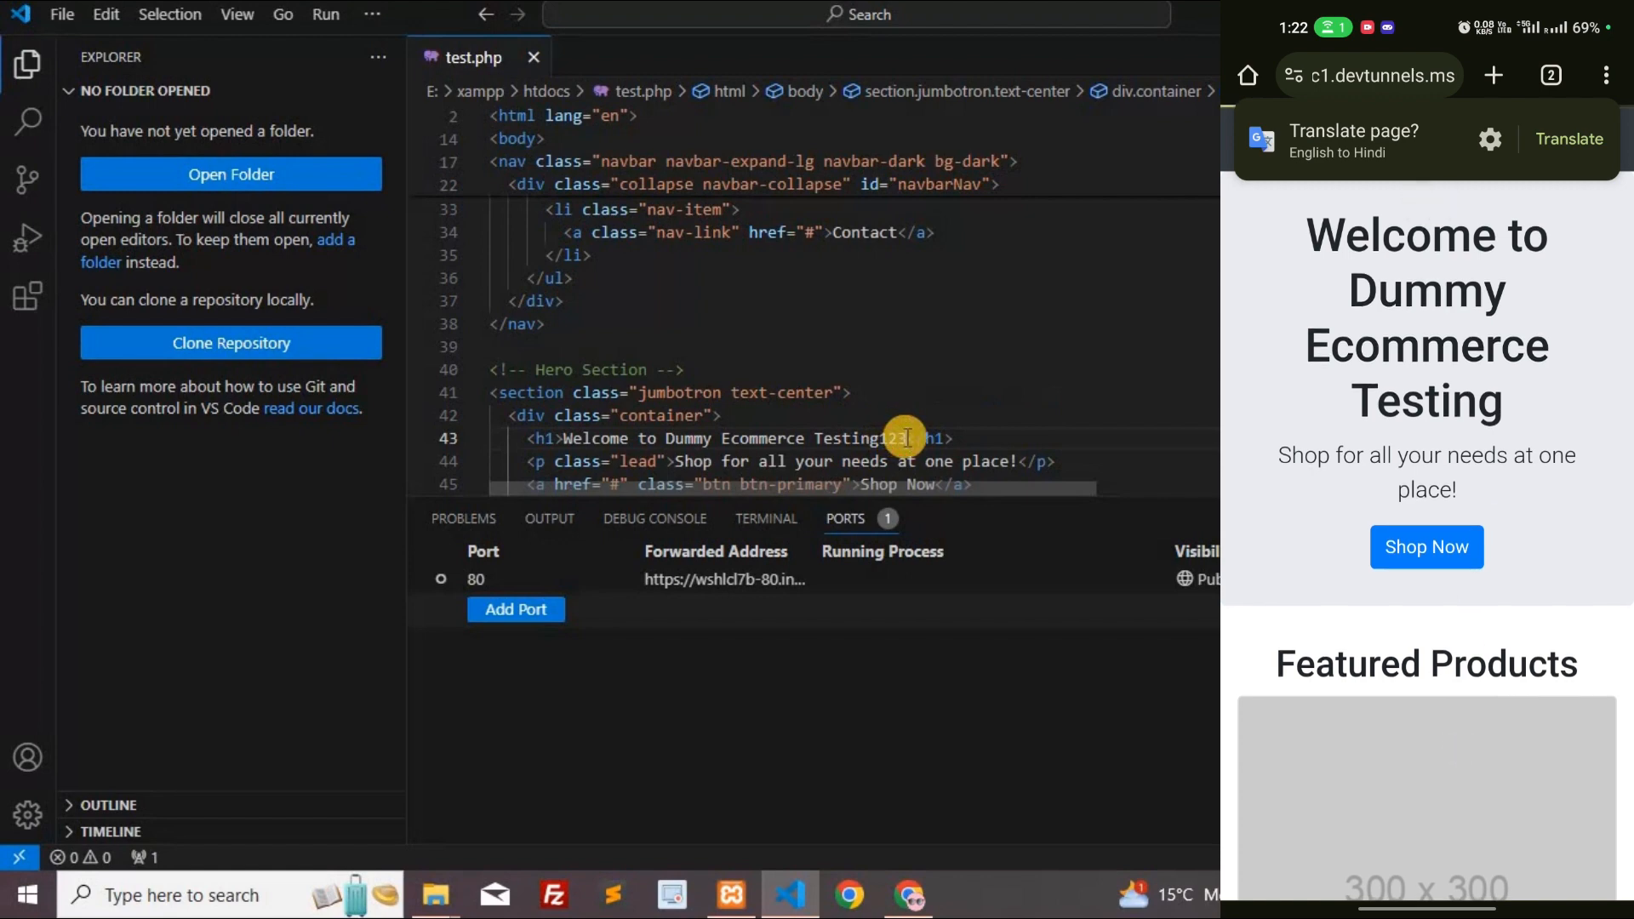
key(Backspace)
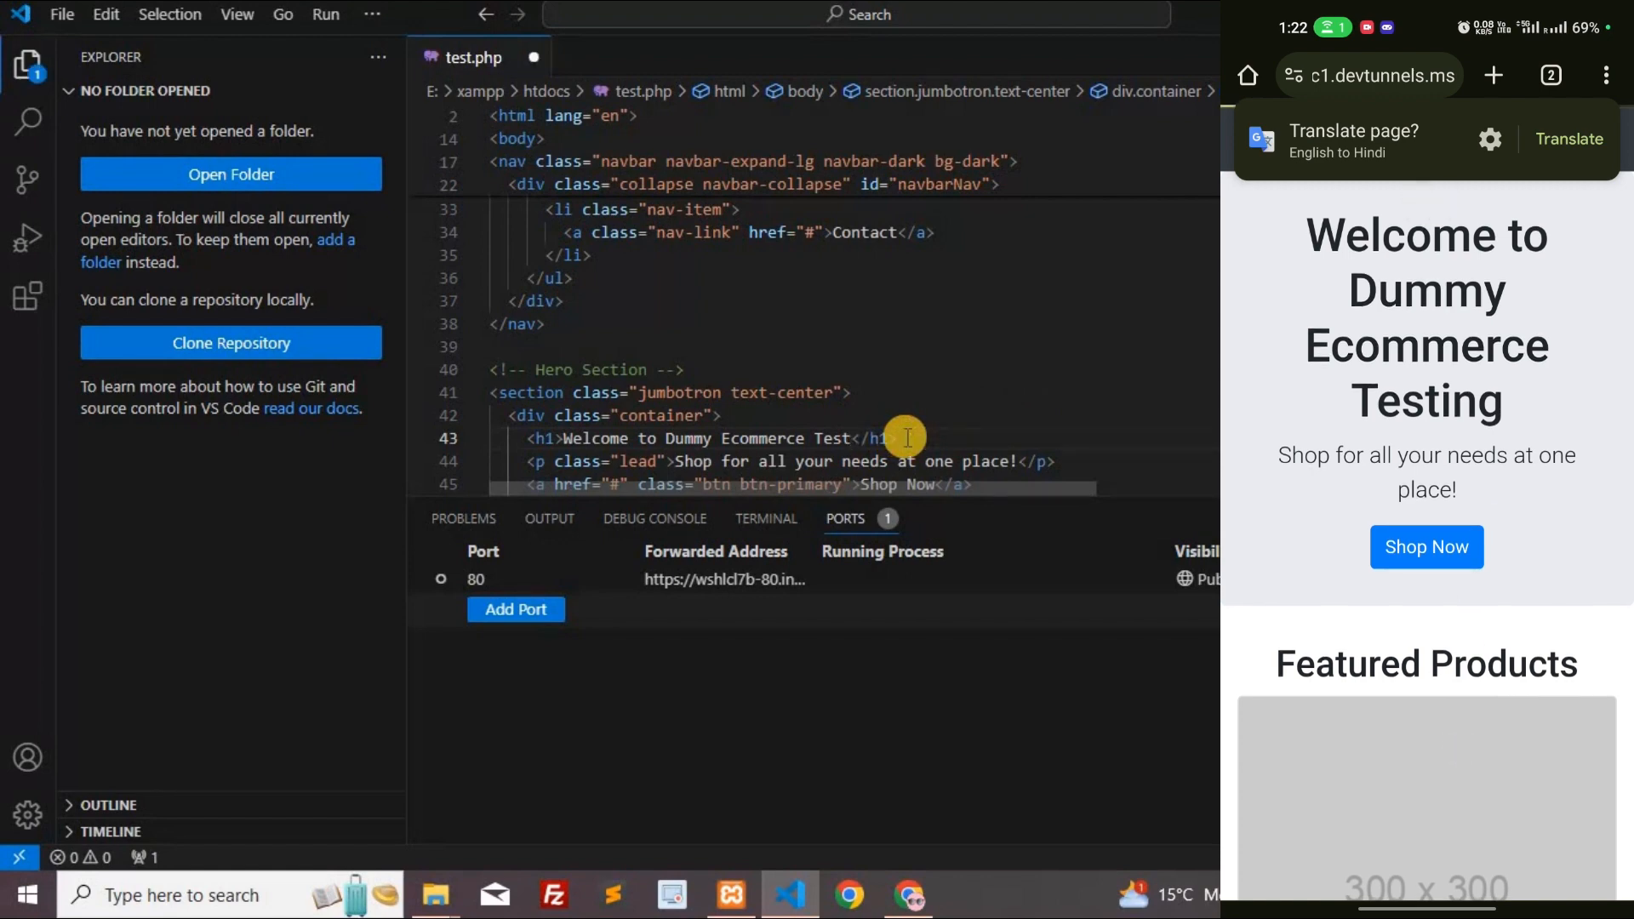